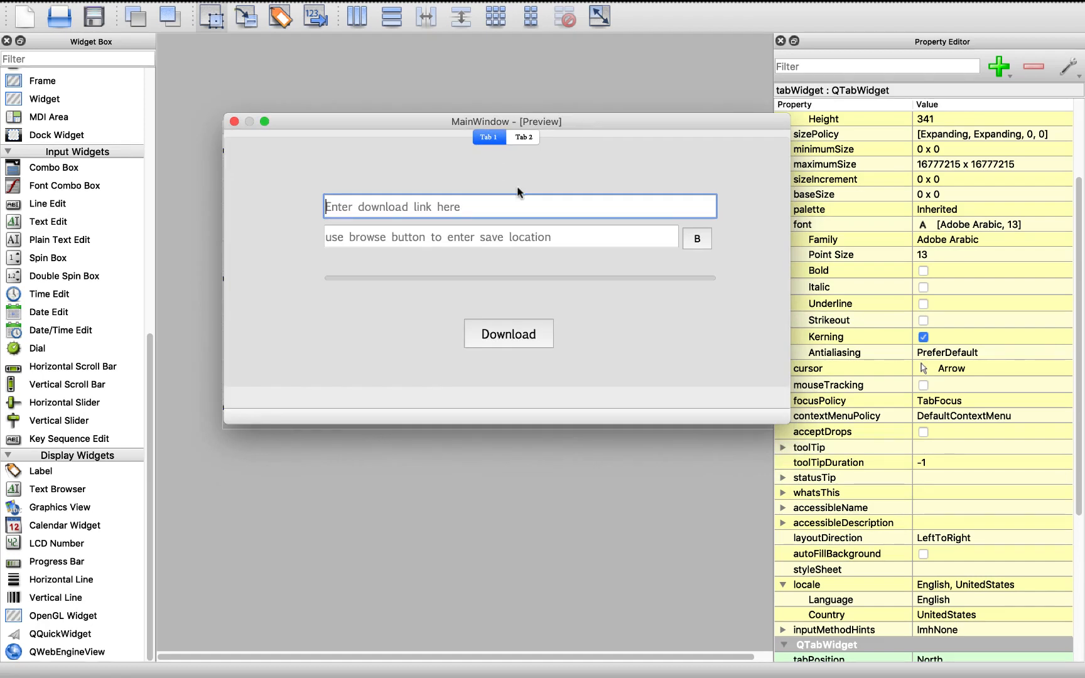
Step: View the previewed downloader's Tab 2 (One Video/Full Playlist), then hide Qt Designer
click(523, 137)
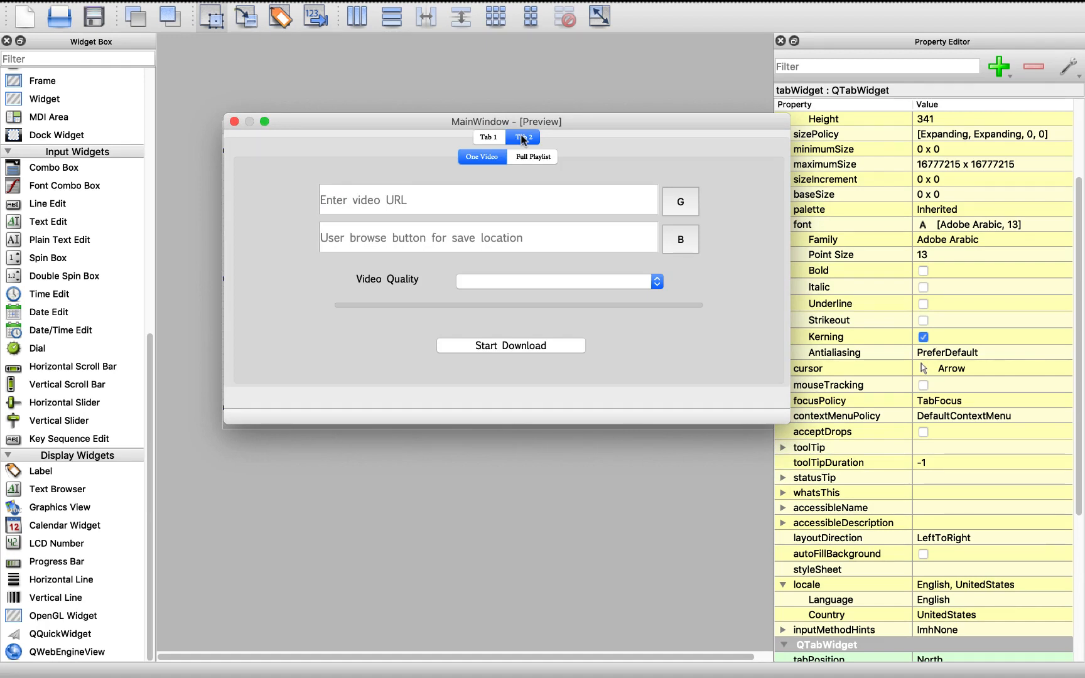
click(488, 137)
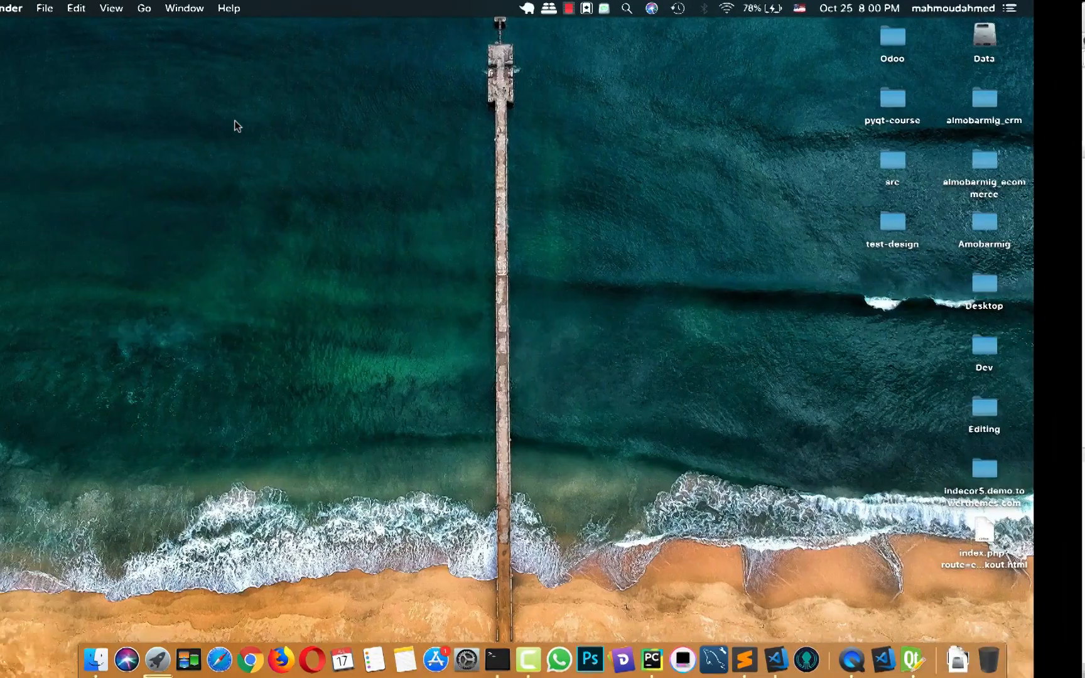
Step: Create an icons folder in Tutorials > Download-Udemy beside main.ui, then switch to Safari
click(1037, 99)
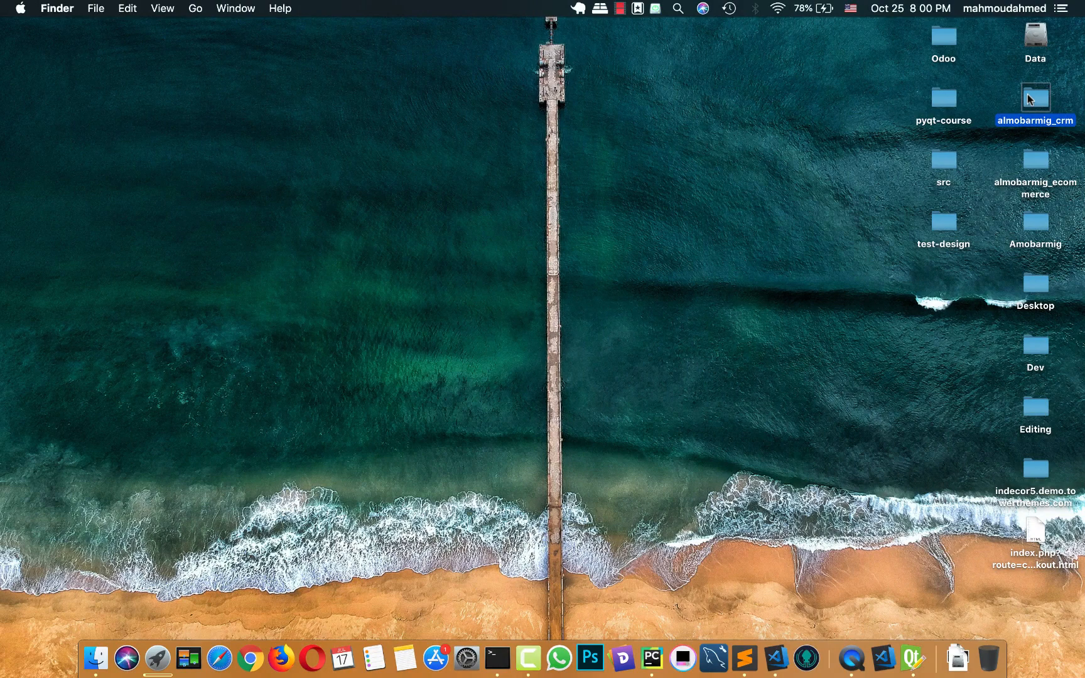
double_click(1036, 97)
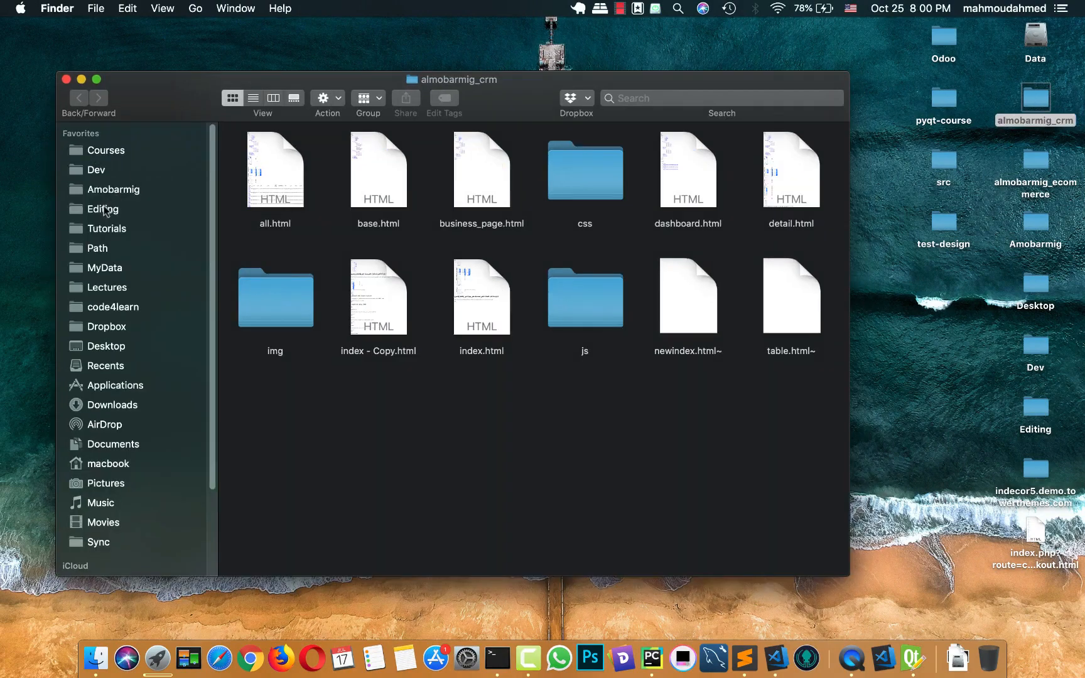
click(107, 228)
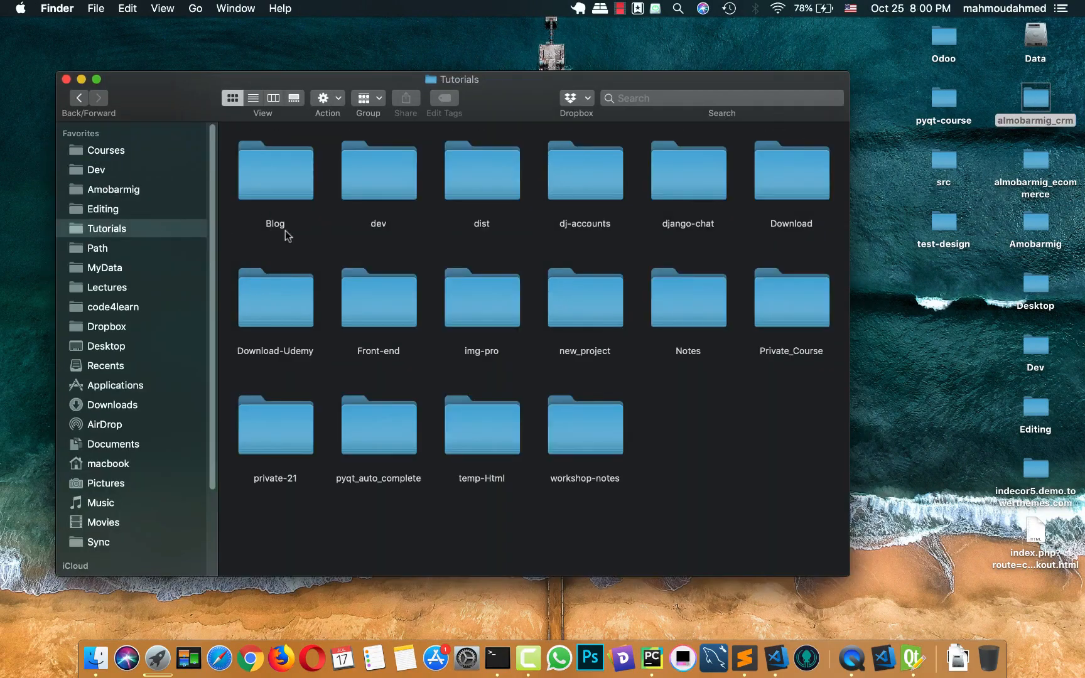
mouse_move(283, 314)
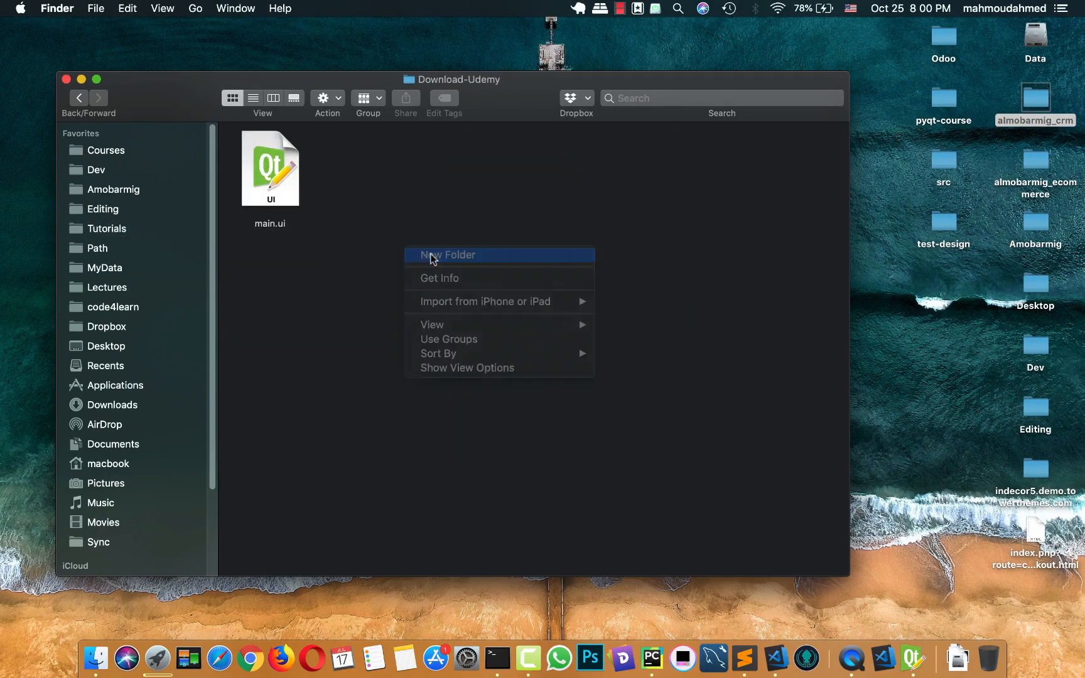
click(448, 255)
text(icons)
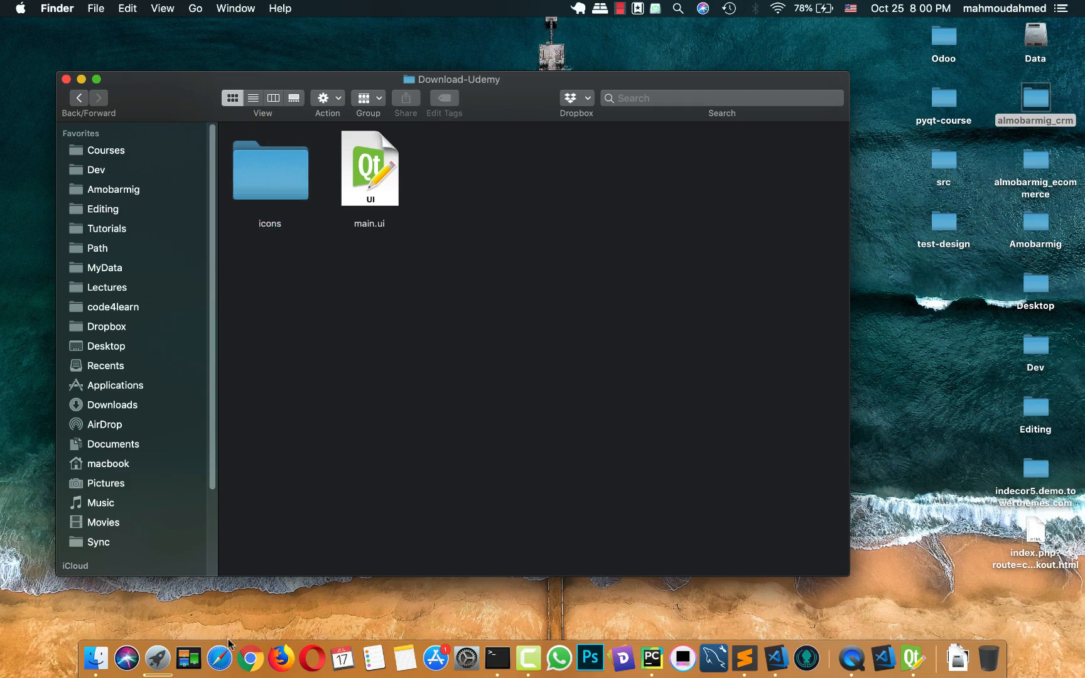
click(218, 658)
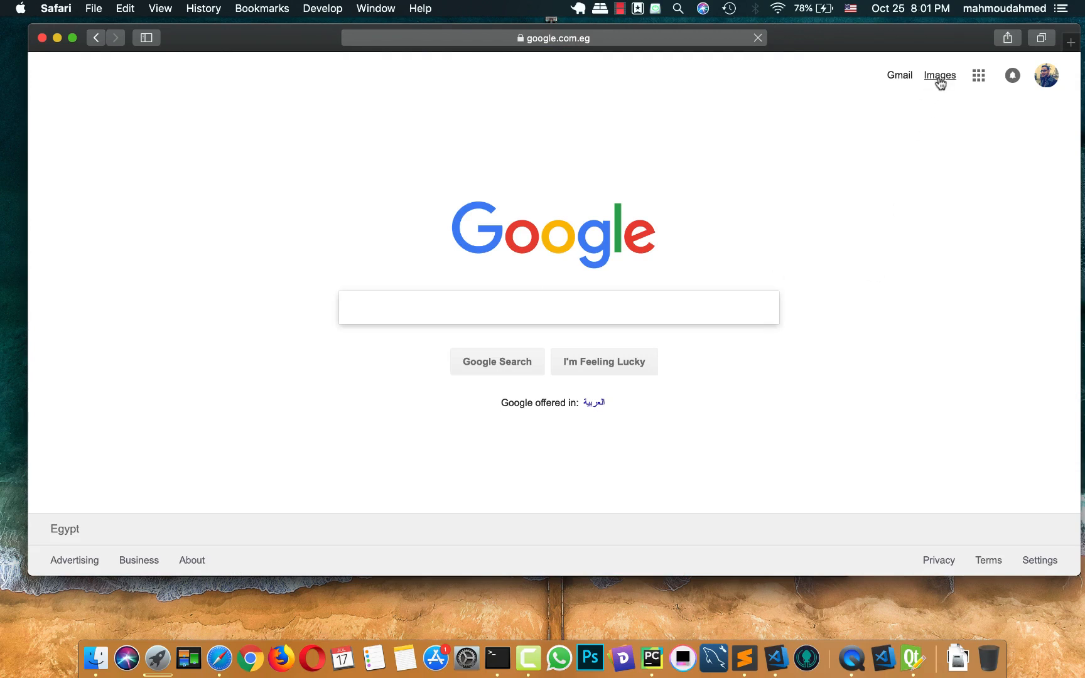
Step: Run a Google Images search for 'bros' and scroll the results
click(941, 76)
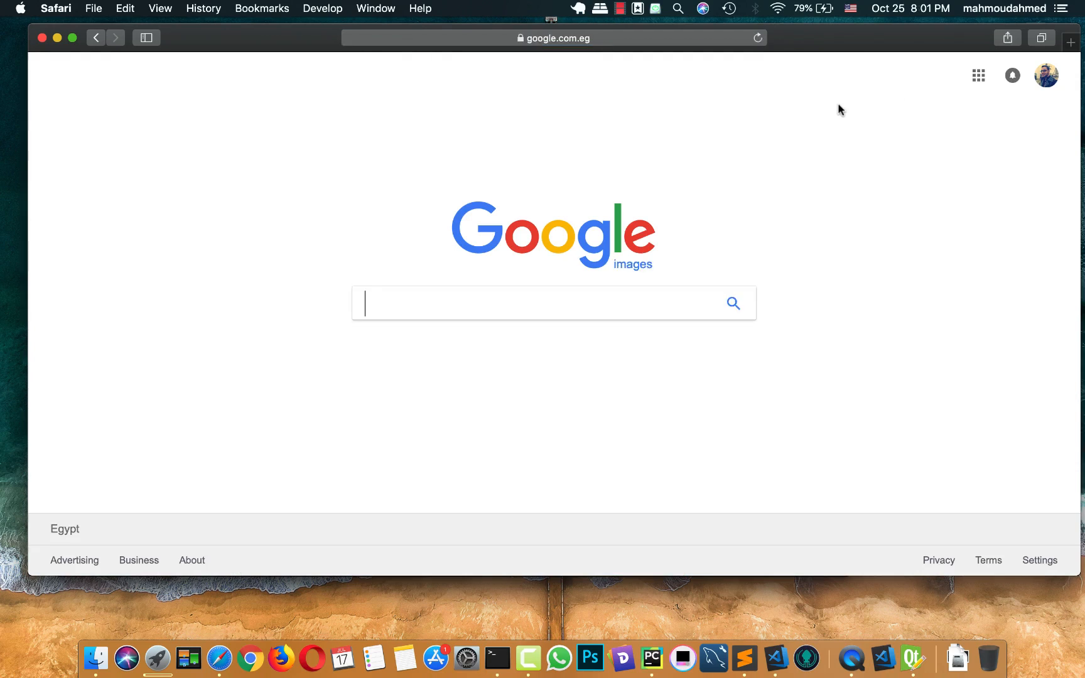
mouse_move(575, 152)
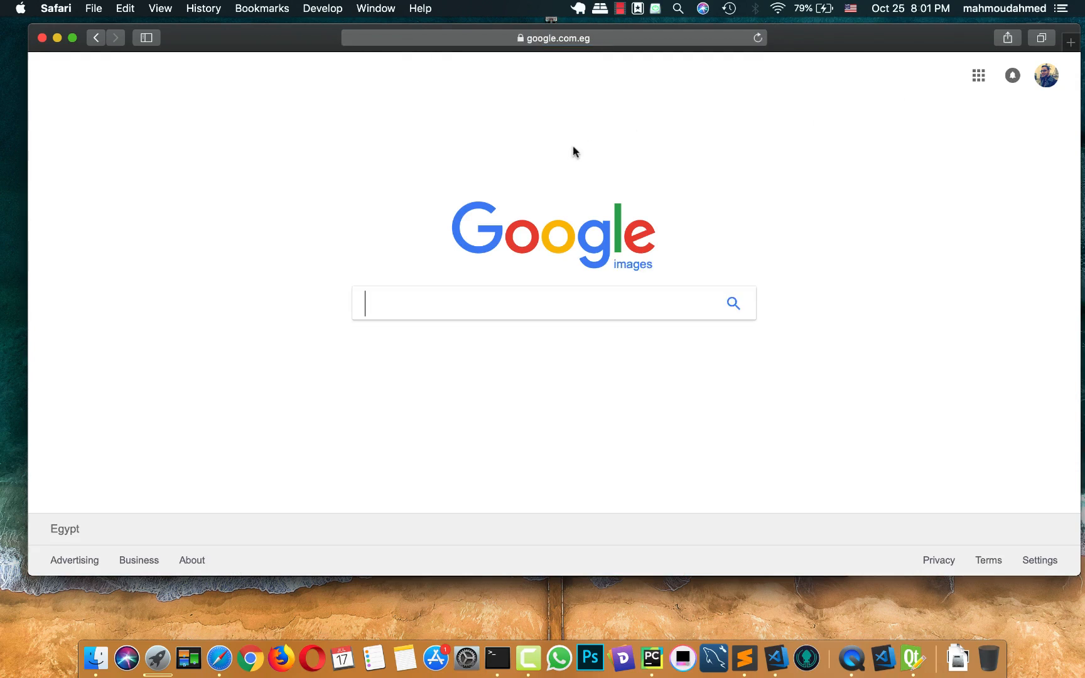
text(broswe icon)
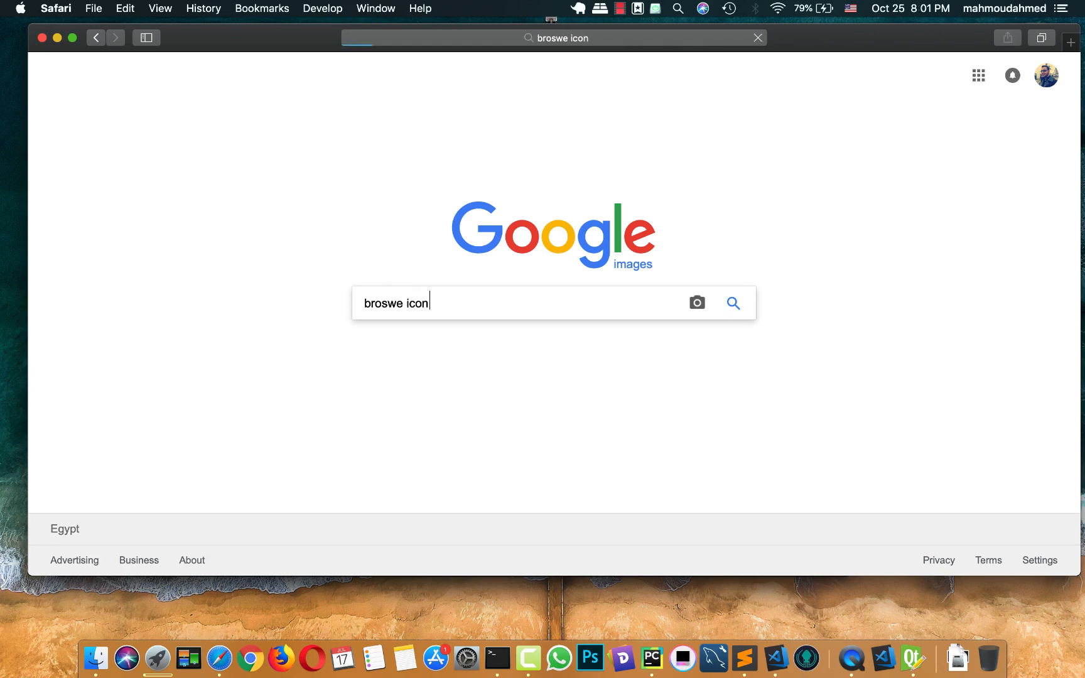
key(Return)
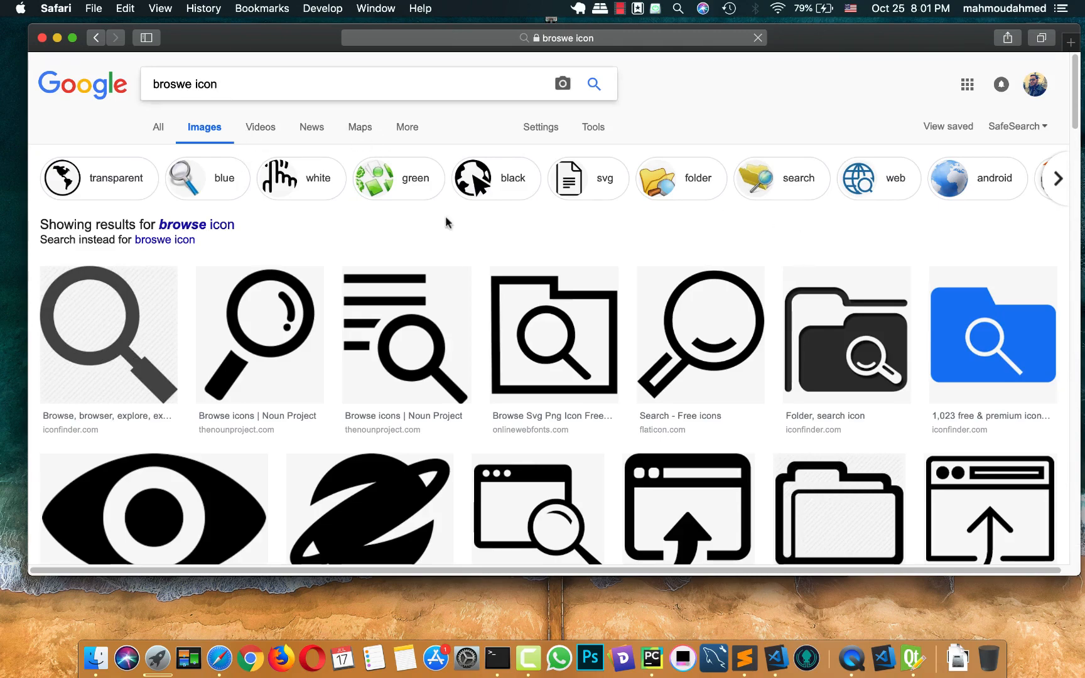
scroll(down, 3)
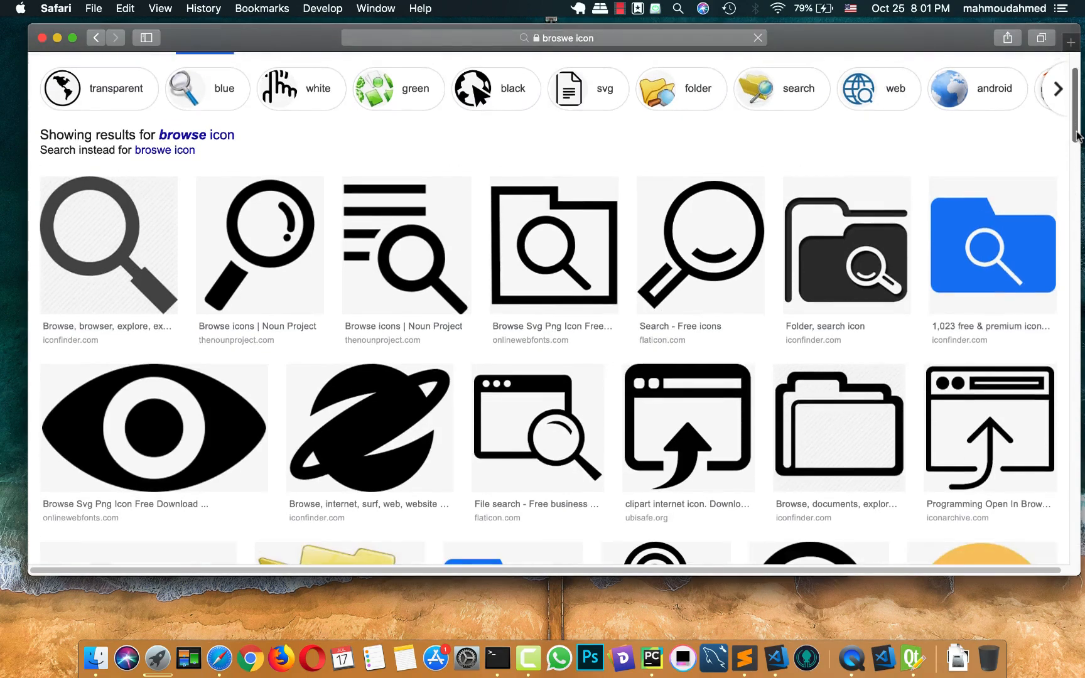
scroll(down, 3)
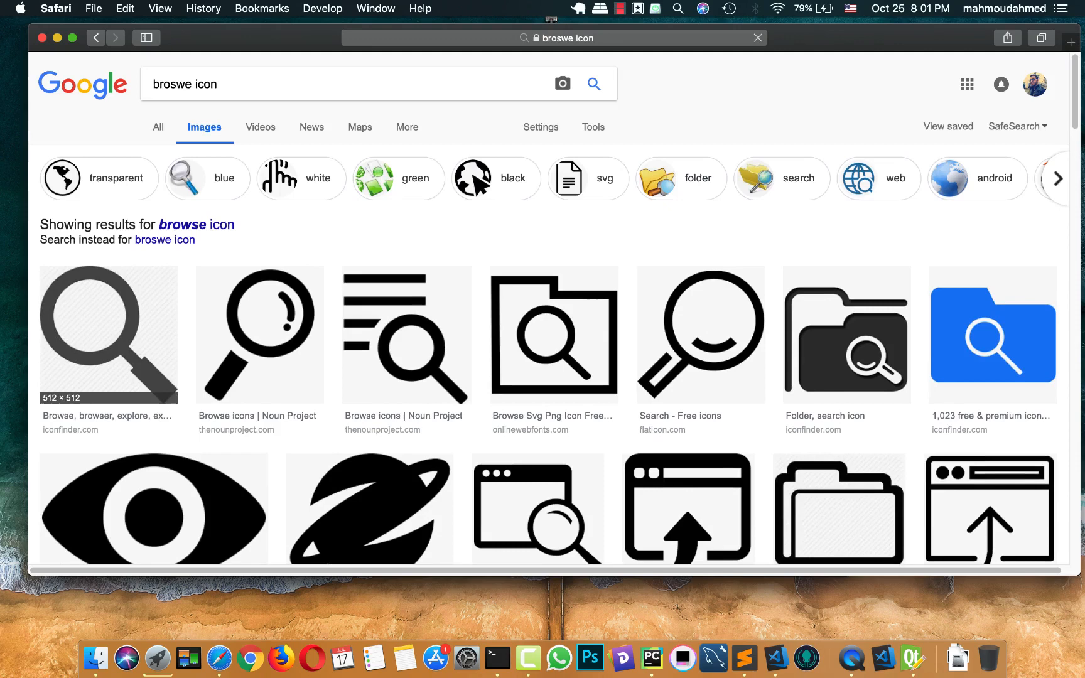
Step: Accept the 'browse icon' spelling correction and scroll through the image results
double_click(169, 84)
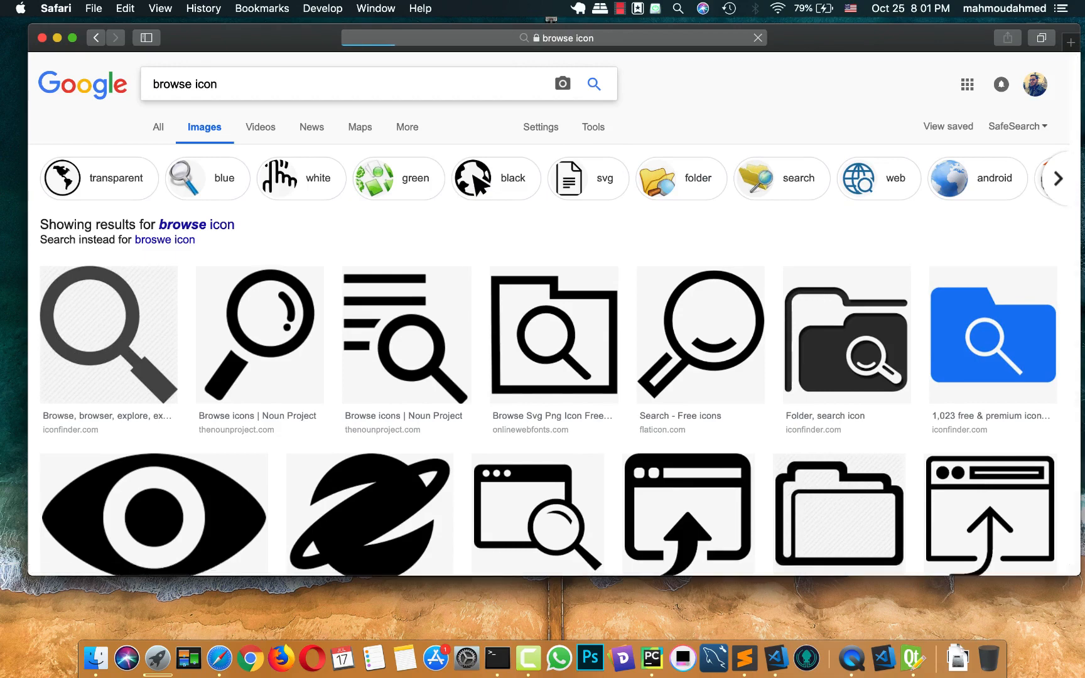
scroll(down, 3)
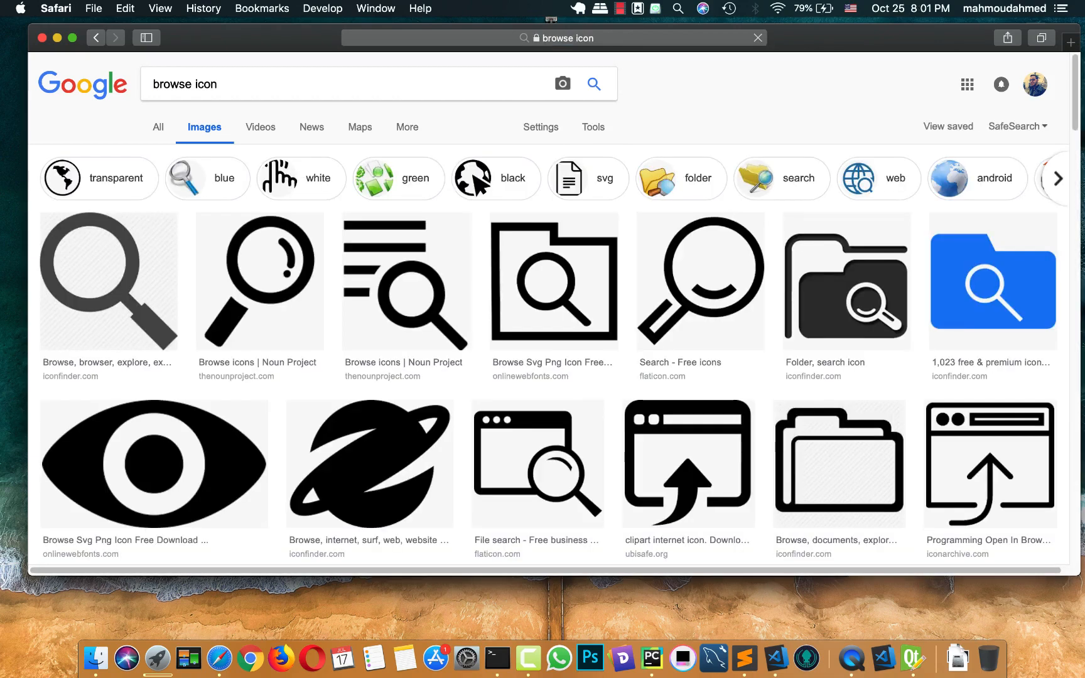
scroll(down, 3)
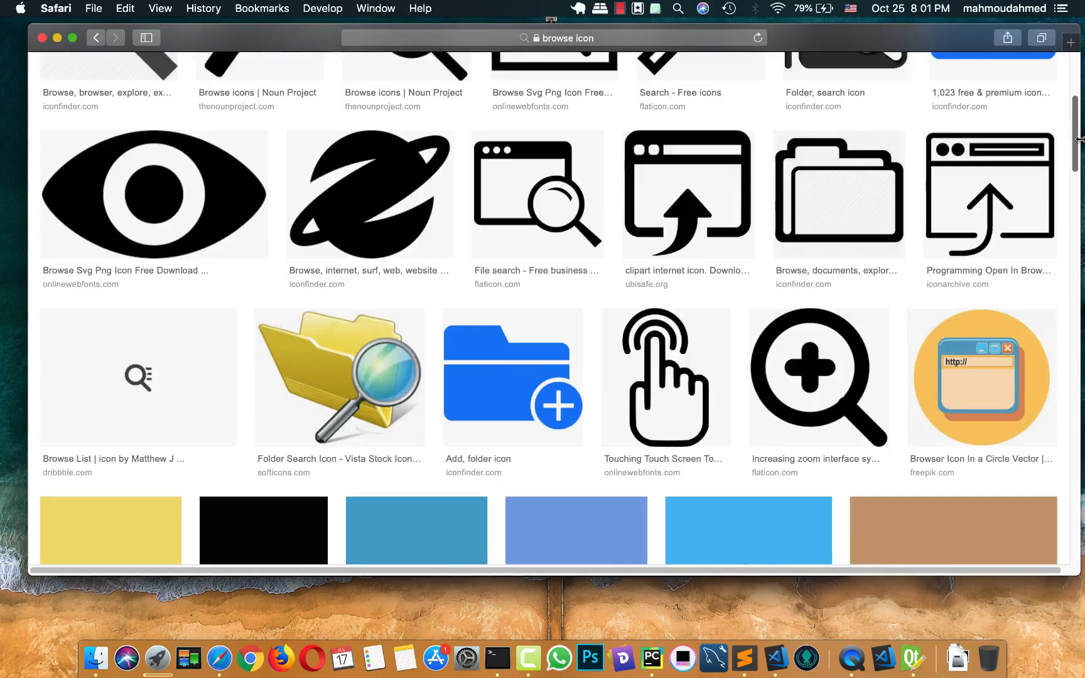
scroll(down, 3)
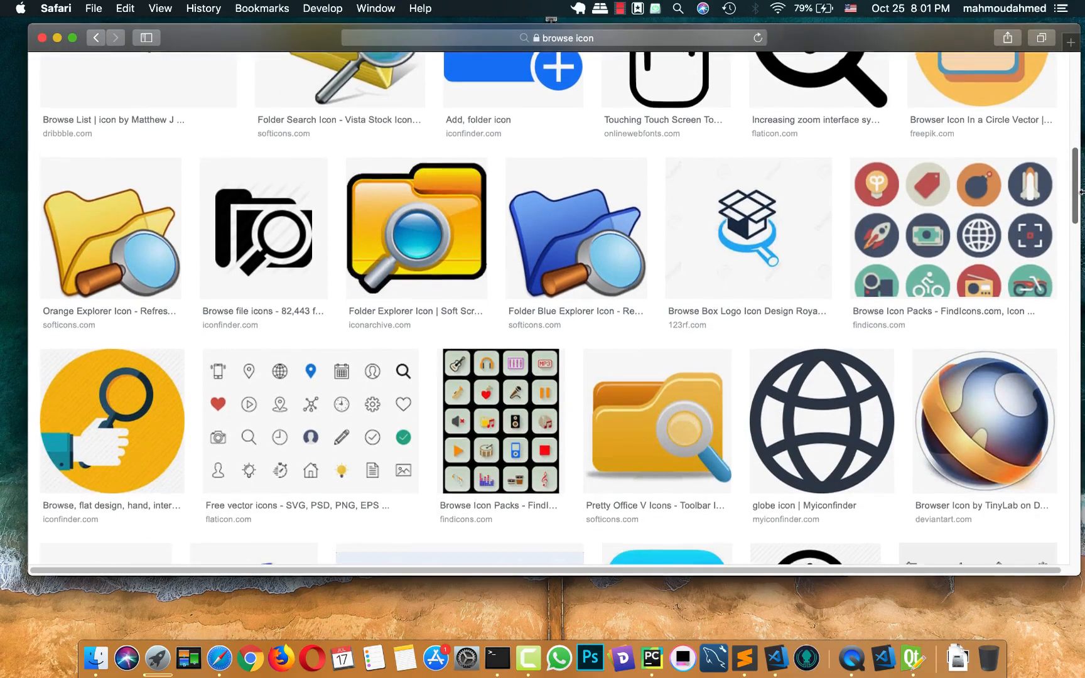
scroll(down, 3)
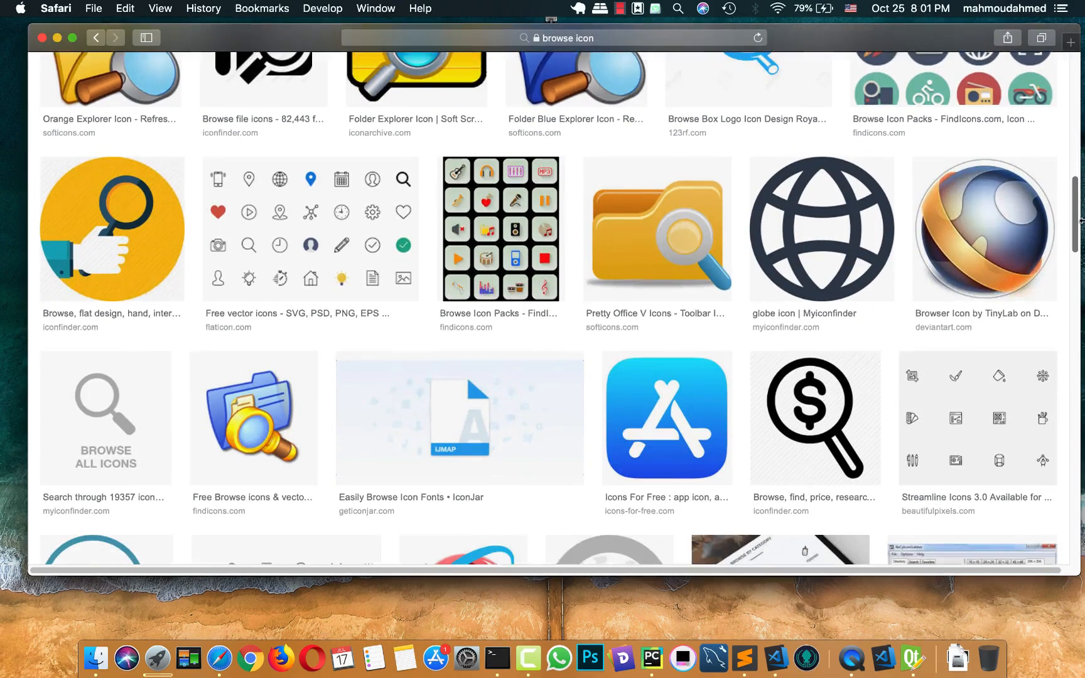
scroll(down, 3)
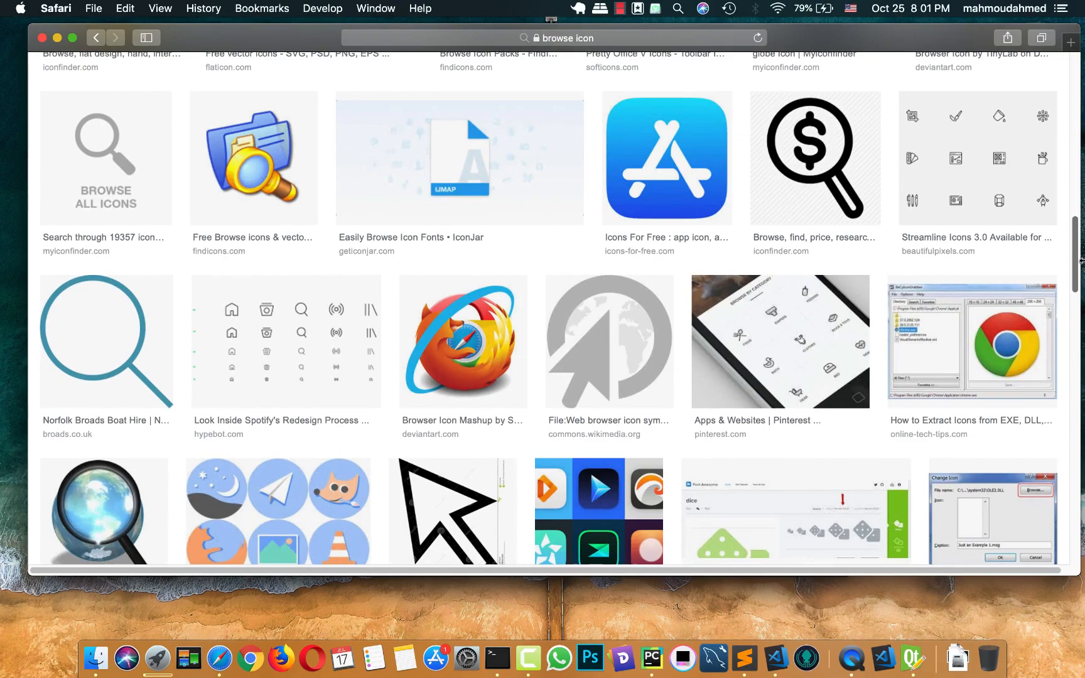
scroll(down, 3)
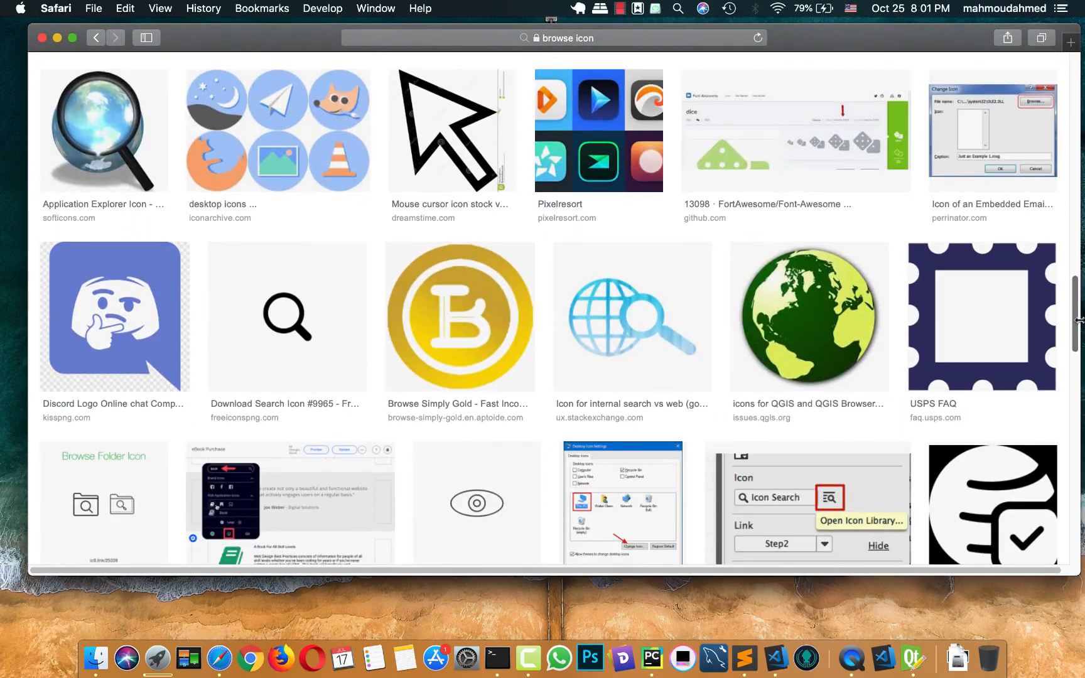
scroll(down, 3)
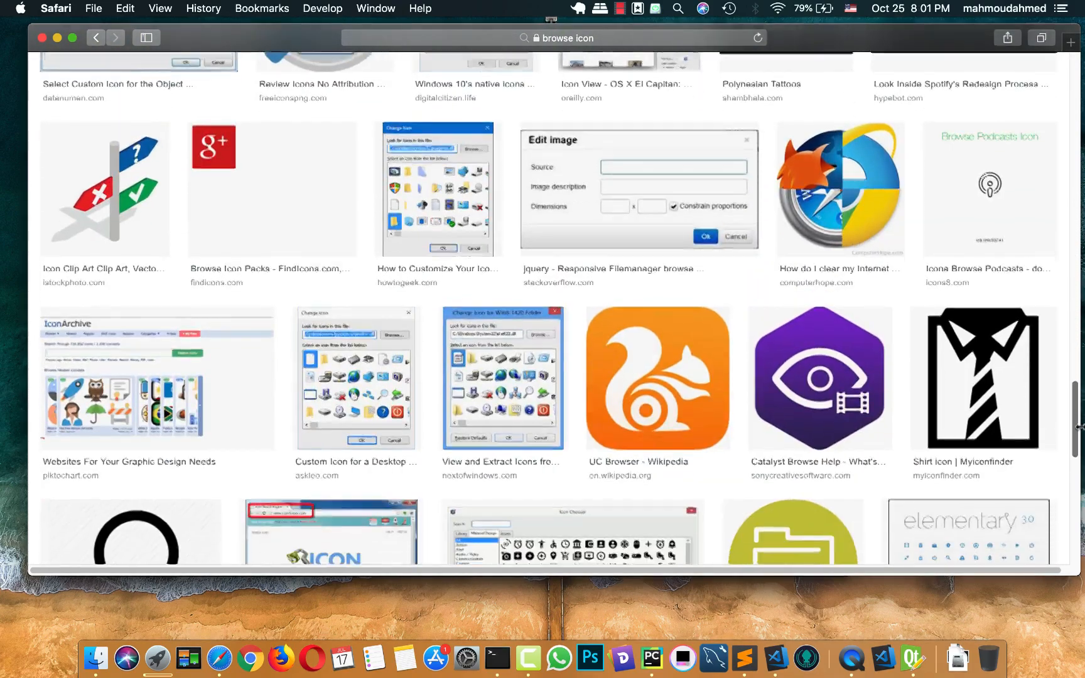
scroll(down, 3)
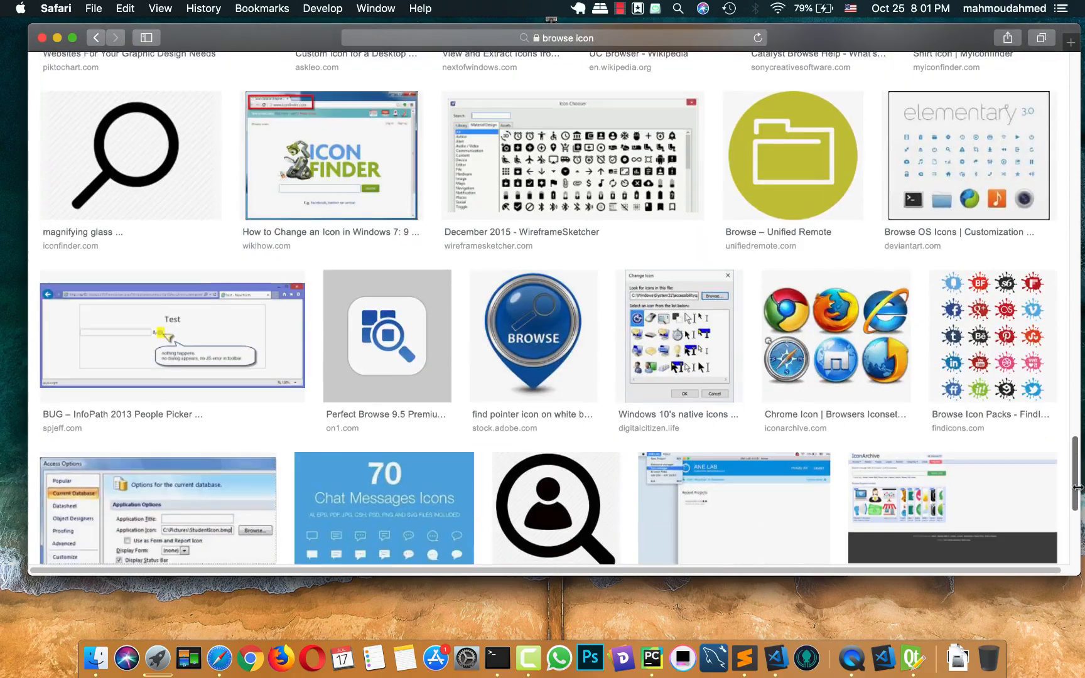
scroll(up, 3)
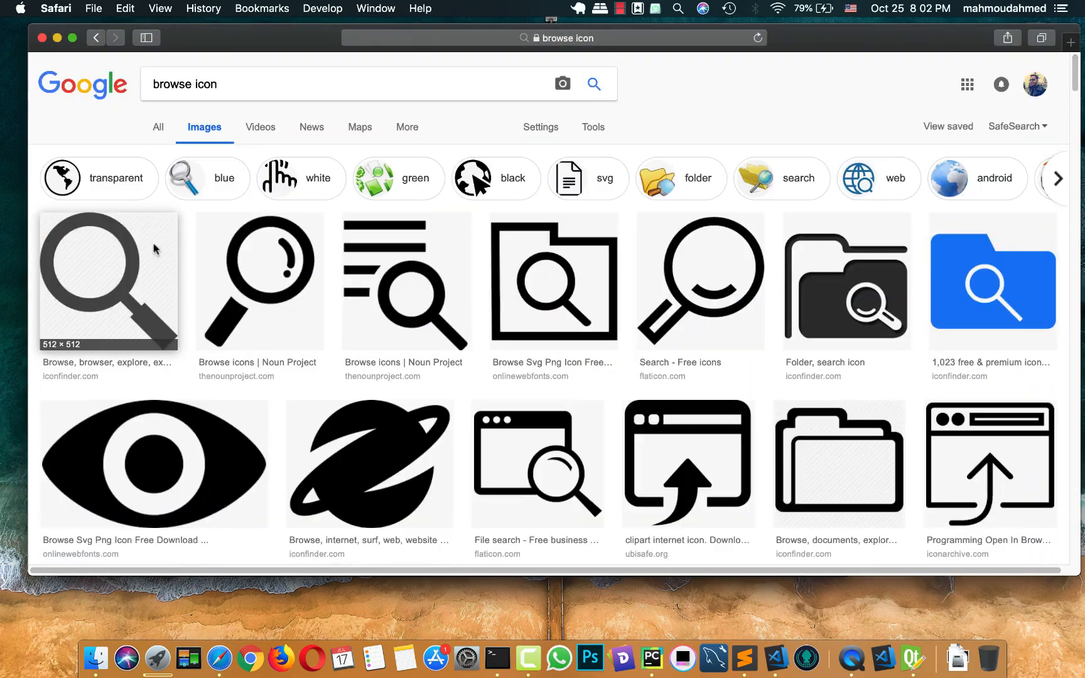
Step: Save the first magnifier result as search-512.png in the icons folder, then return to results
click(1068, 38)
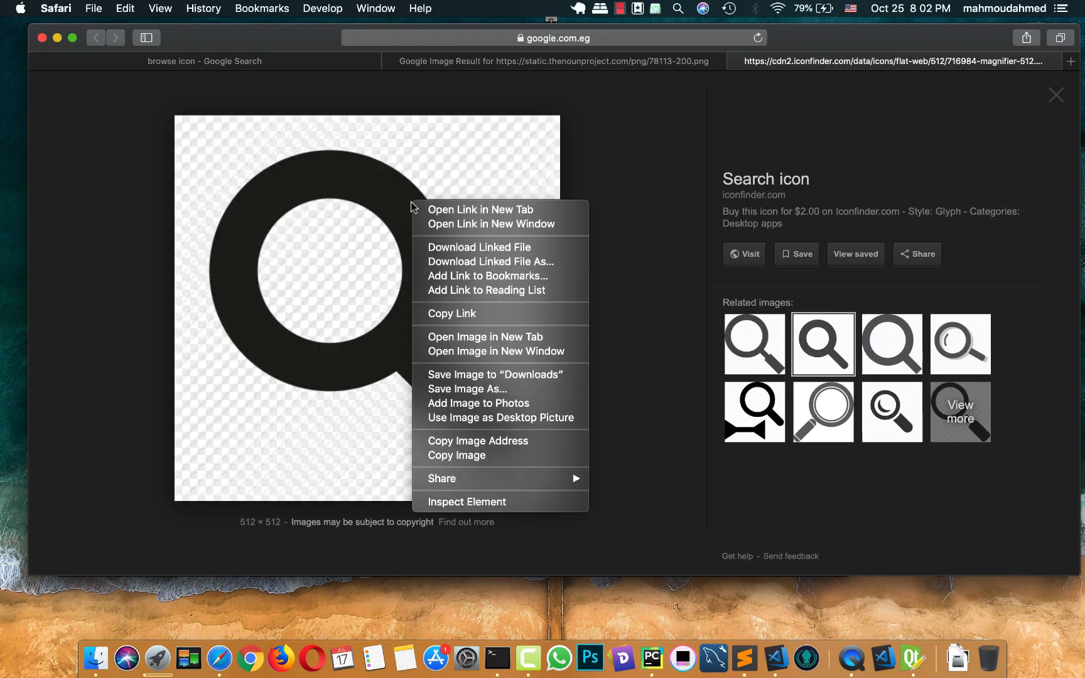
click(159, 116)
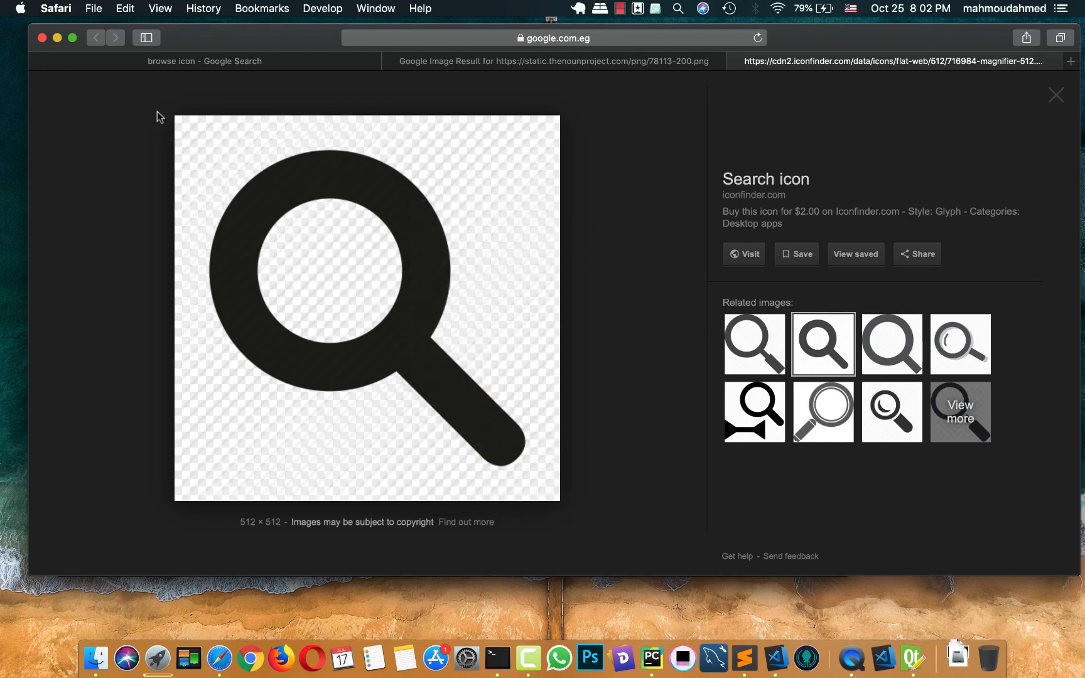
click(56, 39)
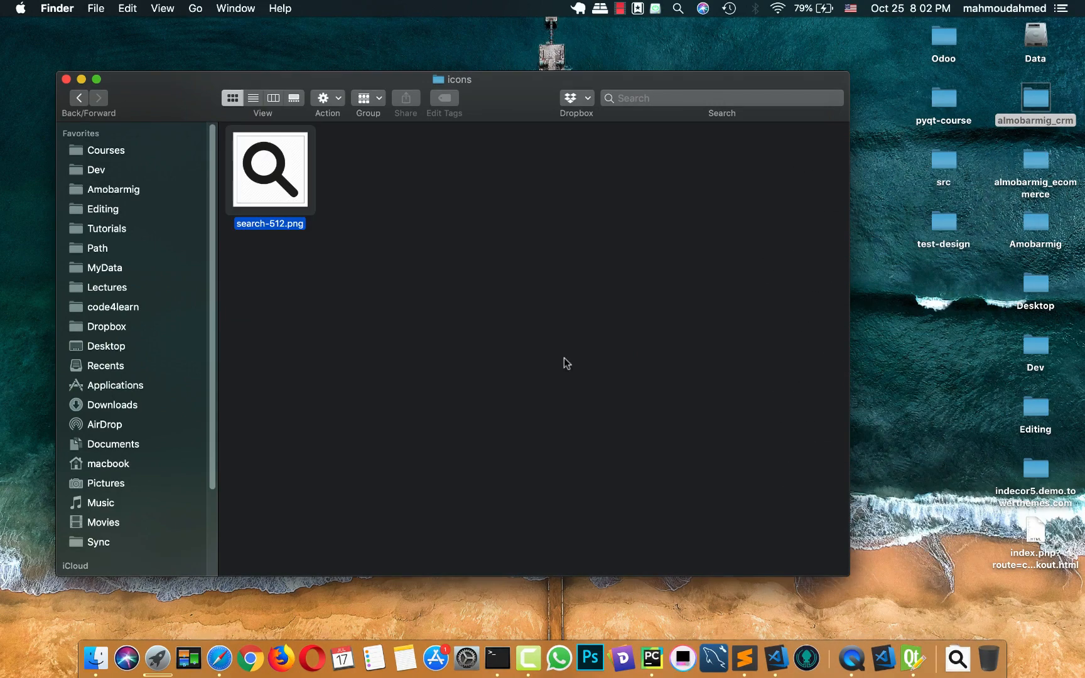
click(270, 223)
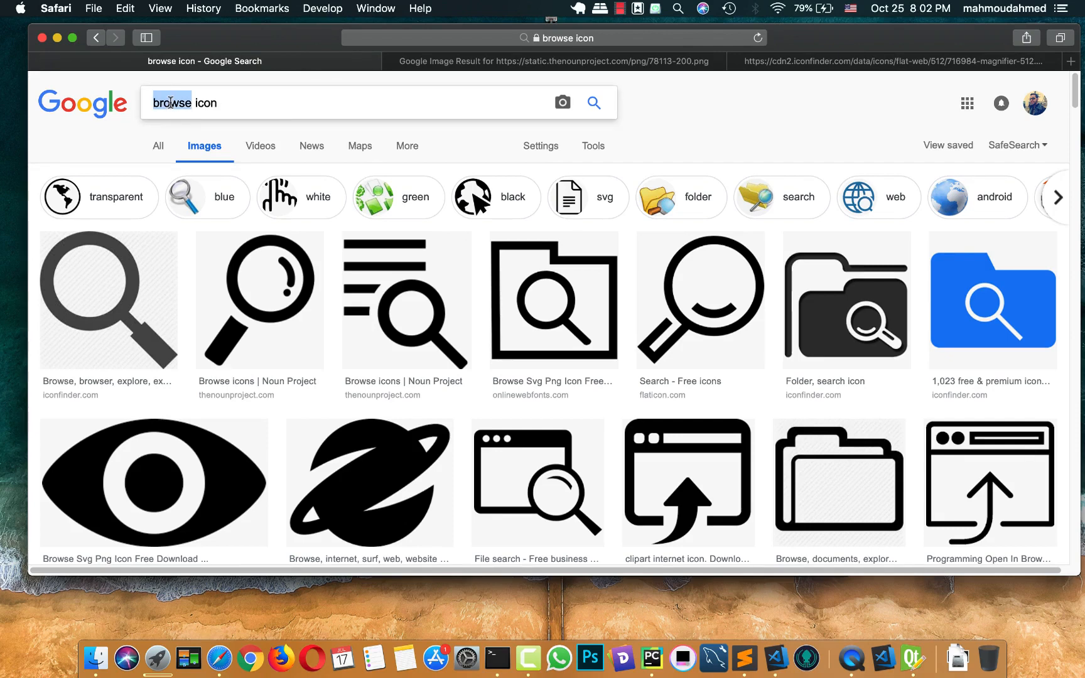
Step: Search images for 'saving icon', scroll down, and open the bold checkmark image in a new tab
text(saving icon)
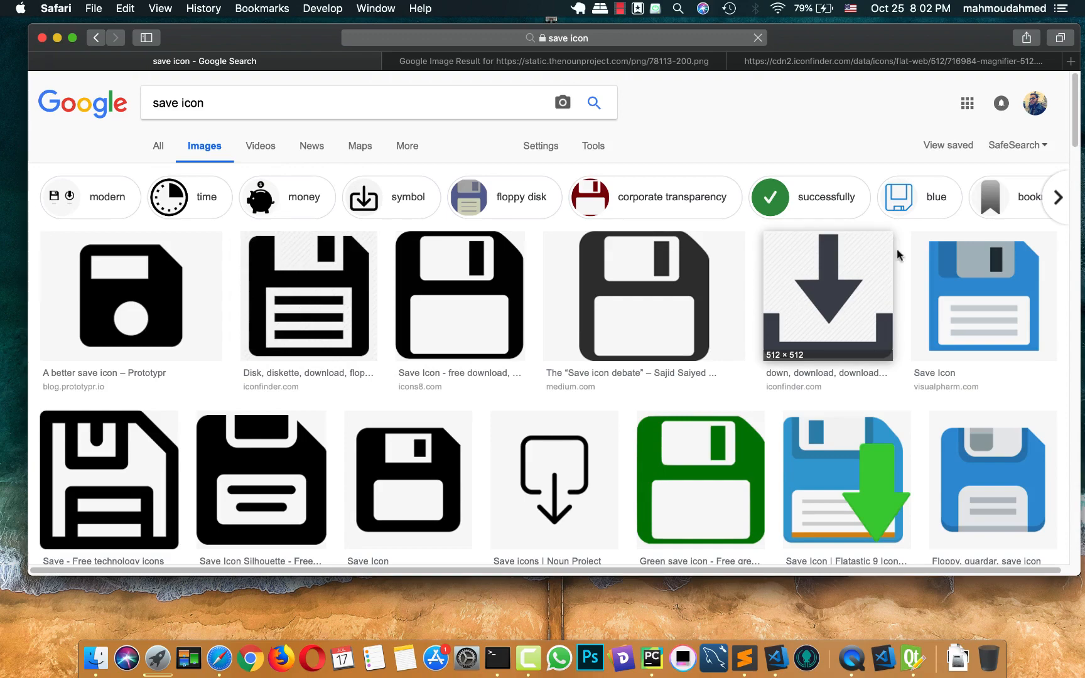
scroll(down, 3)
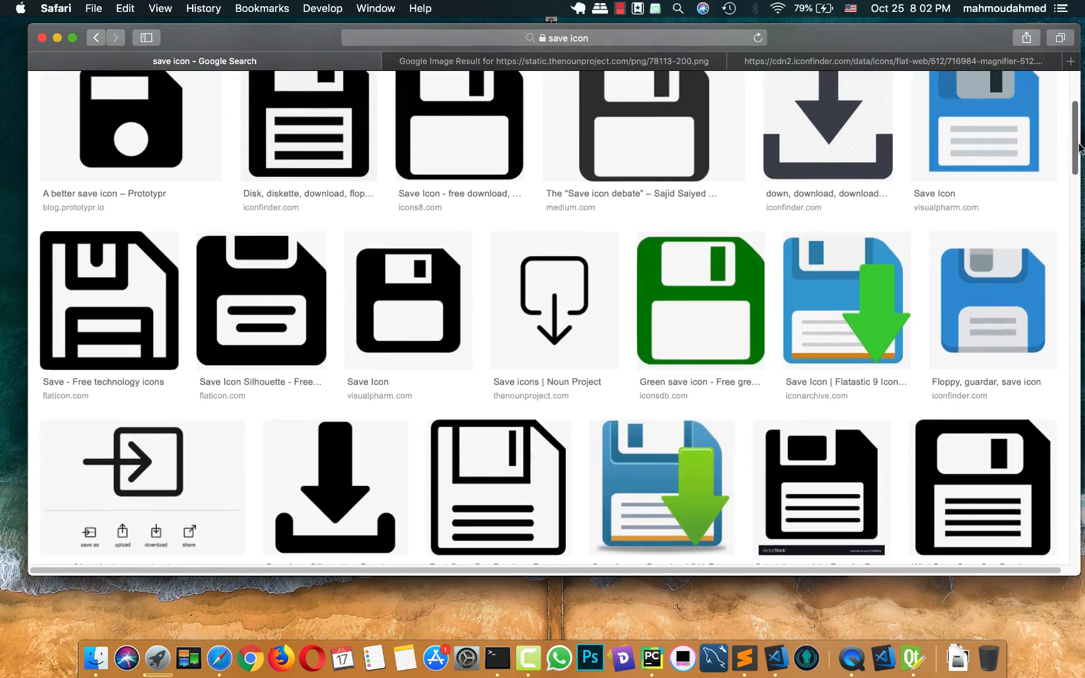
scroll(down, 3)
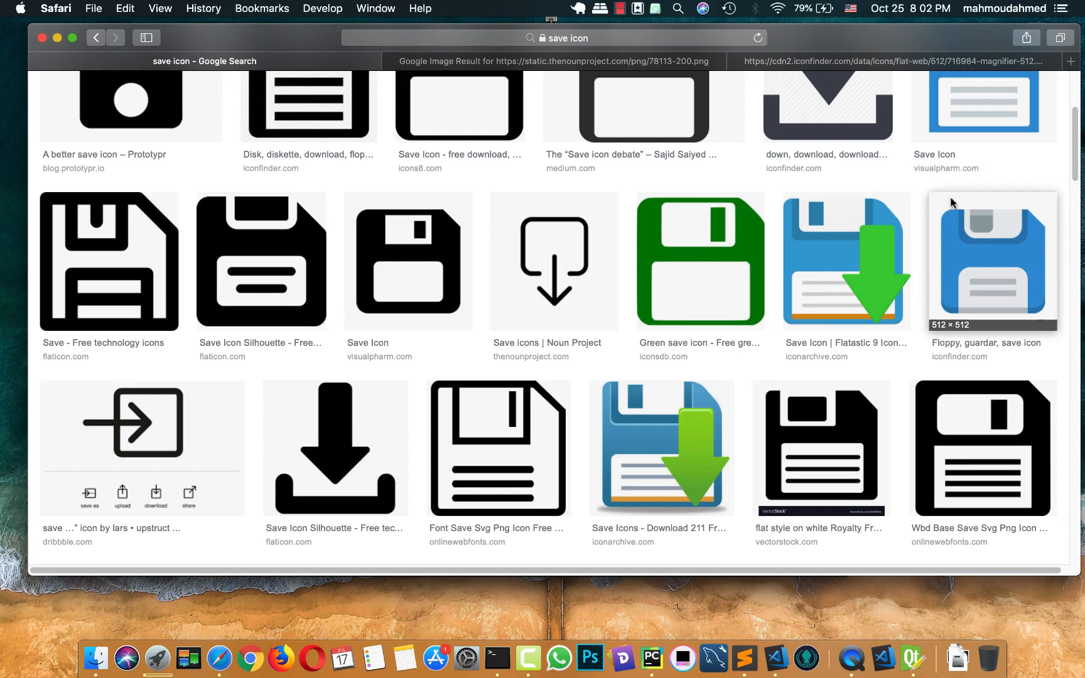
scroll(down, 3)
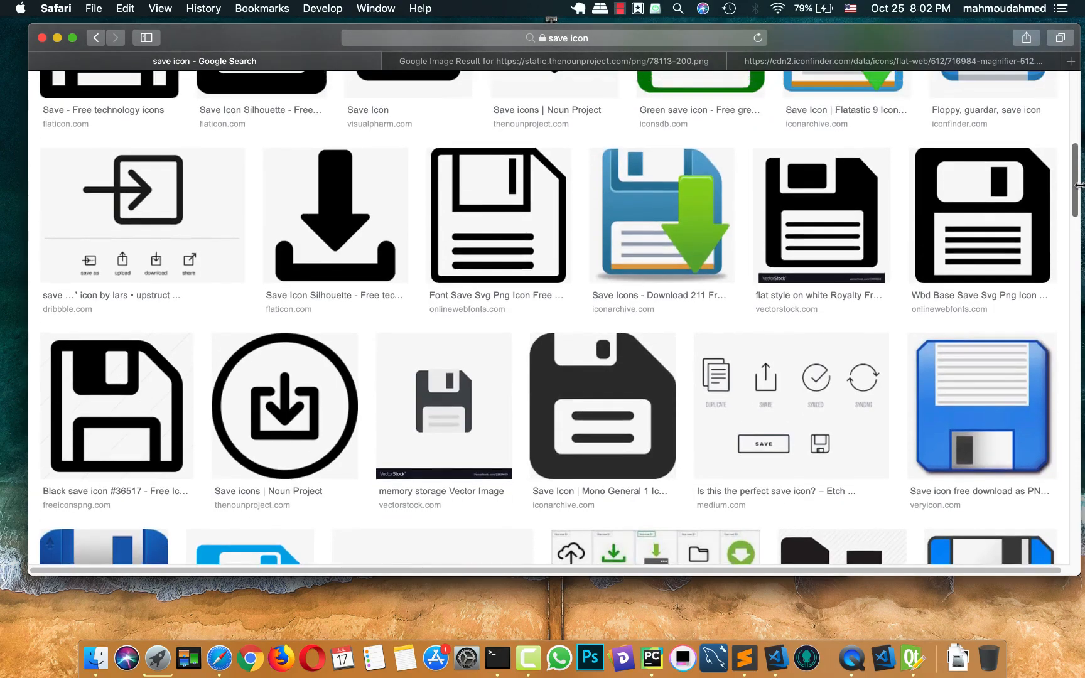
scroll(down, 3)
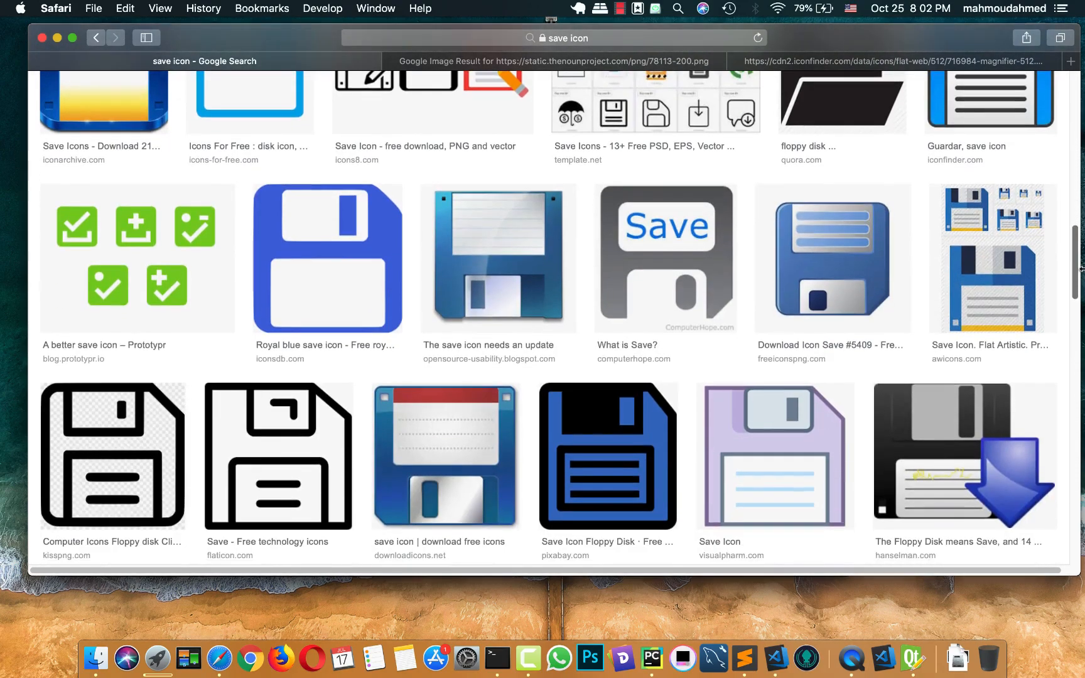
scroll(down, 3)
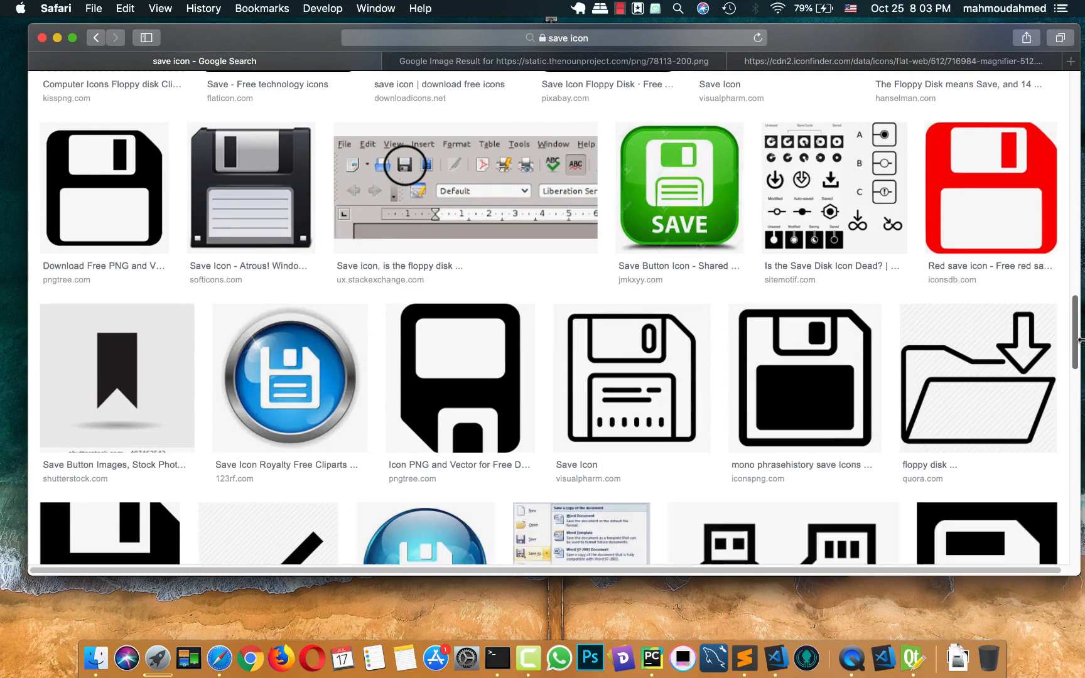
scroll(down, 3)
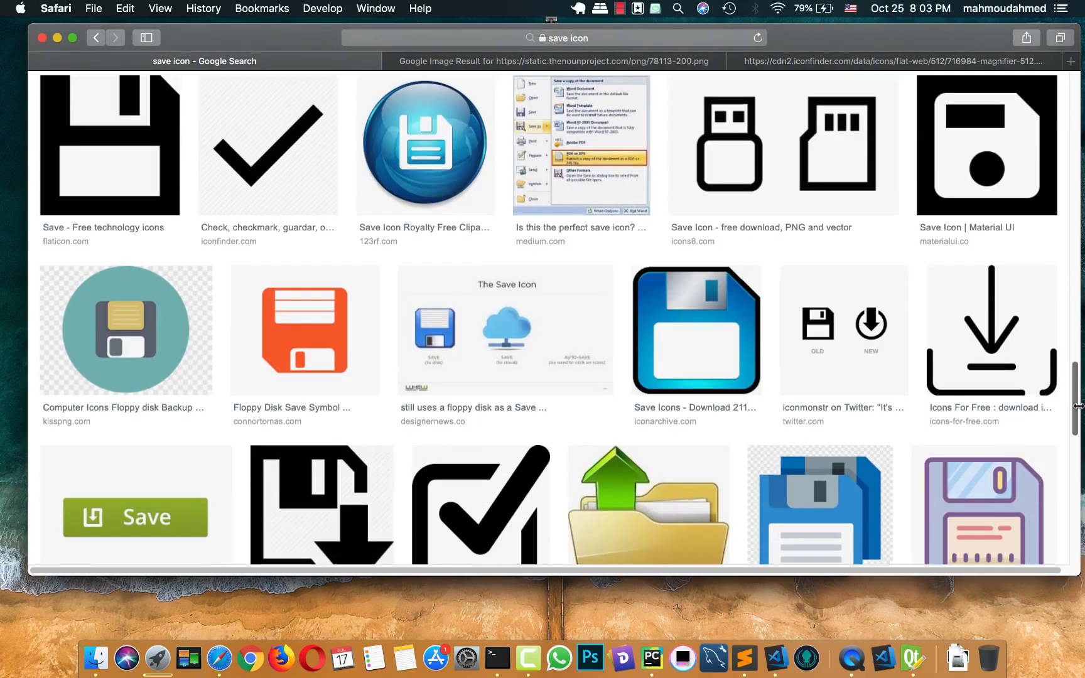
scroll(down, 3)
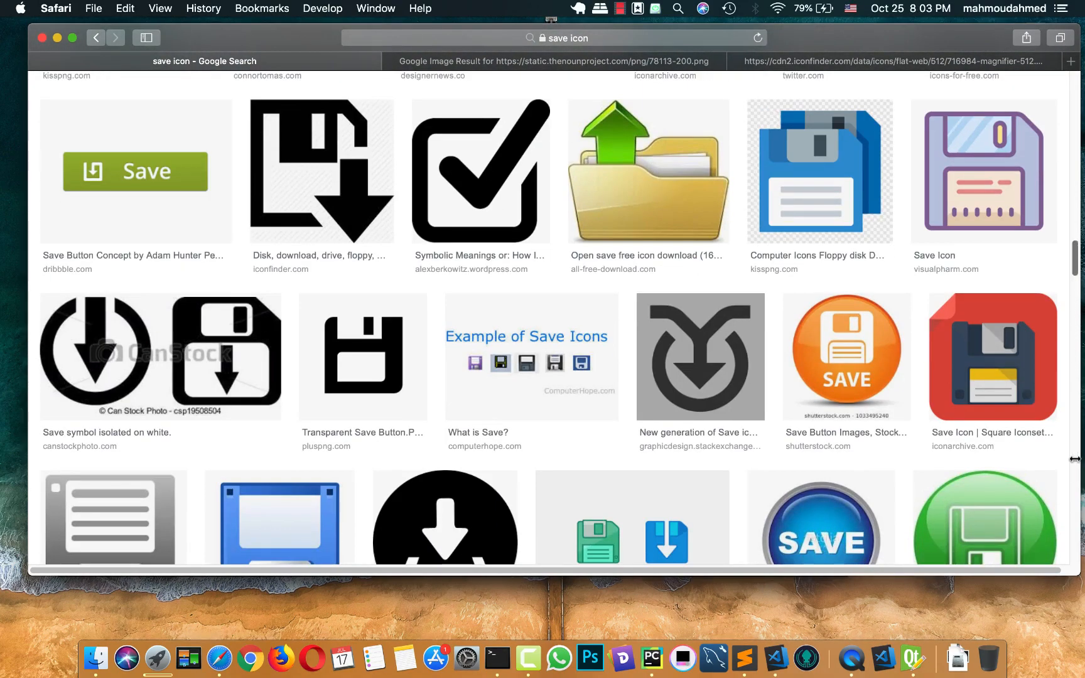
right_click(480, 171)
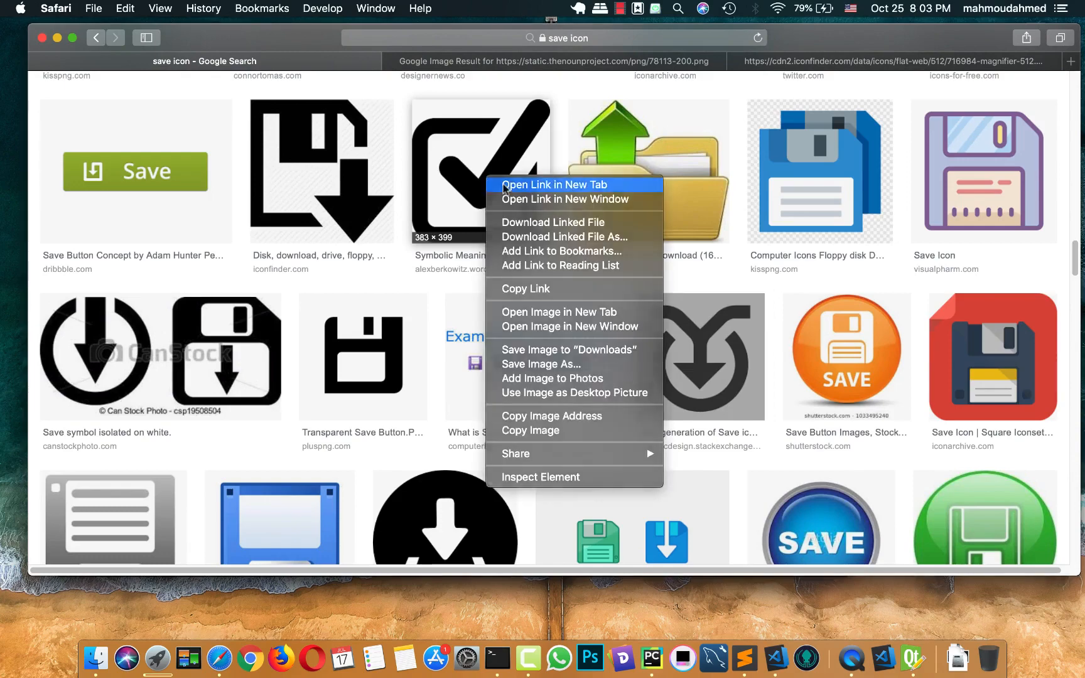
click(554, 185)
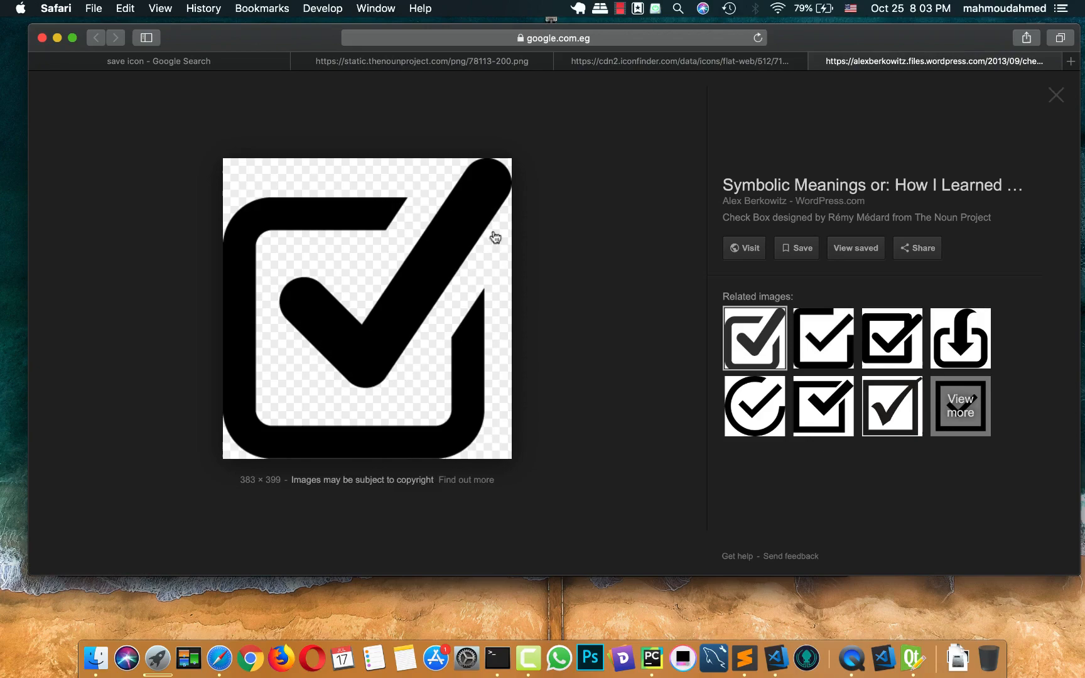
mouse_move(118, 103)
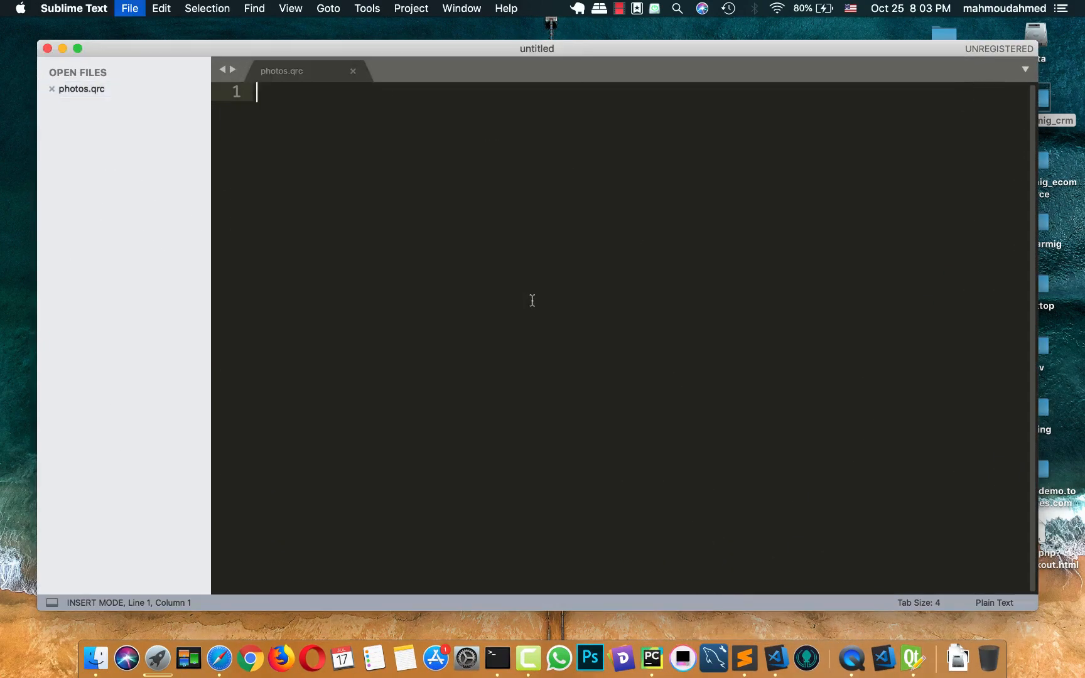
Step: Save the empty Sublime Text file as photo.qrc in Tutorials > Download-Udemy
click(129, 8)
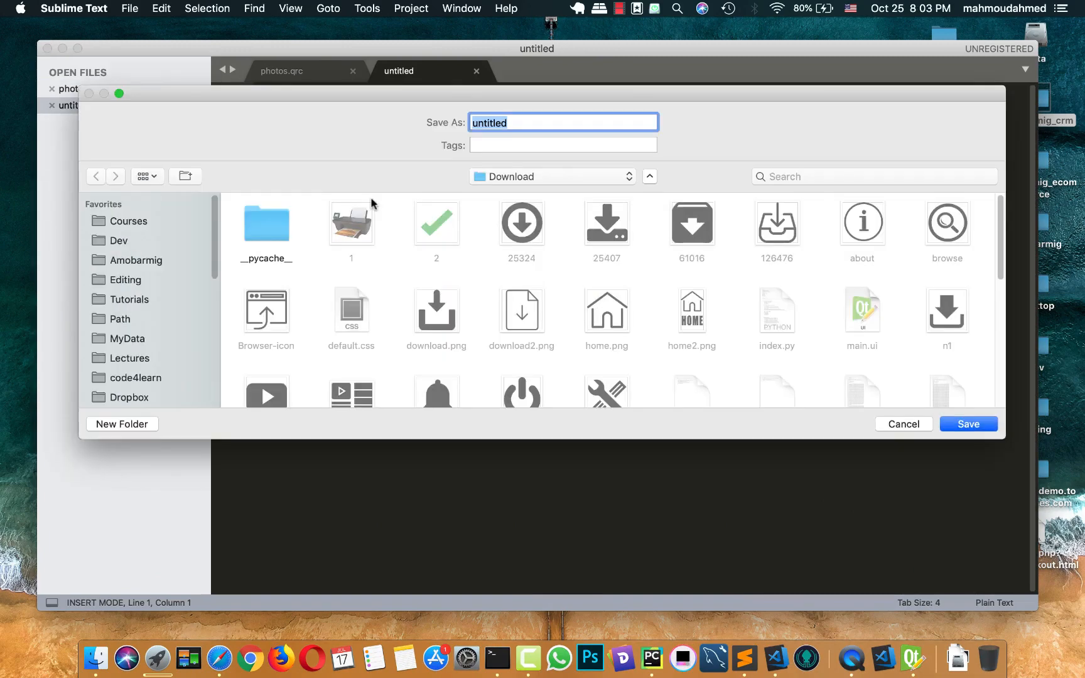
click(129, 299)
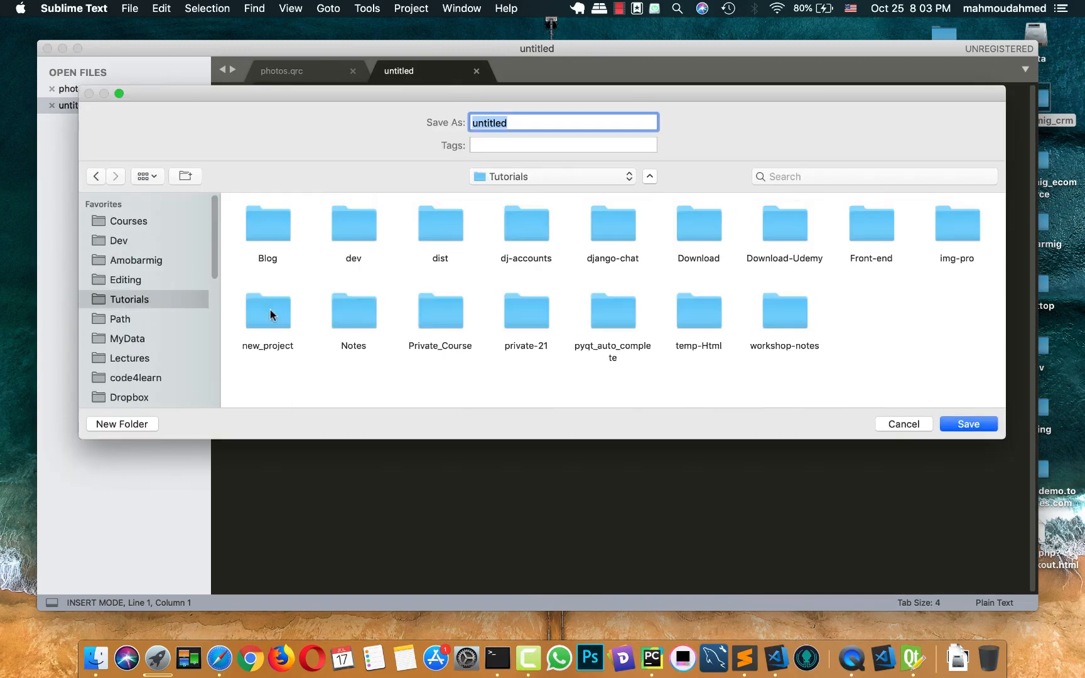
double_click(785, 223)
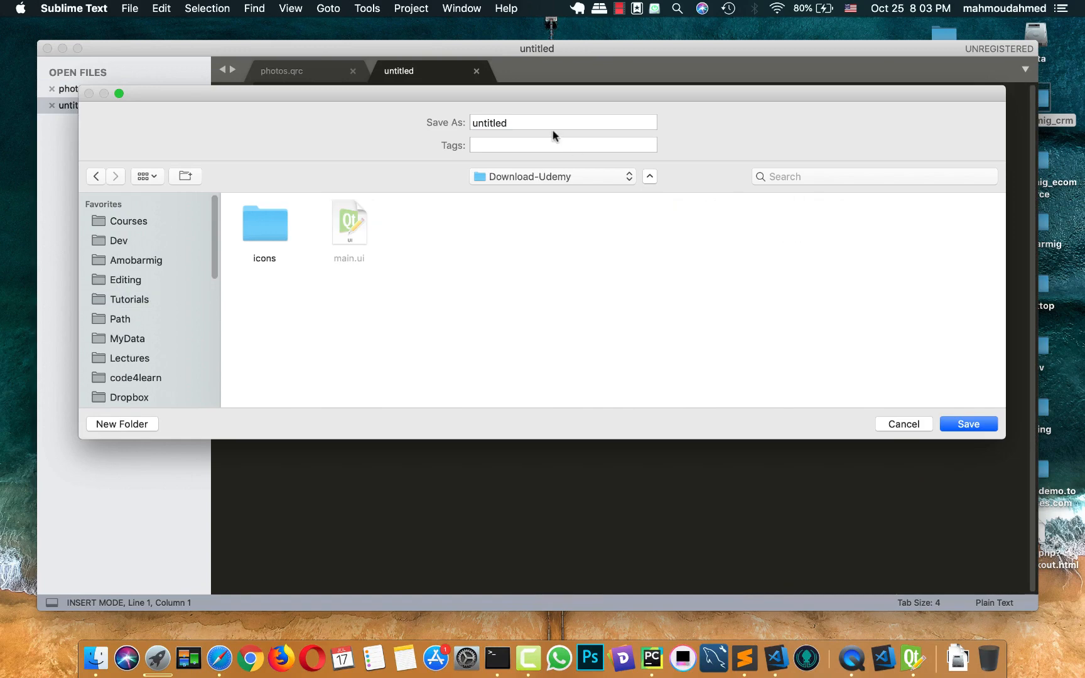
click(562, 122)
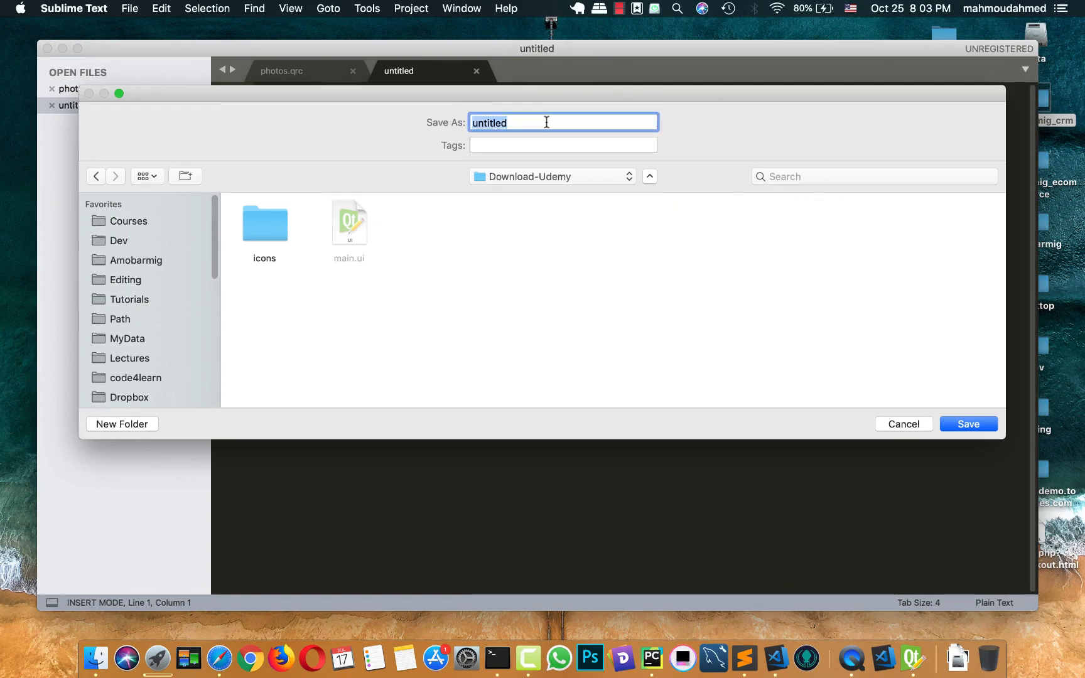
text(photo)
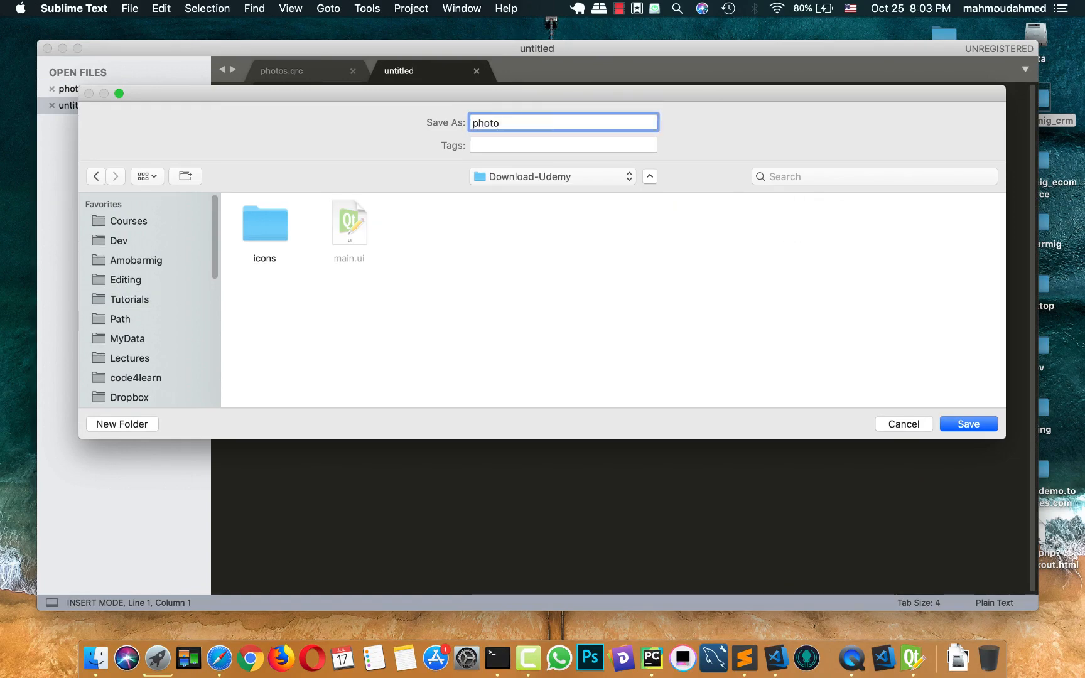
text(.q)
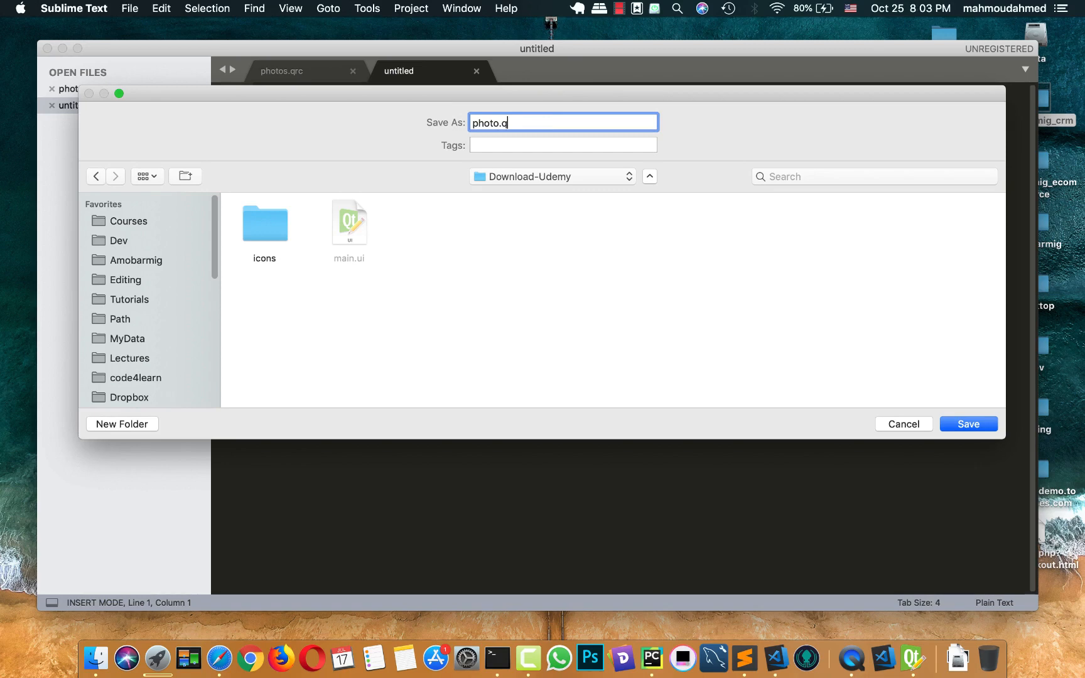
click(968, 423)
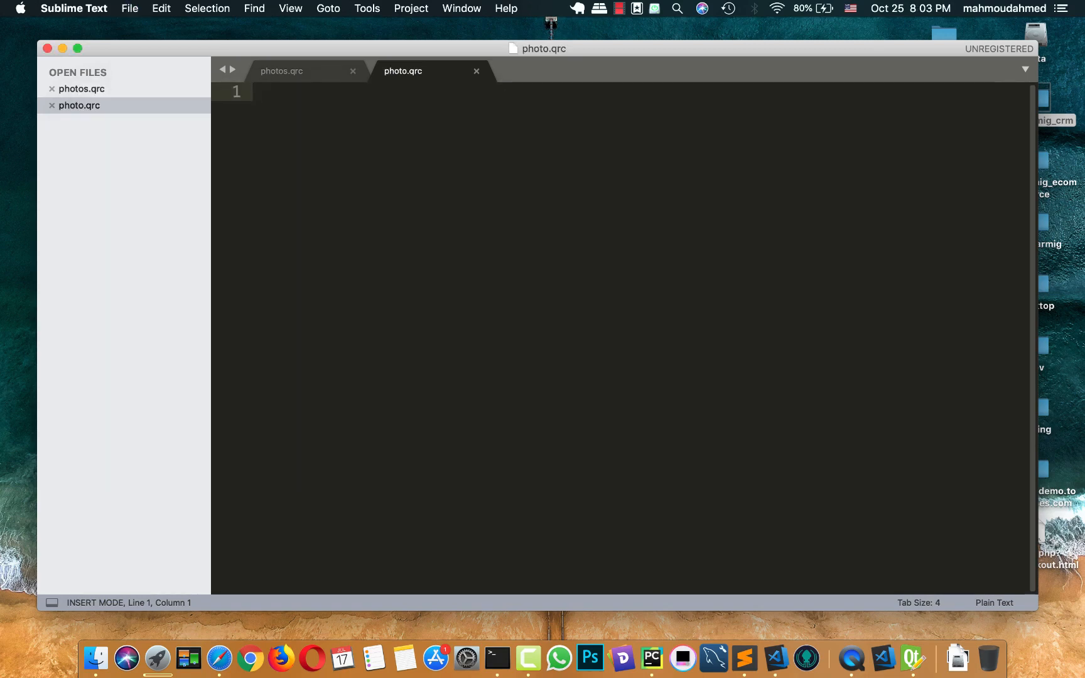
mouse_move(407, 107)
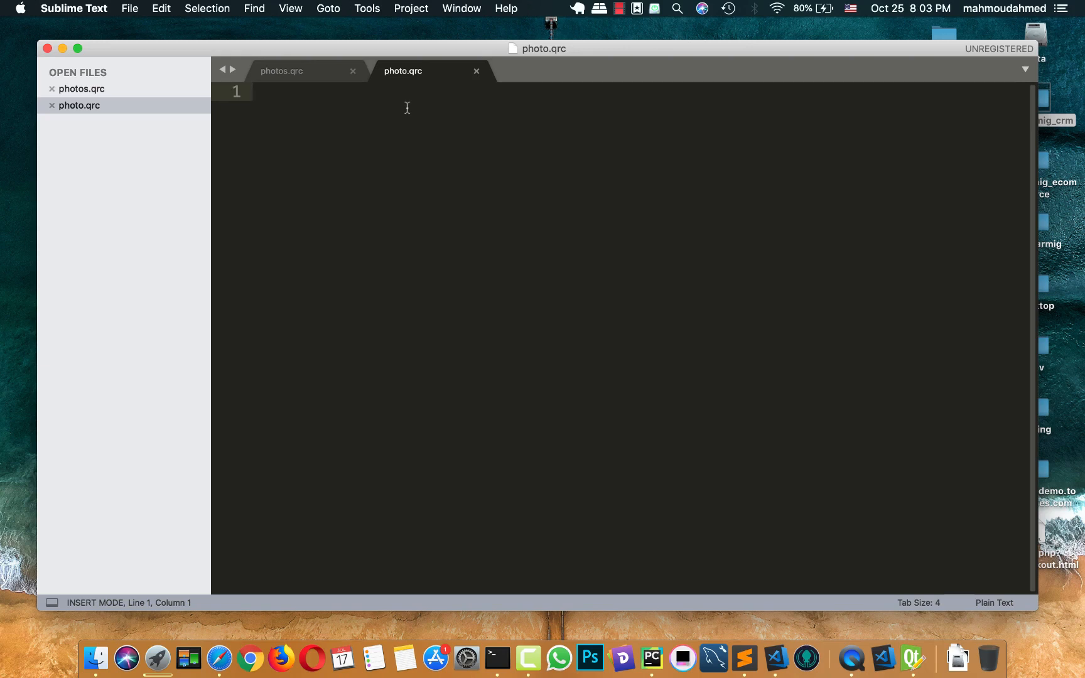
Step: Type the <!DOCTYPE RCC> declaration and the <RCC version="1.0"> opening tag
text(<)
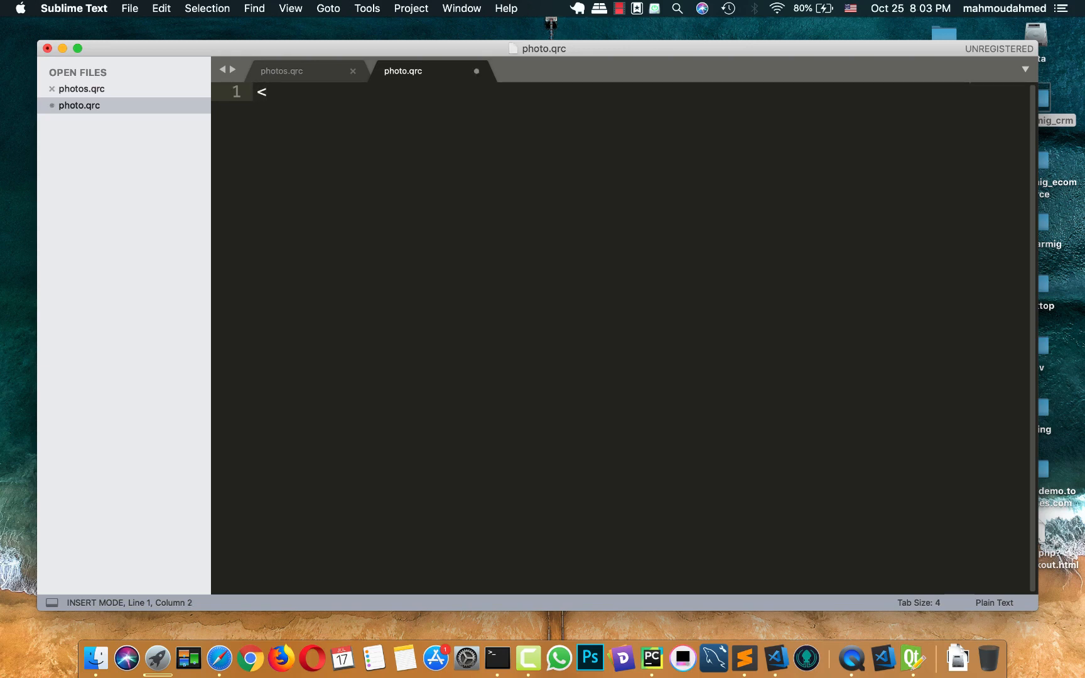
text(!DOC)
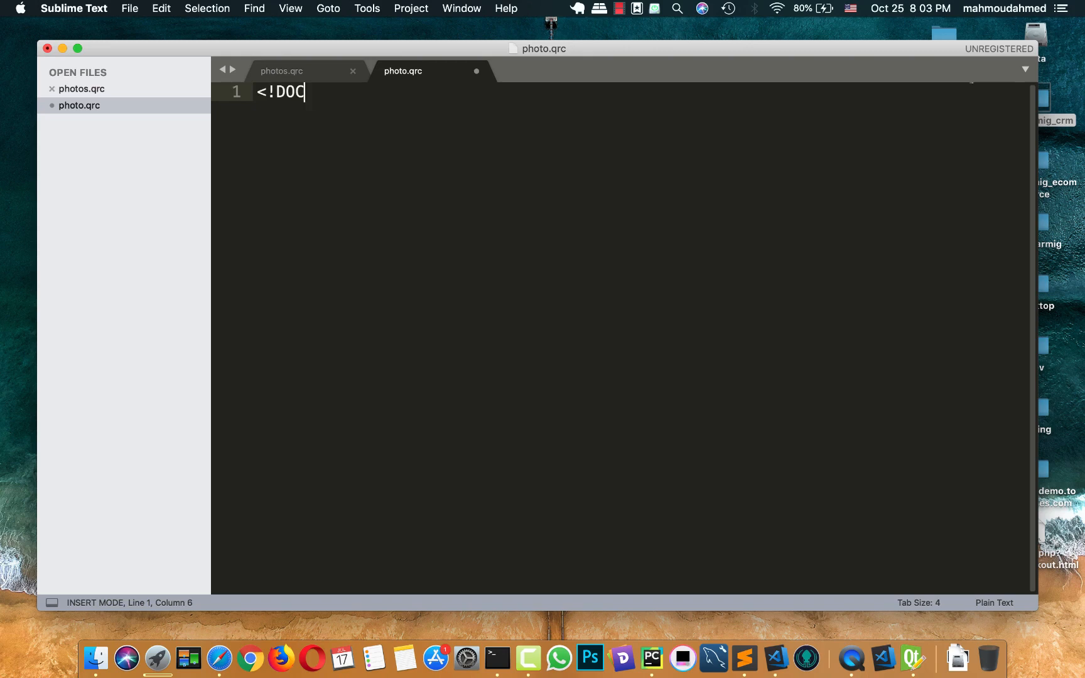
text(CTYPE)
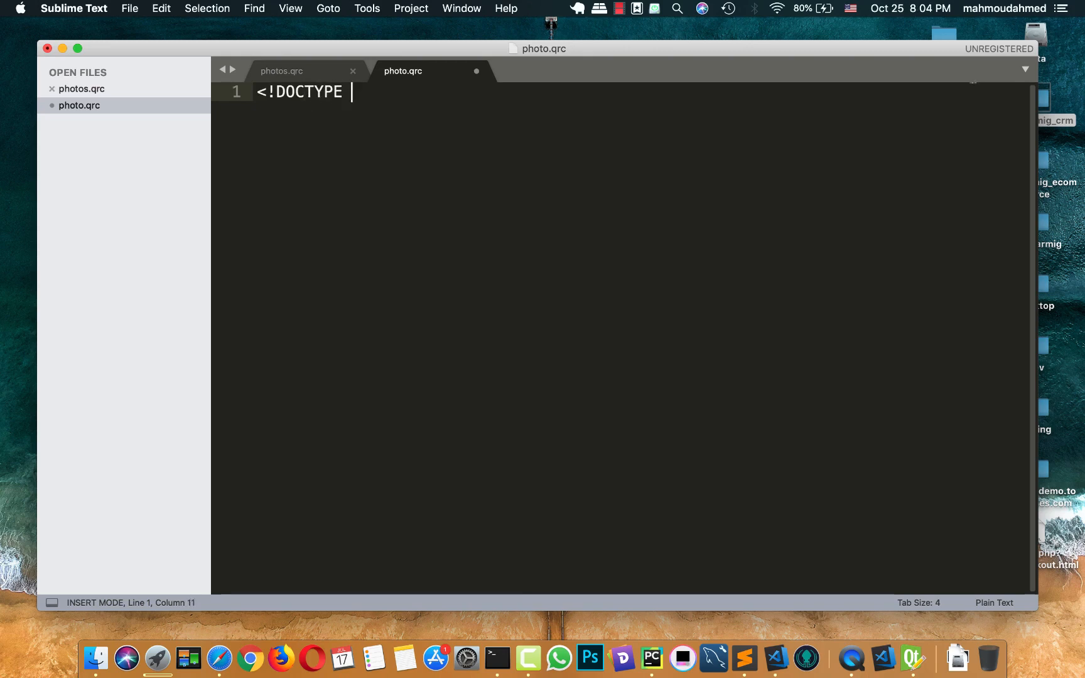
text(R)
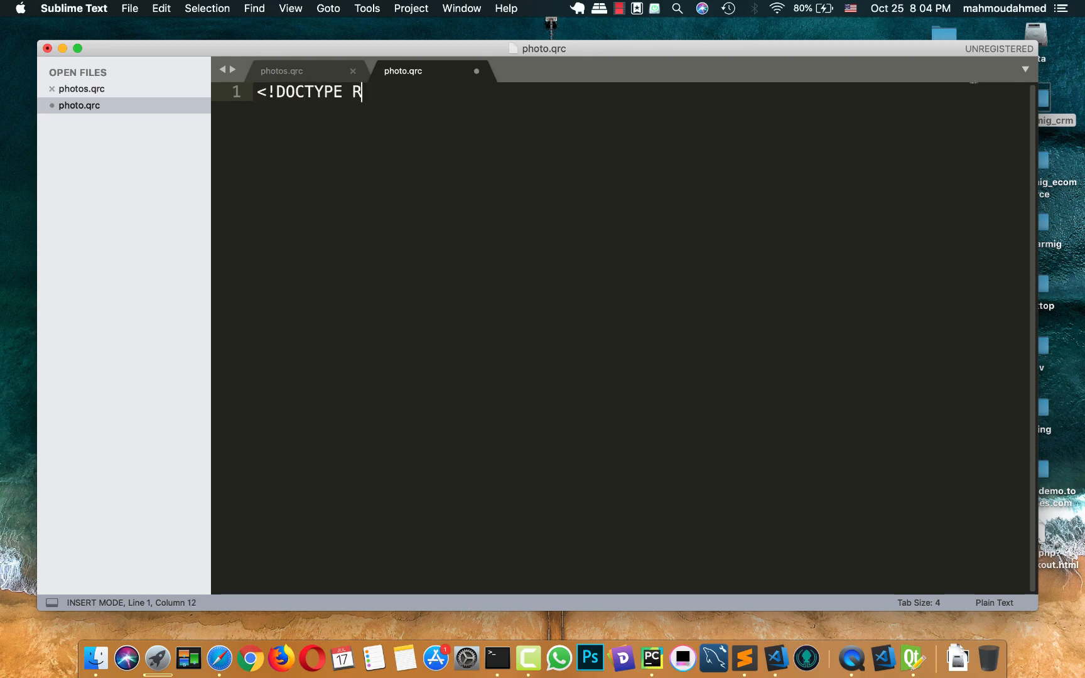
text(CC>)
text(<)
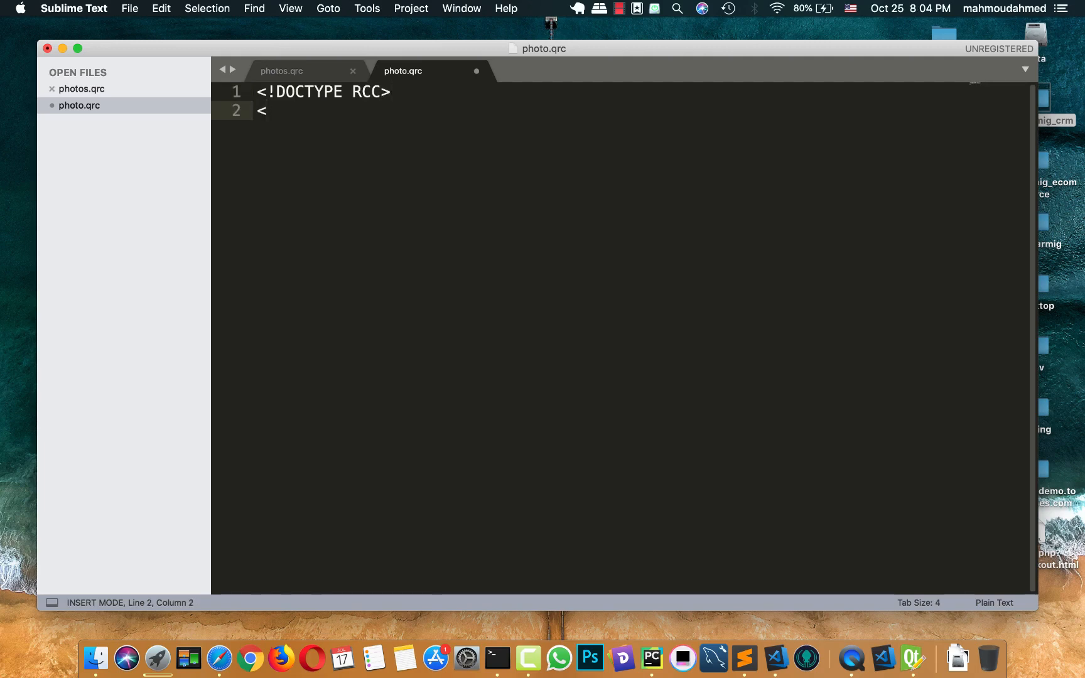
text(RCC v)
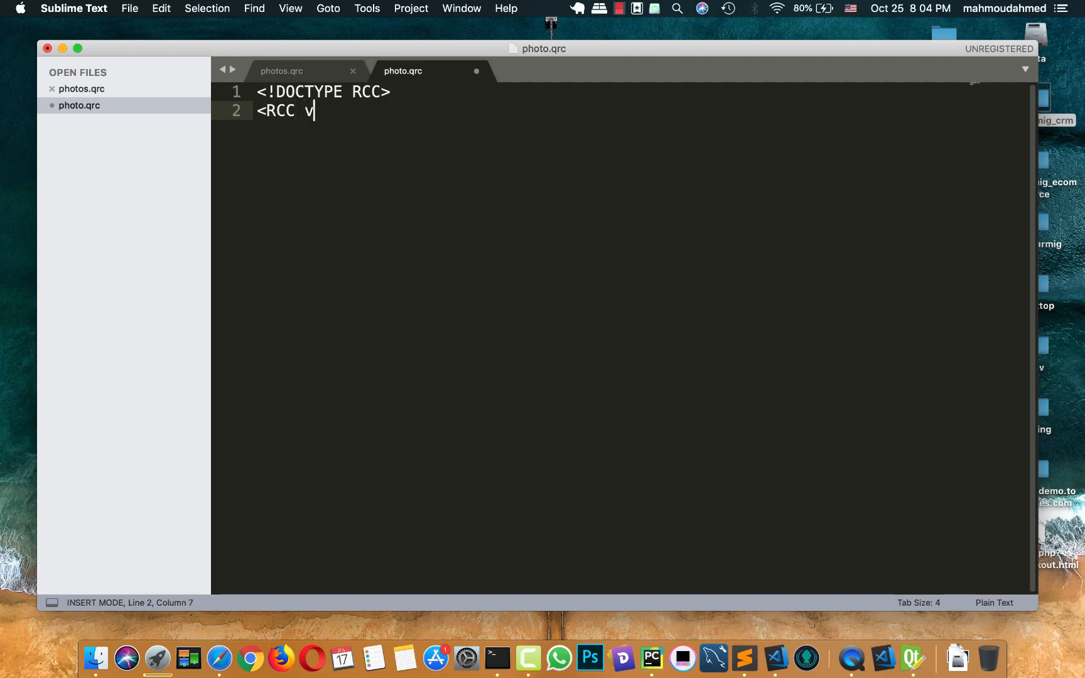
text(ersion=)
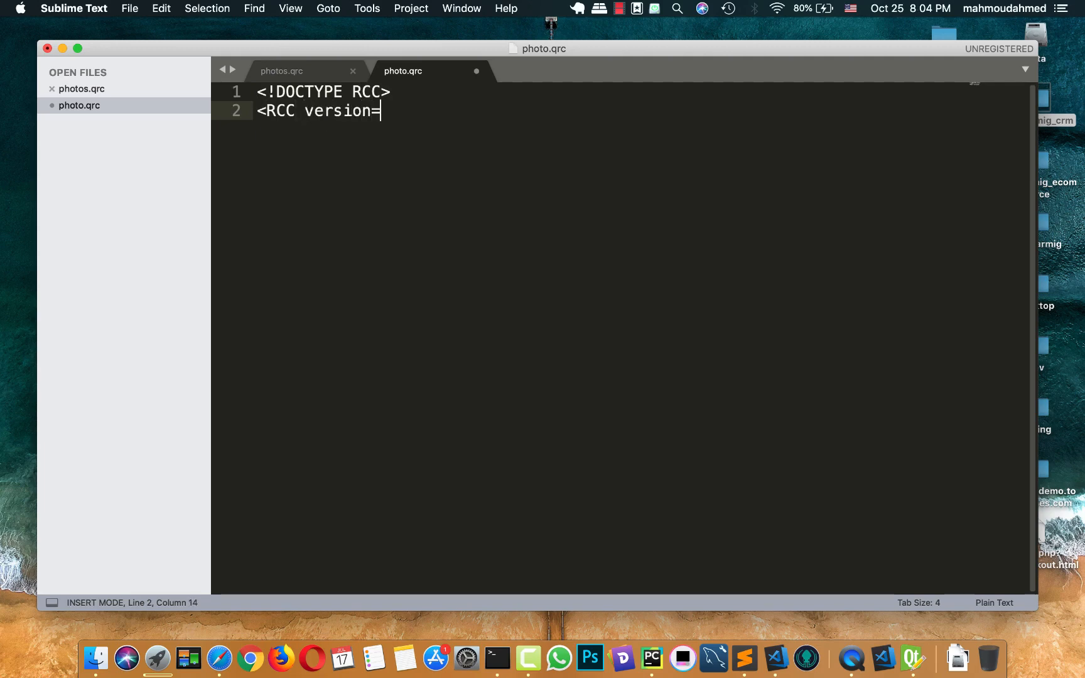
text("1")
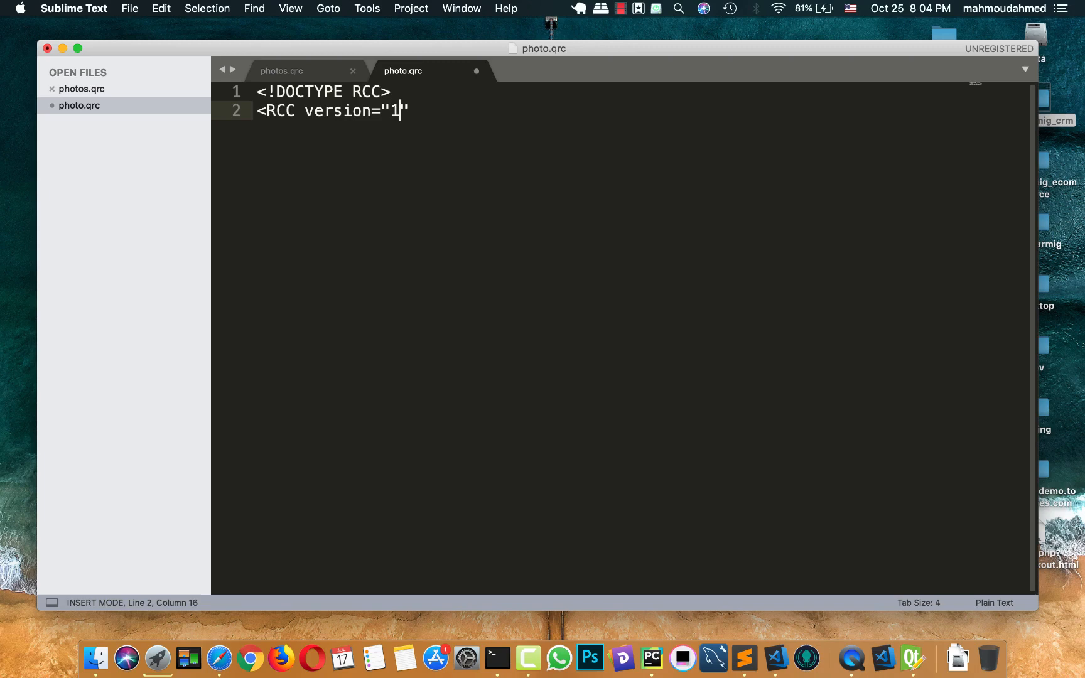
text(.0">)
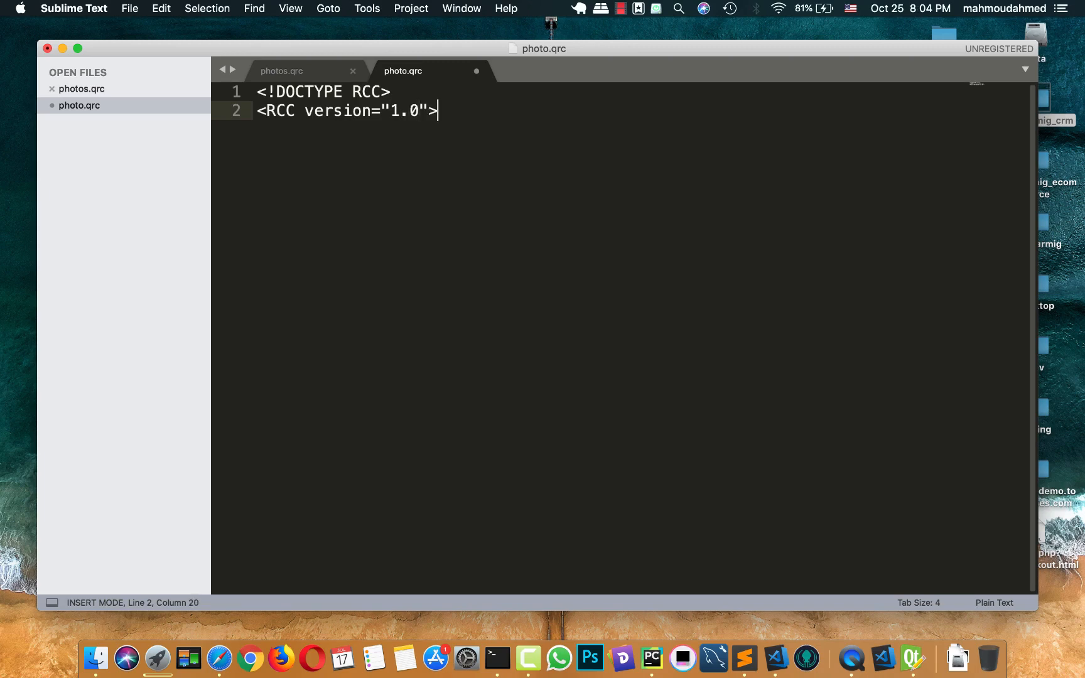
Step: Add opening and closing <qresource> tags on new lines
key(enter)
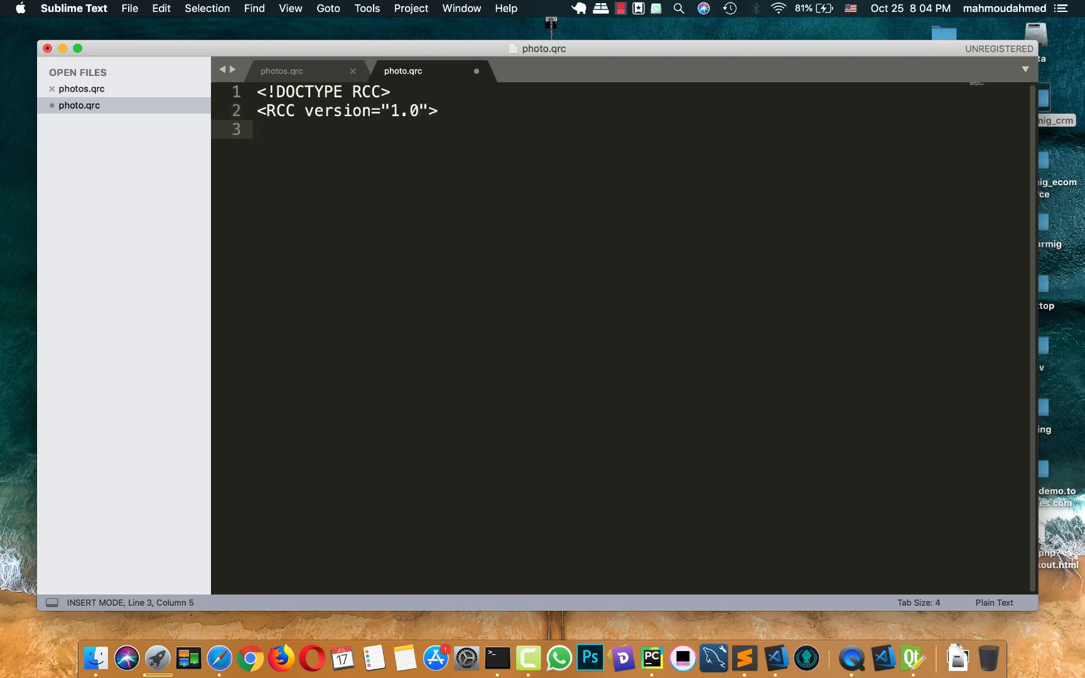
text(<)
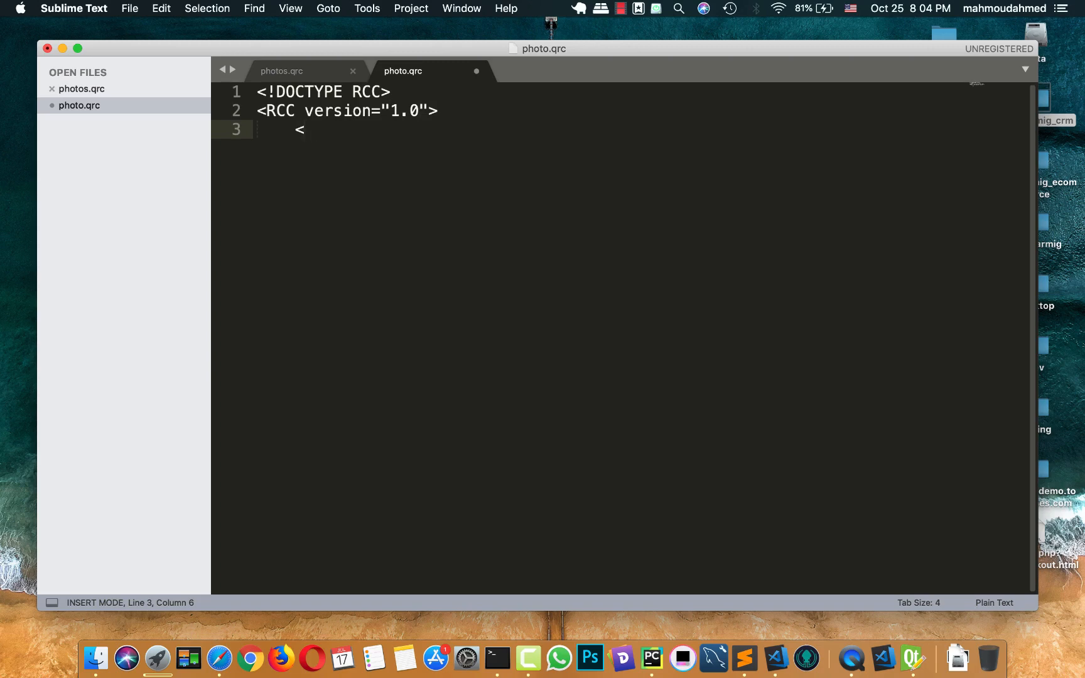
text(qresource)
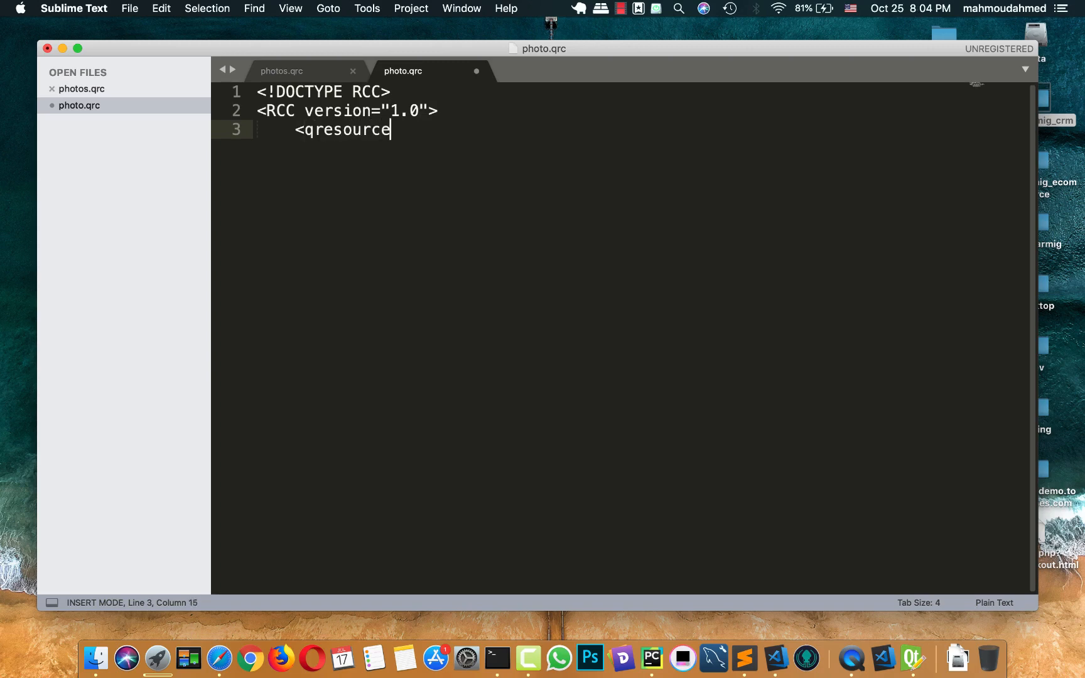
text(>)
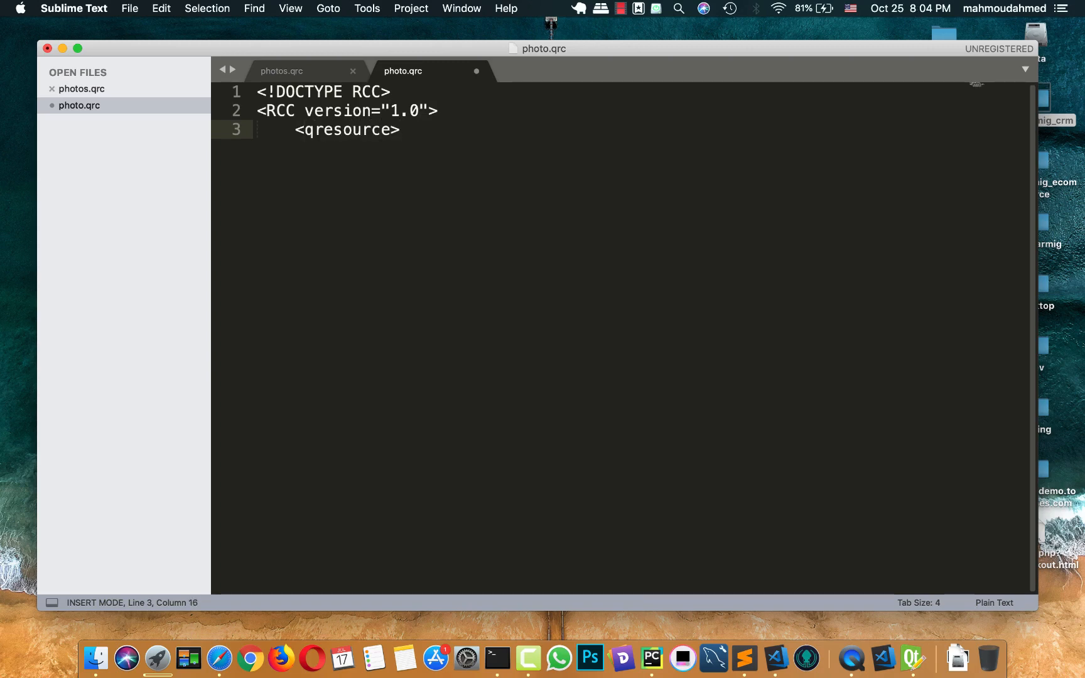
key(enter)
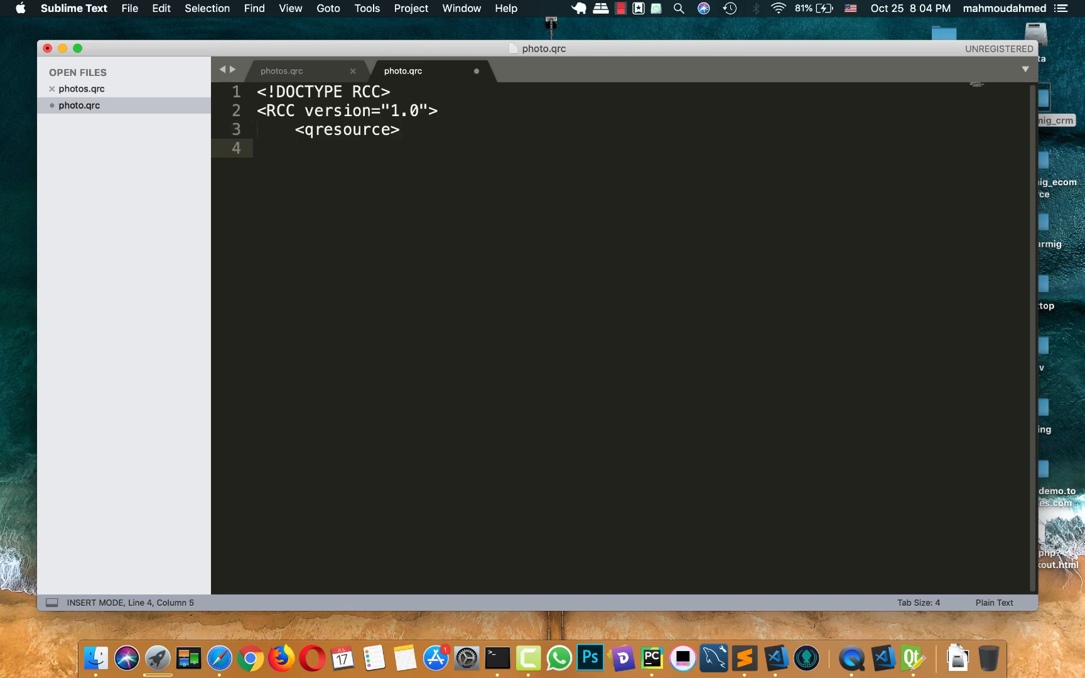
text(<>)
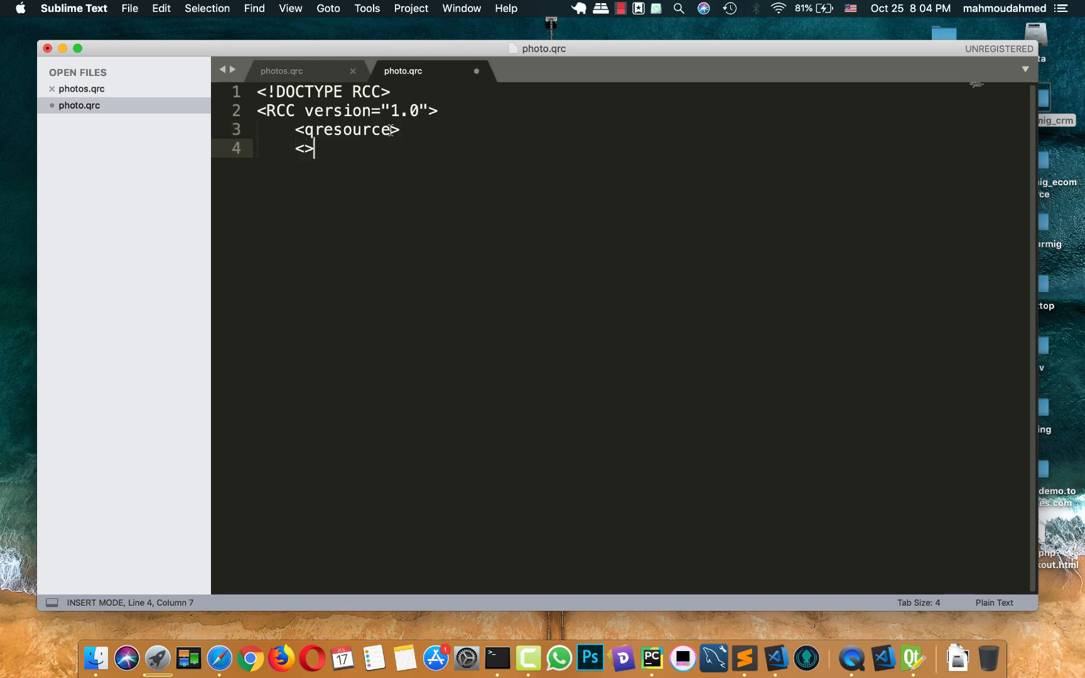
double_click(344, 129)
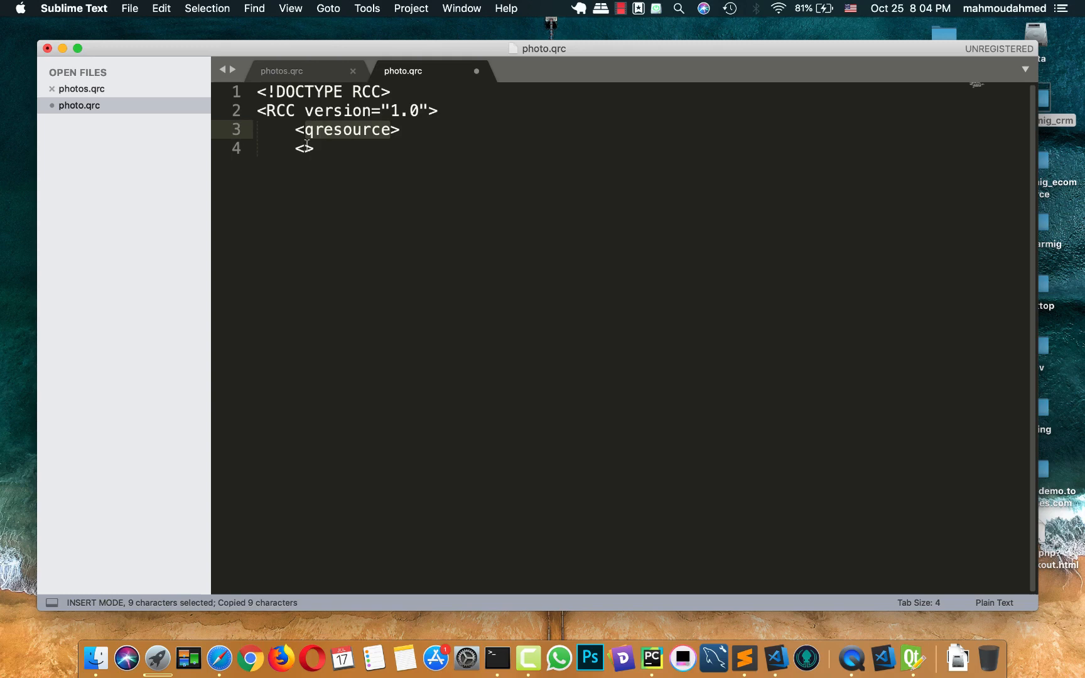
text(/qresource>)
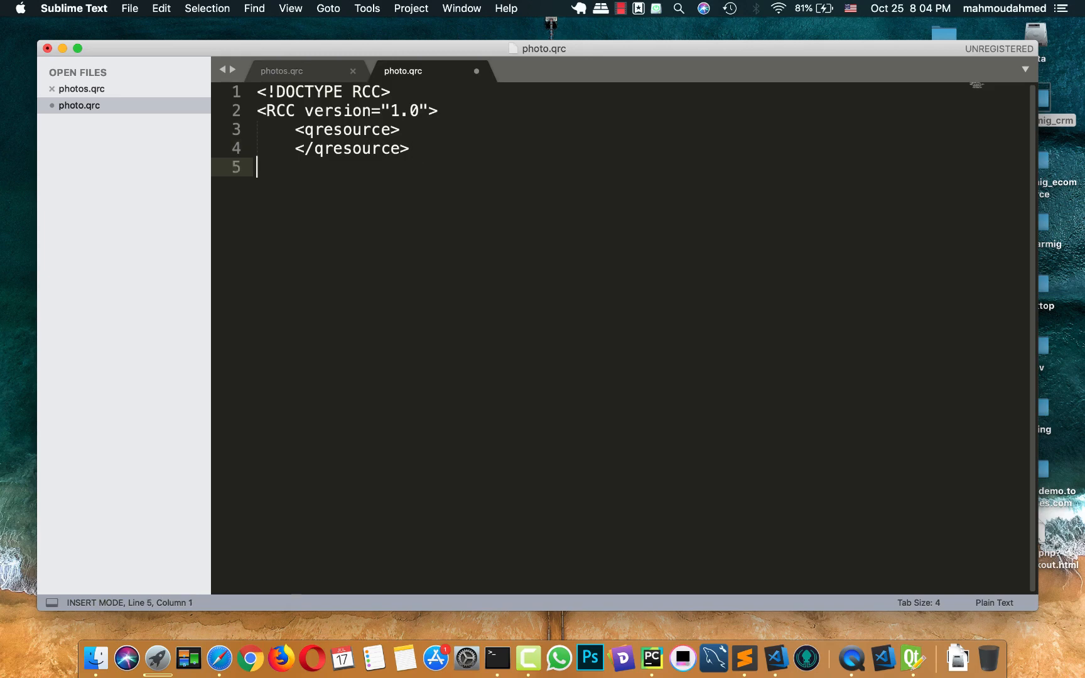
Step: Close the RCC element and start an indented <file> tag inside qresource
text(<>)
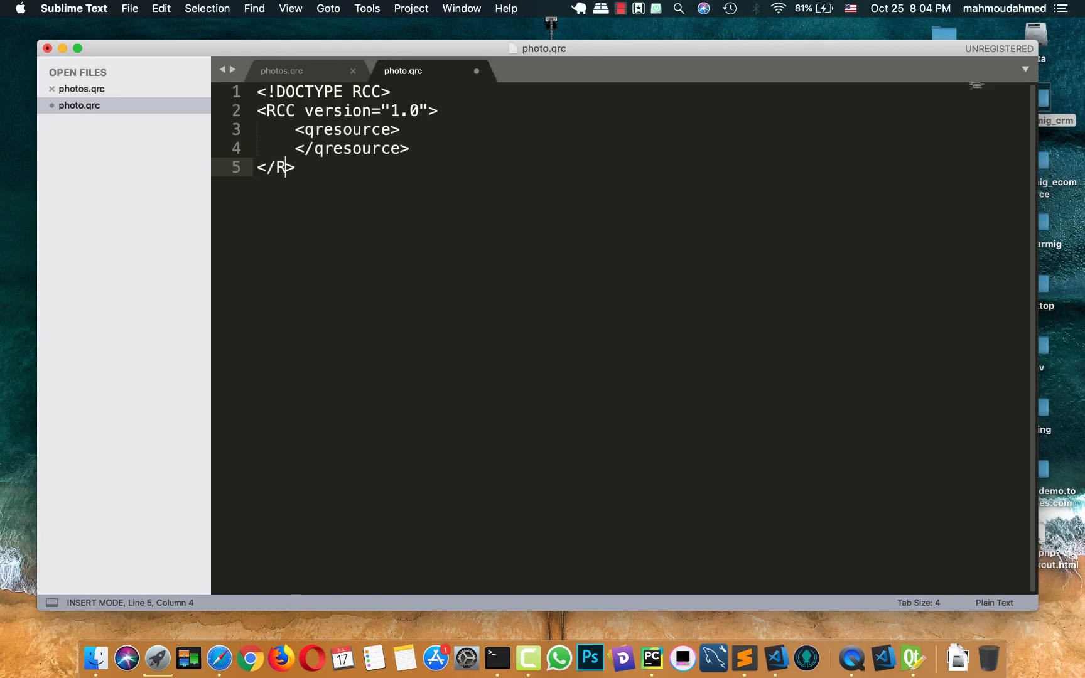
text(CC)
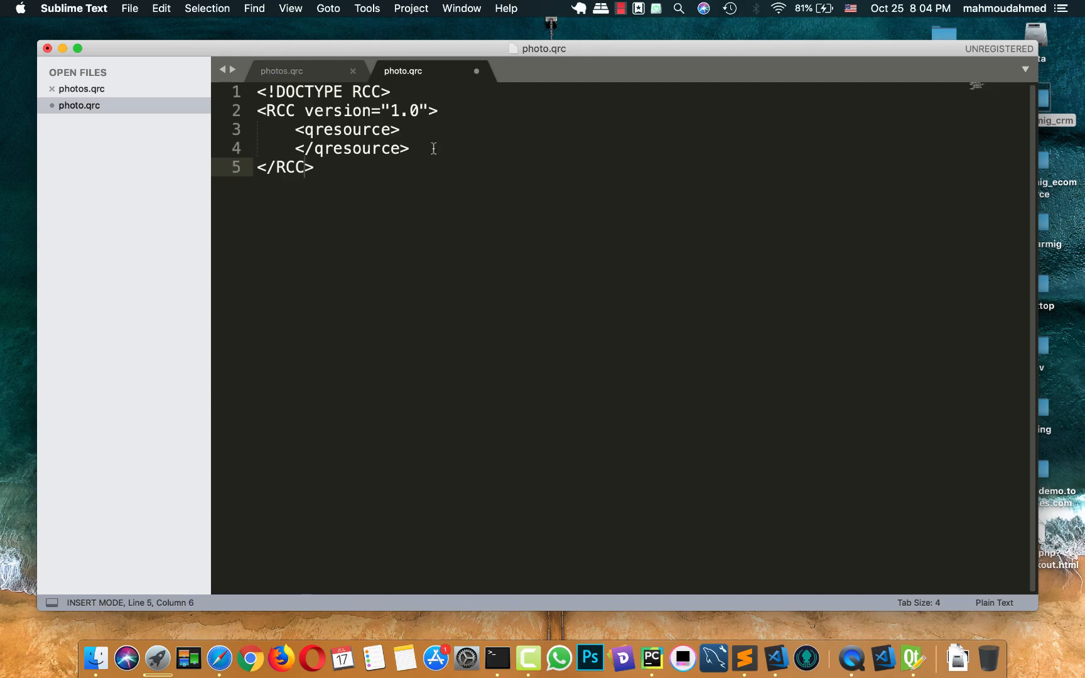
key(enter)
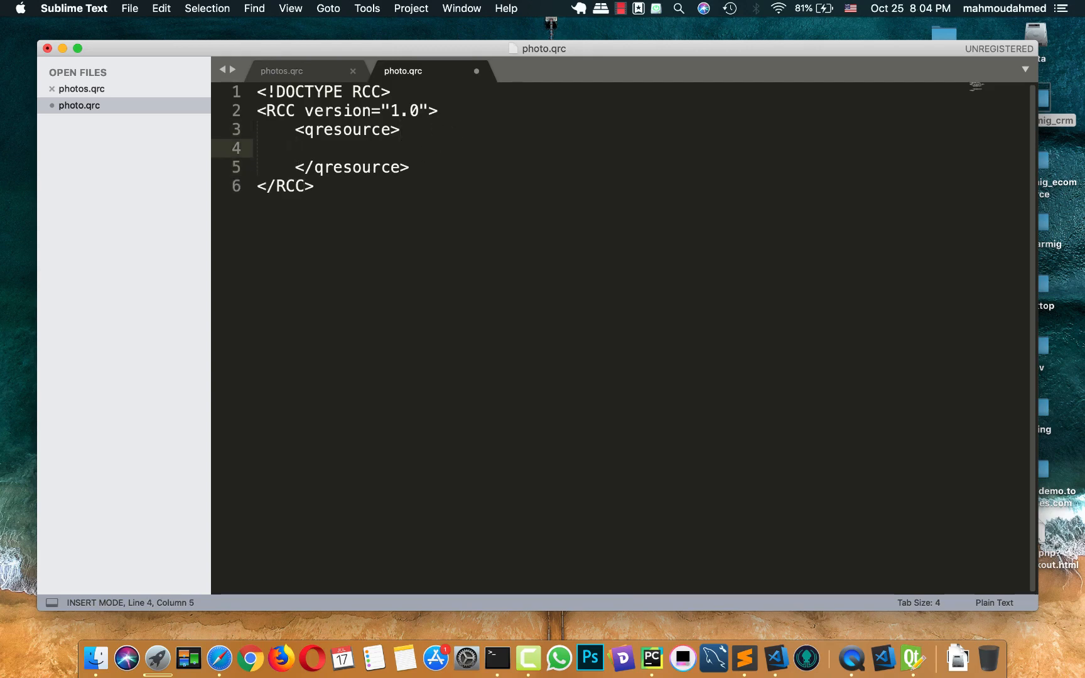
key(tab)
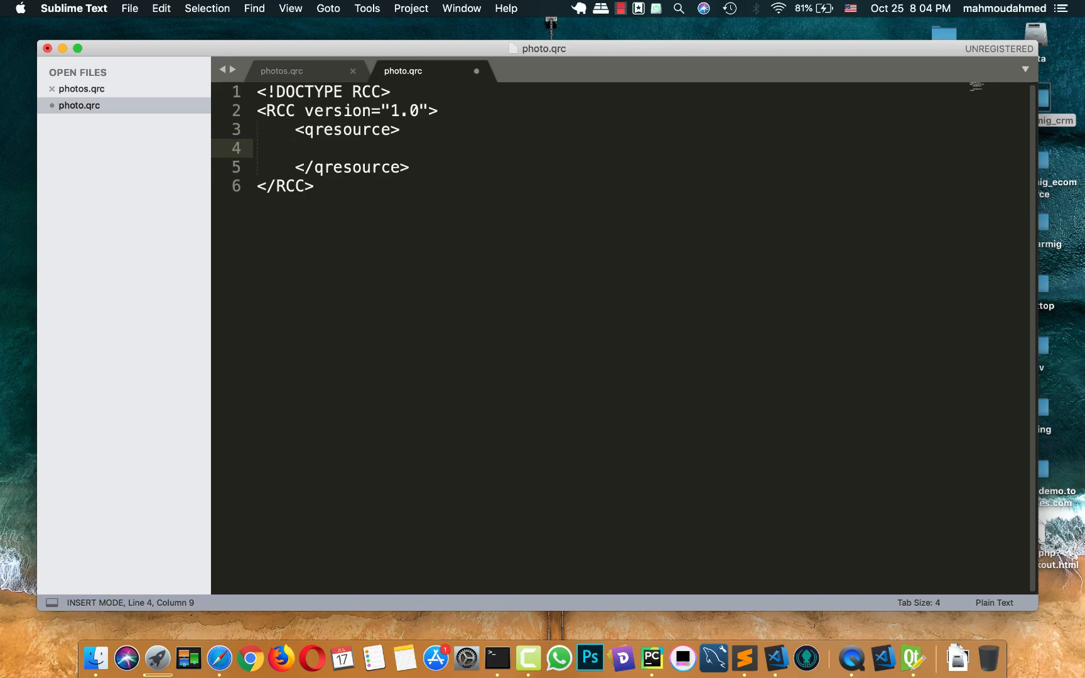
text(<file>)
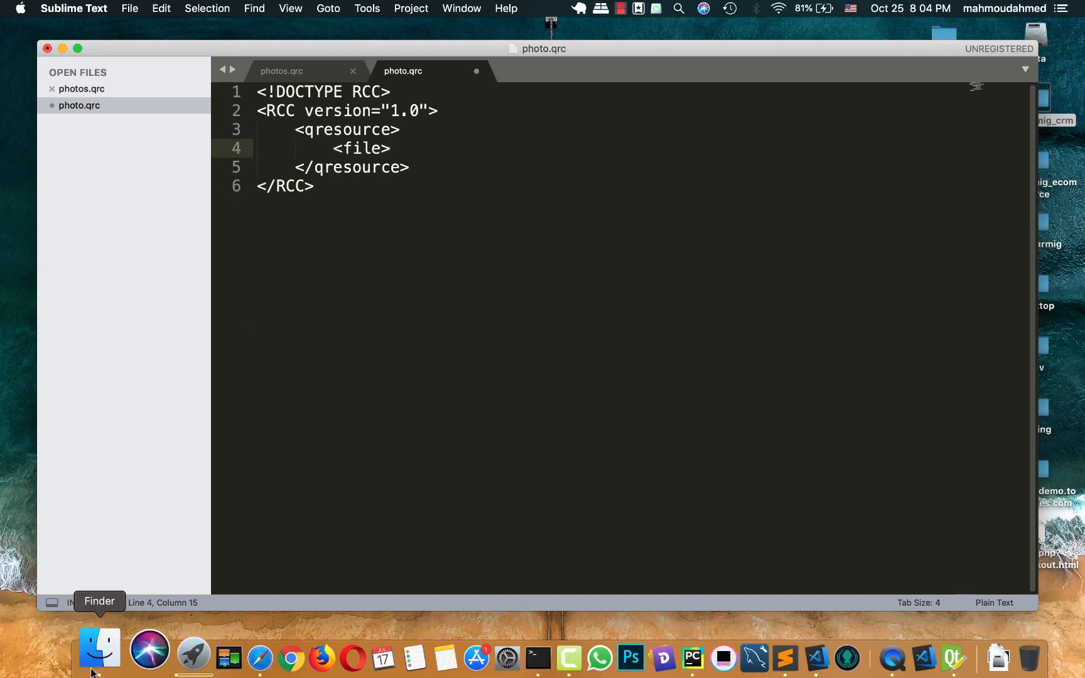
Step: Check the icon file names in Finder, then complete the entry as icons/browse.png</file>
click(98, 649)
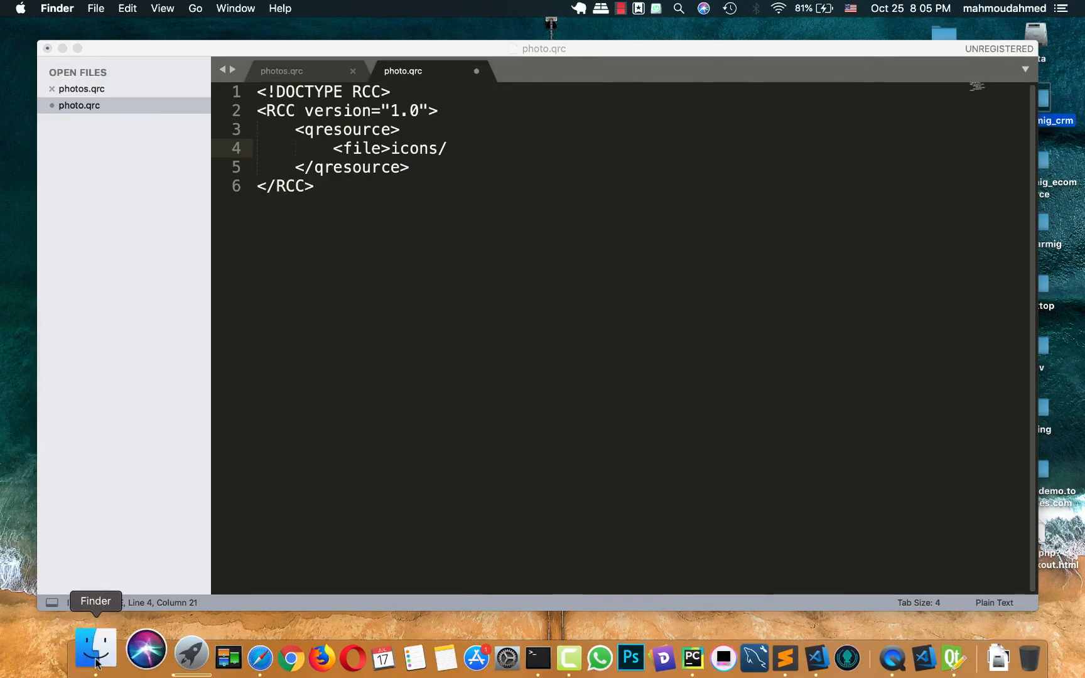
click(96, 650)
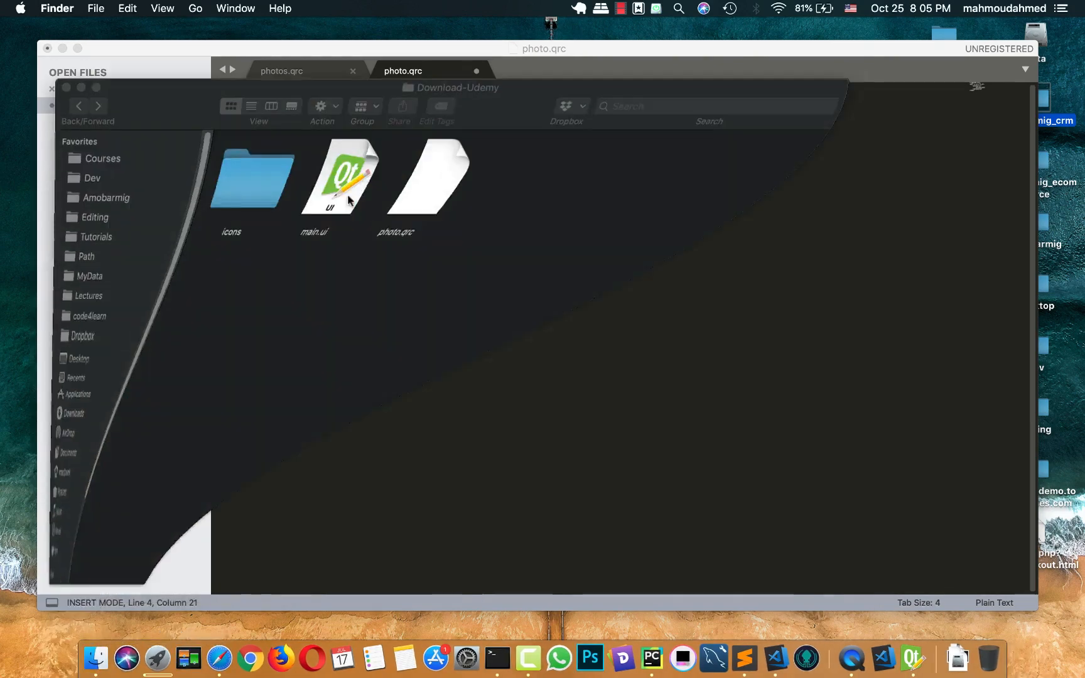
double_click(252, 174)
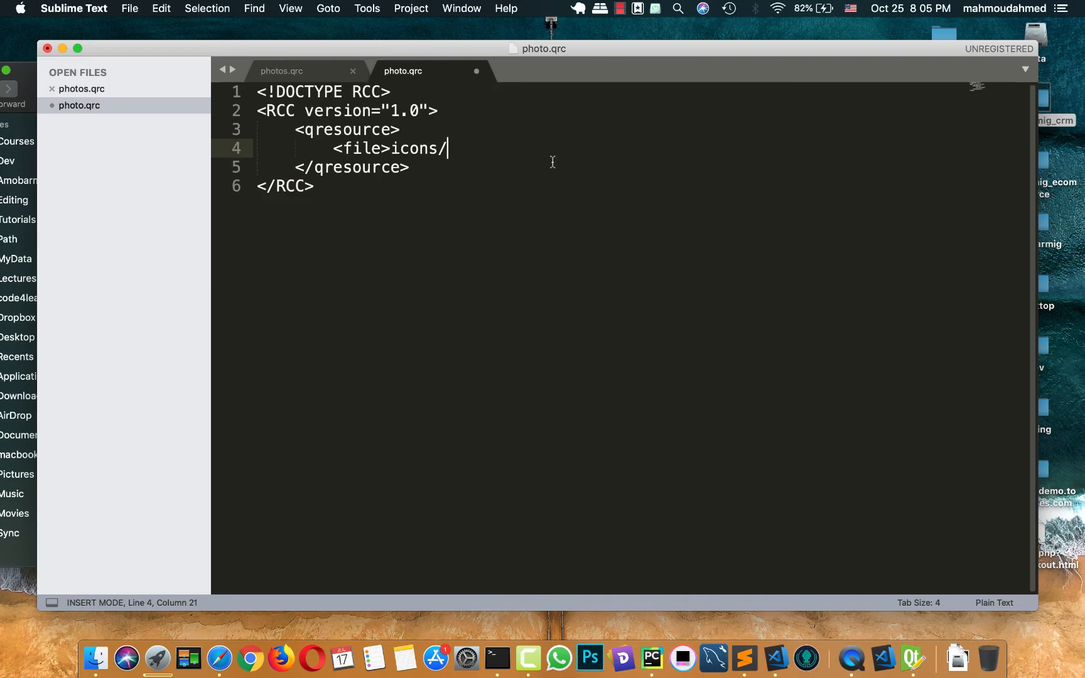
text(browse.png<)
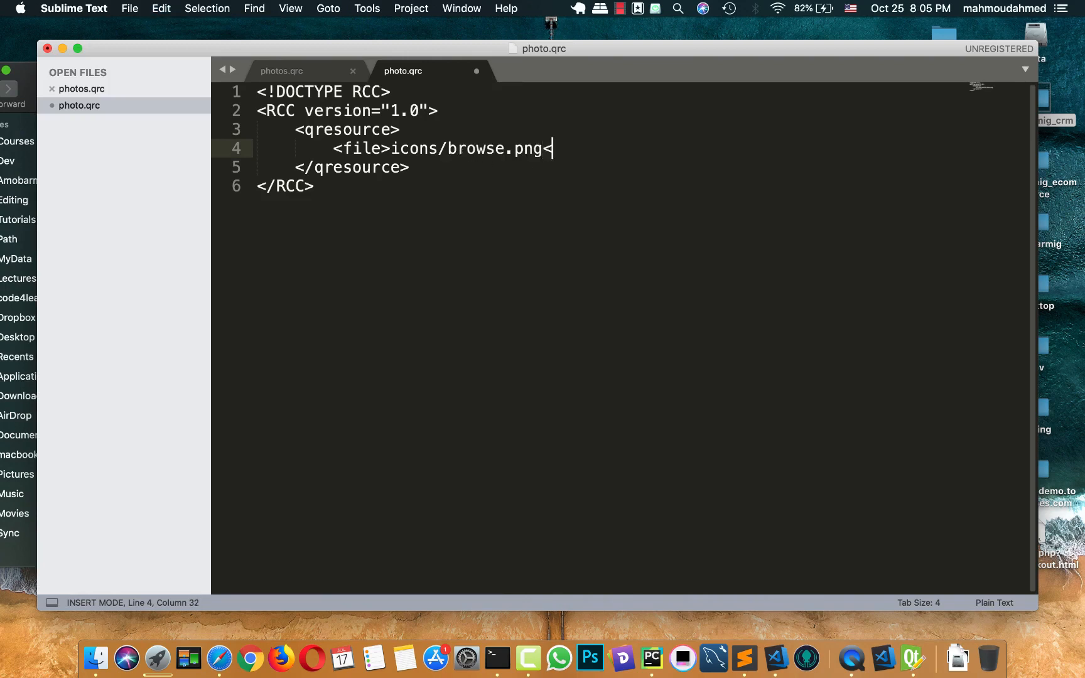
text(/file>)
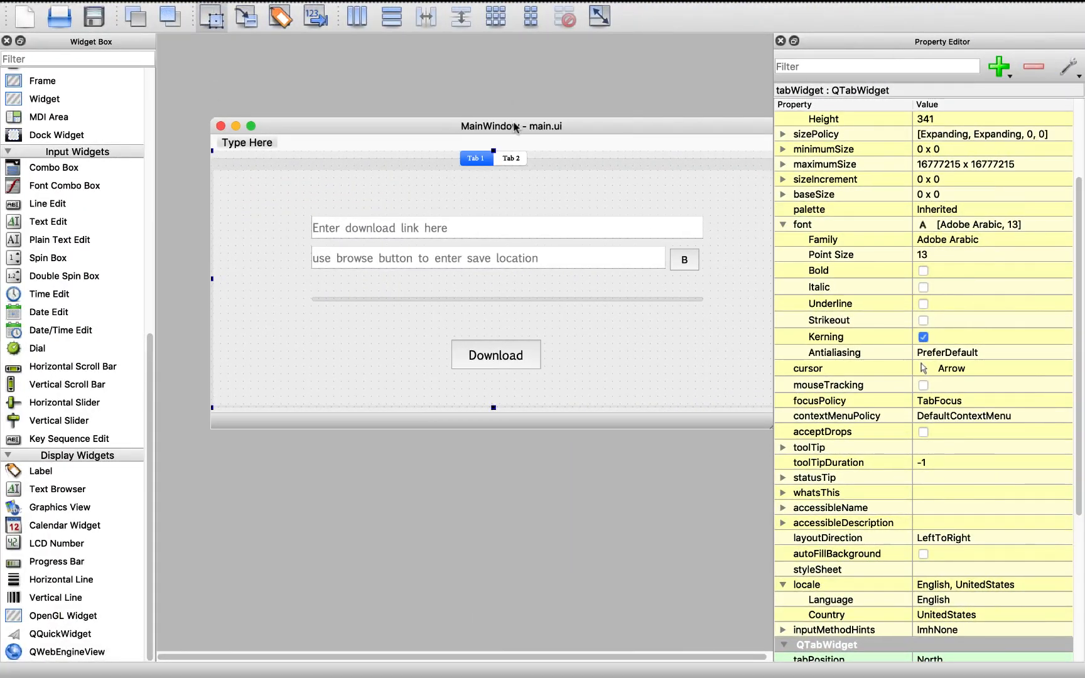
mouse_move(637, 226)
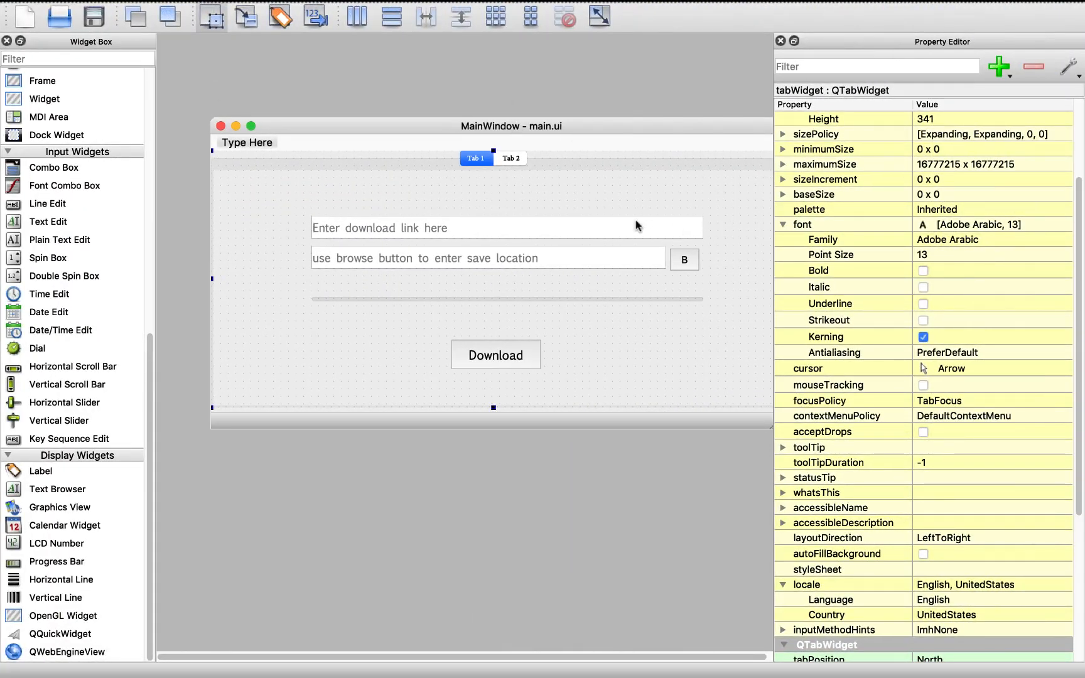
Step: Select the B push button beside Tab 1's save-location field
click(683, 259)
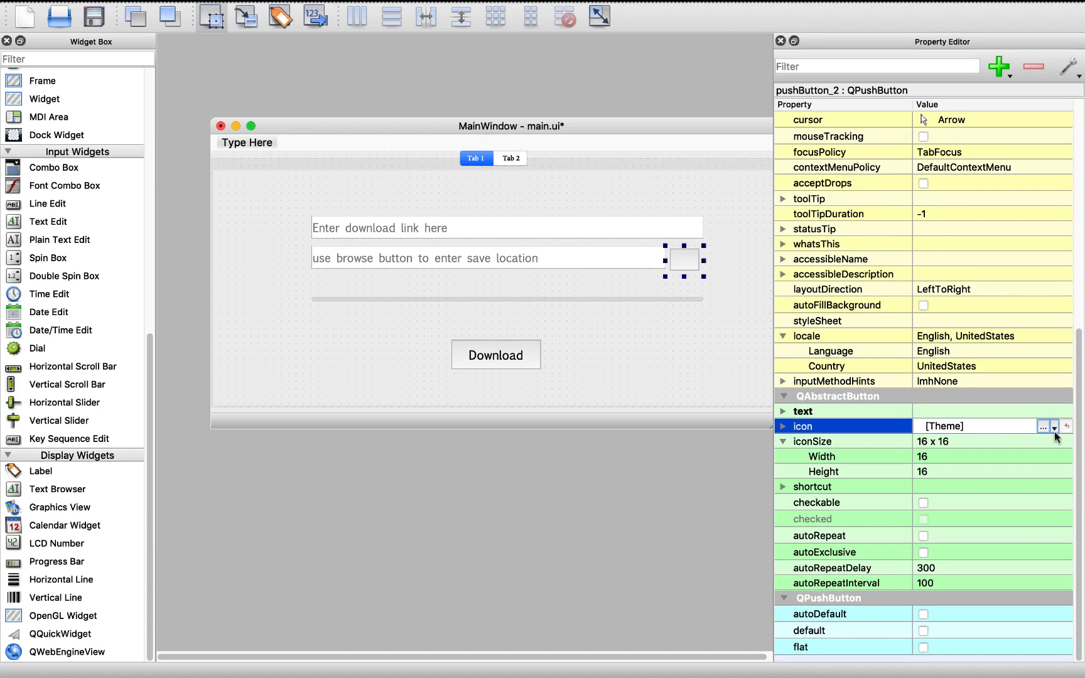
Step: Load photo.qrc in the resource editor to give Tab 1's browse button its icon
click(1044, 426)
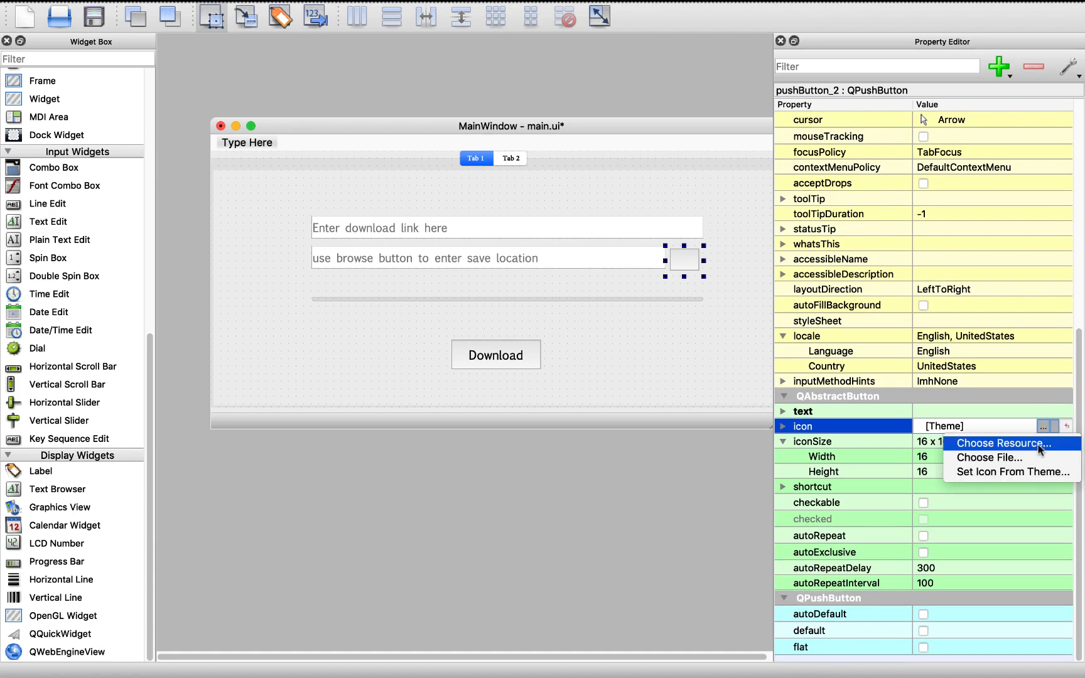
click(1007, 442)
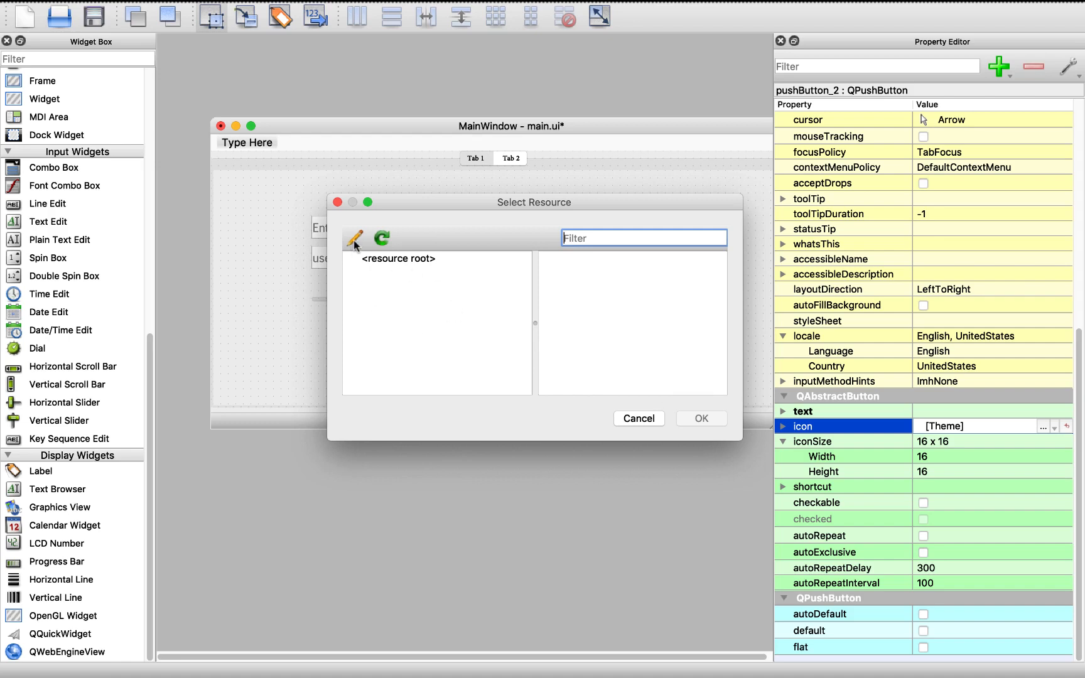
click(354, 239)
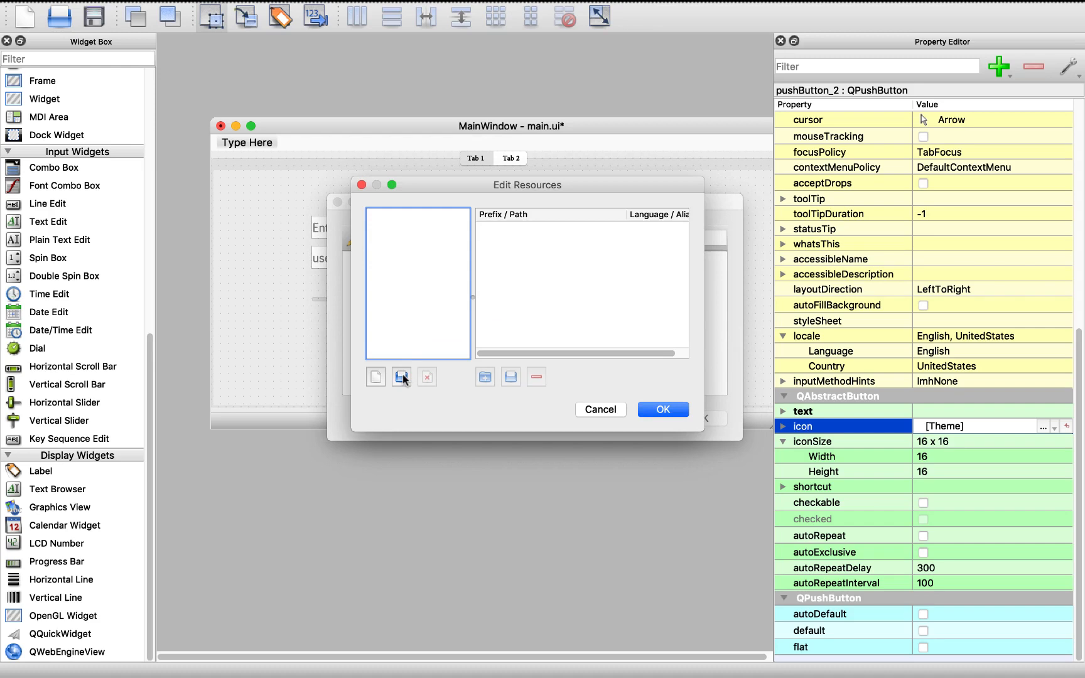
mouse_move(402, 377)
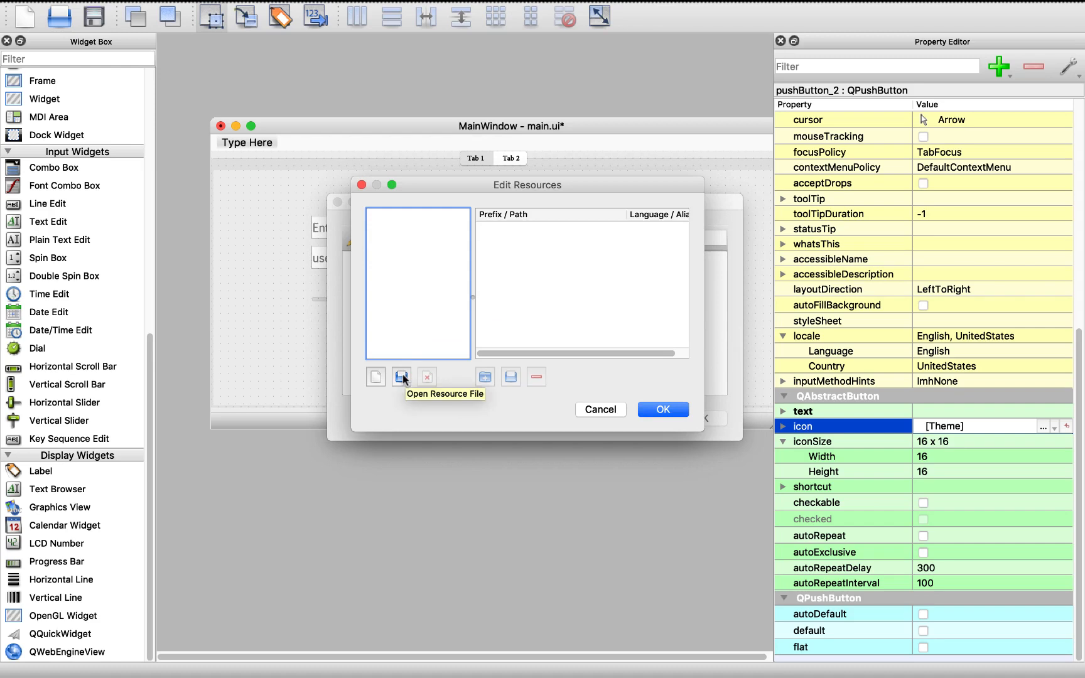
click(401, 376)
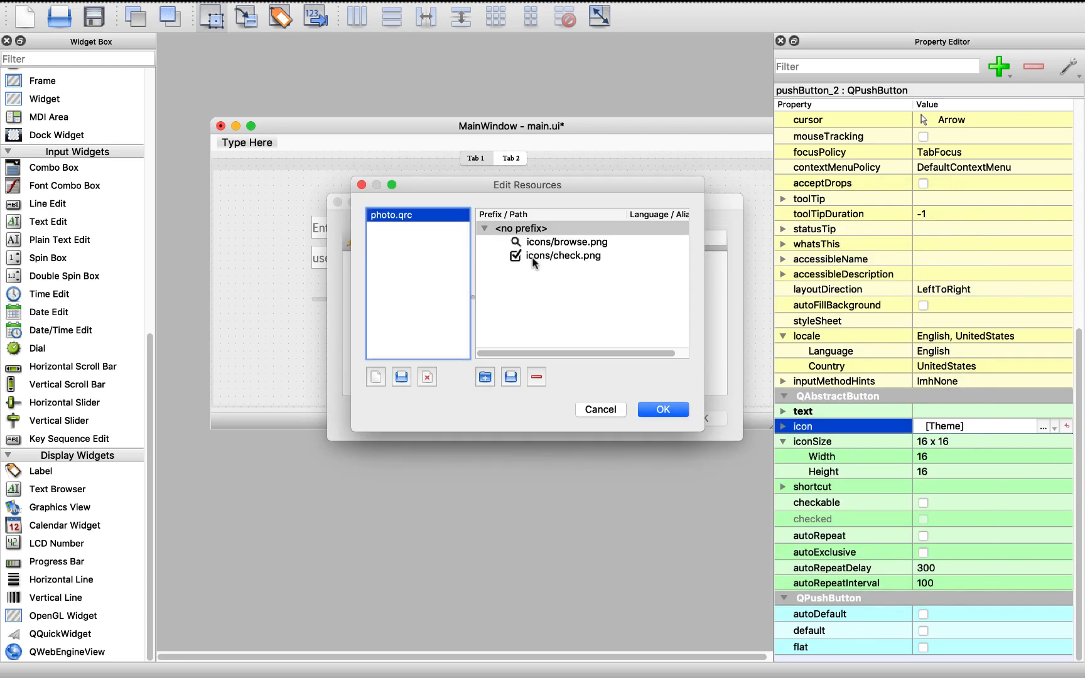
mouse_move(562, 243)
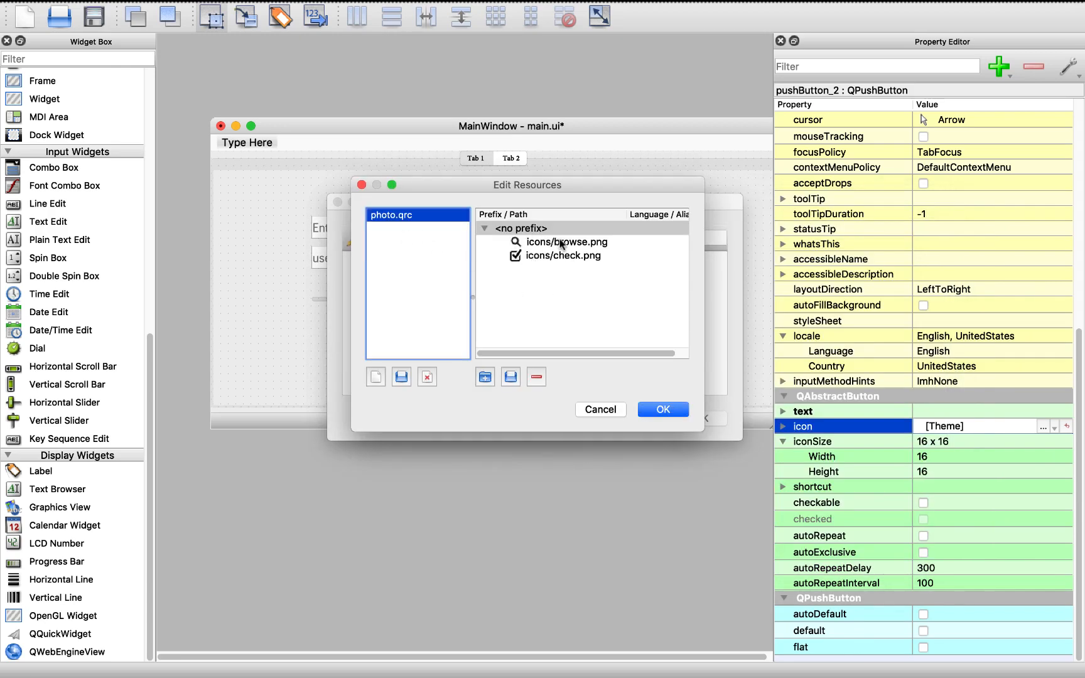
click(568, 242)
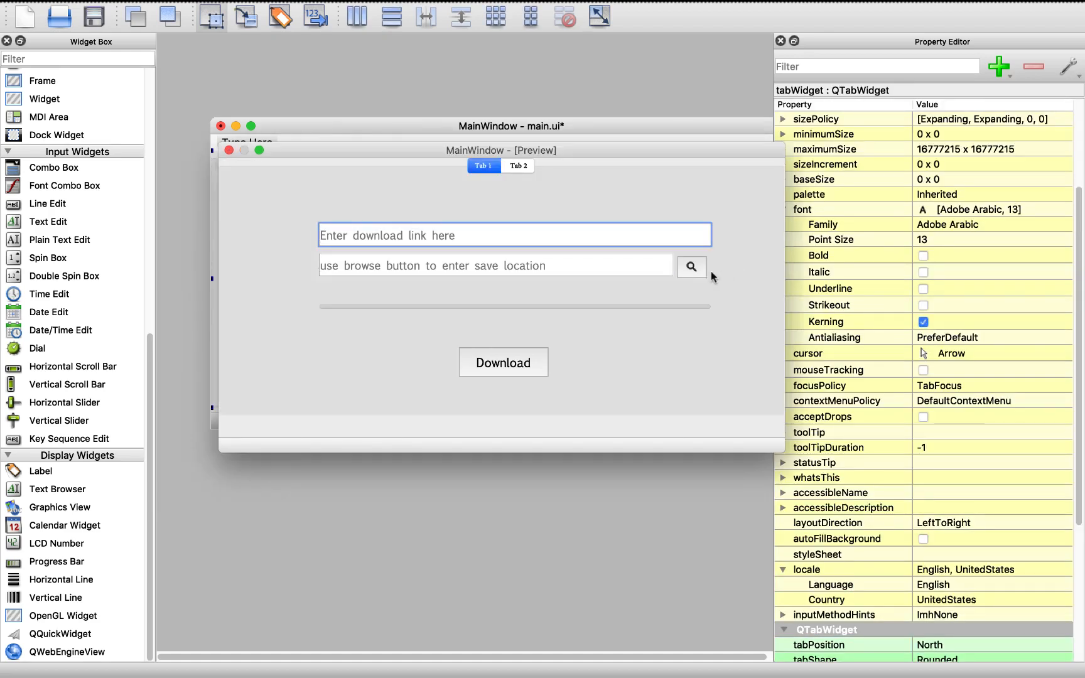
mouse_move(690, 267)
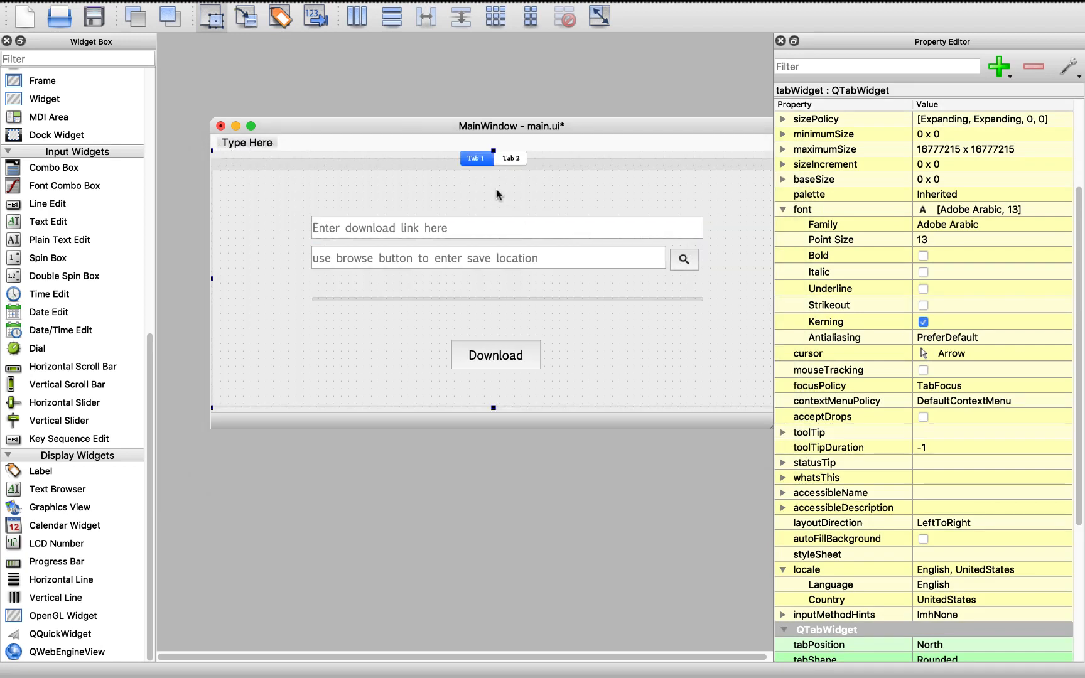
Step: Give Tab 2's save-location button the search icon from the icons resource
click(510, 158)
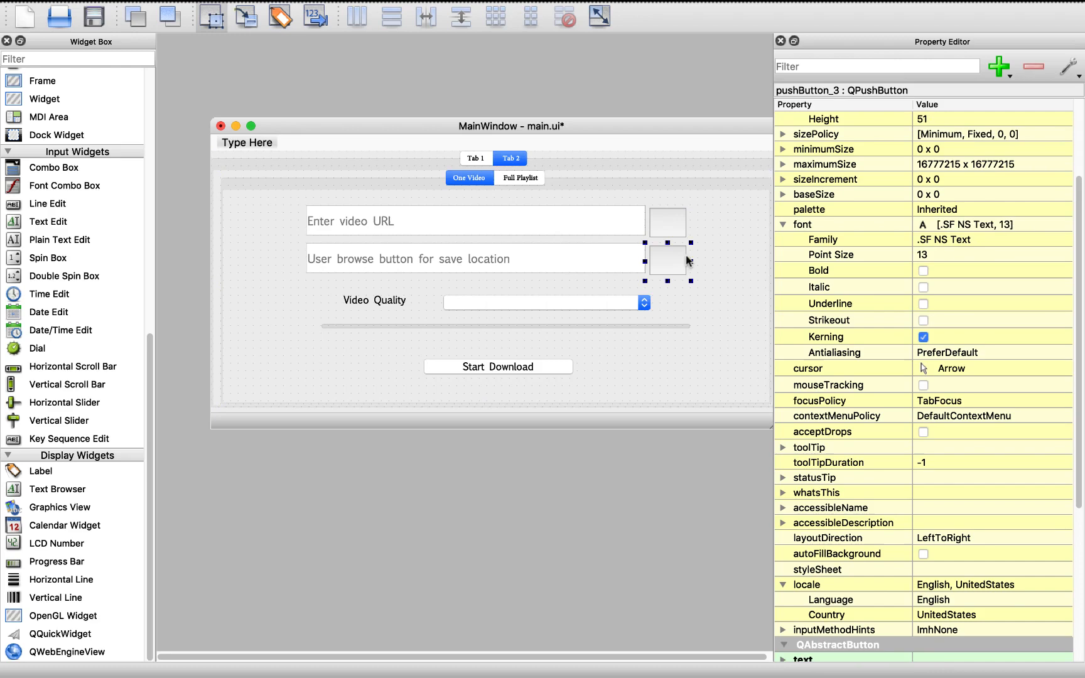
scroll(down, 3)
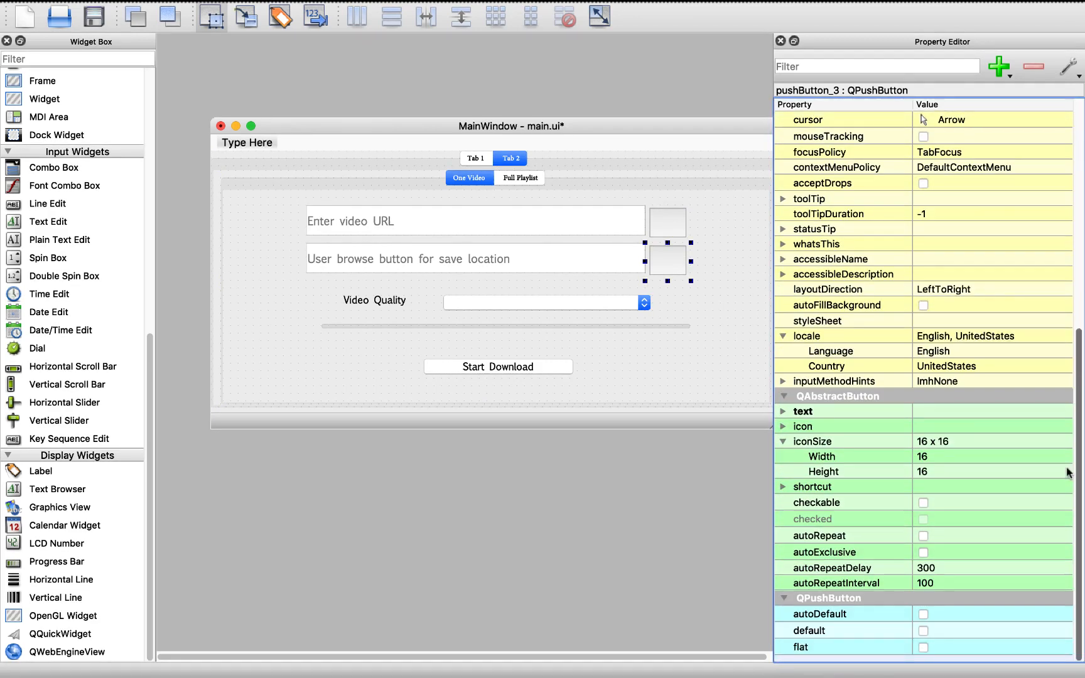
click(820, 426)
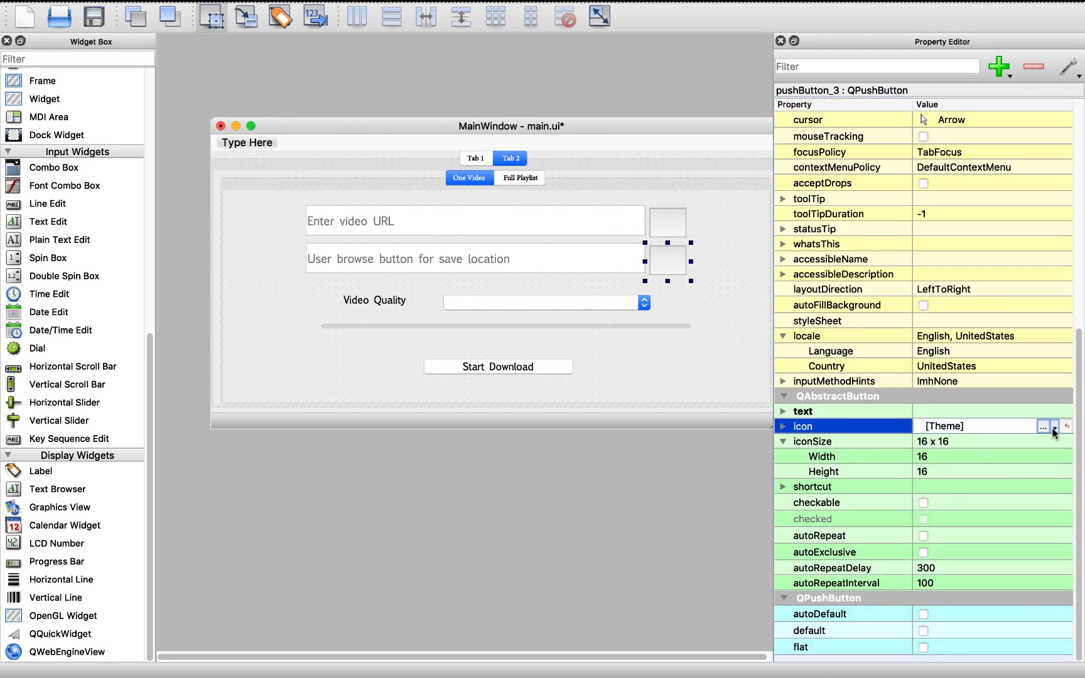
click(1048, 426)
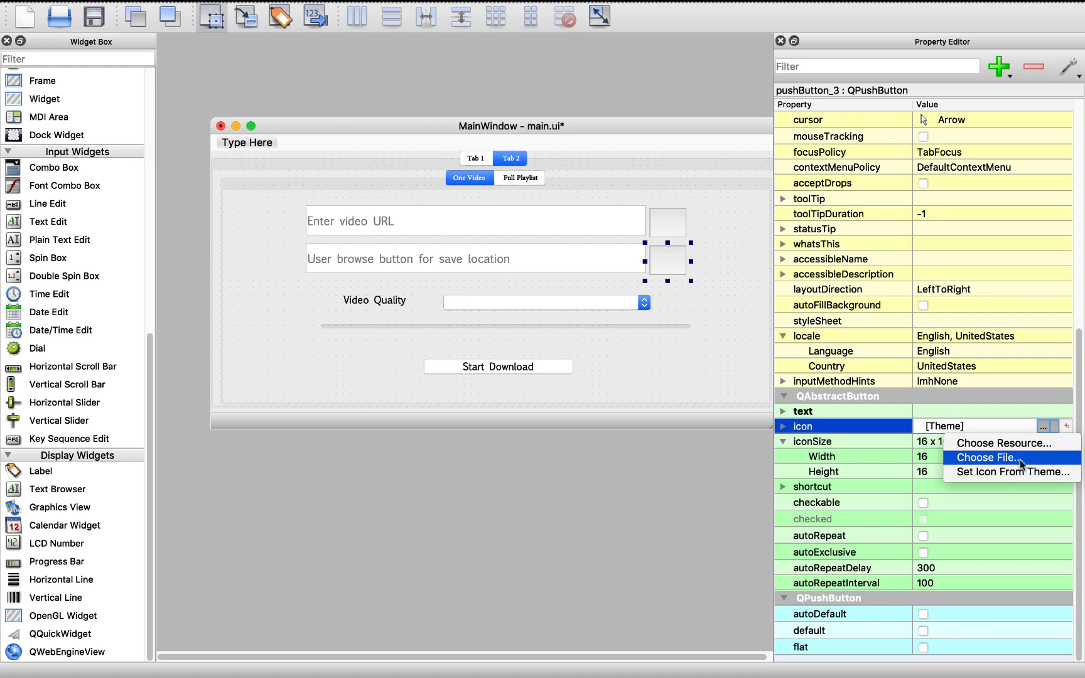
click(1016, 471)
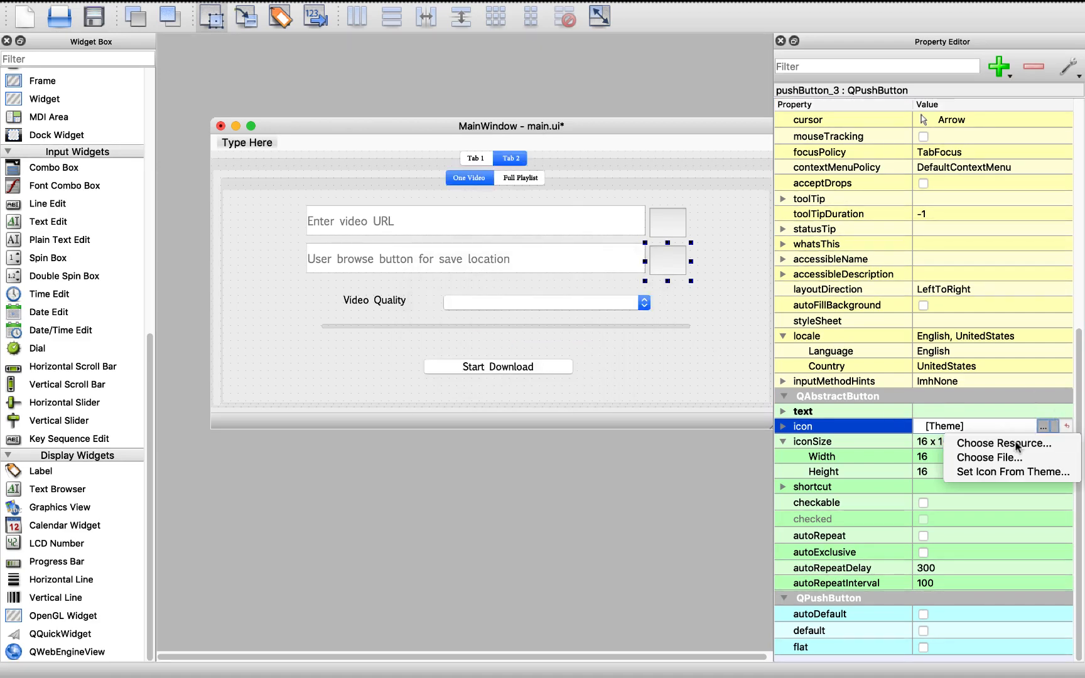
click(1004, 443)
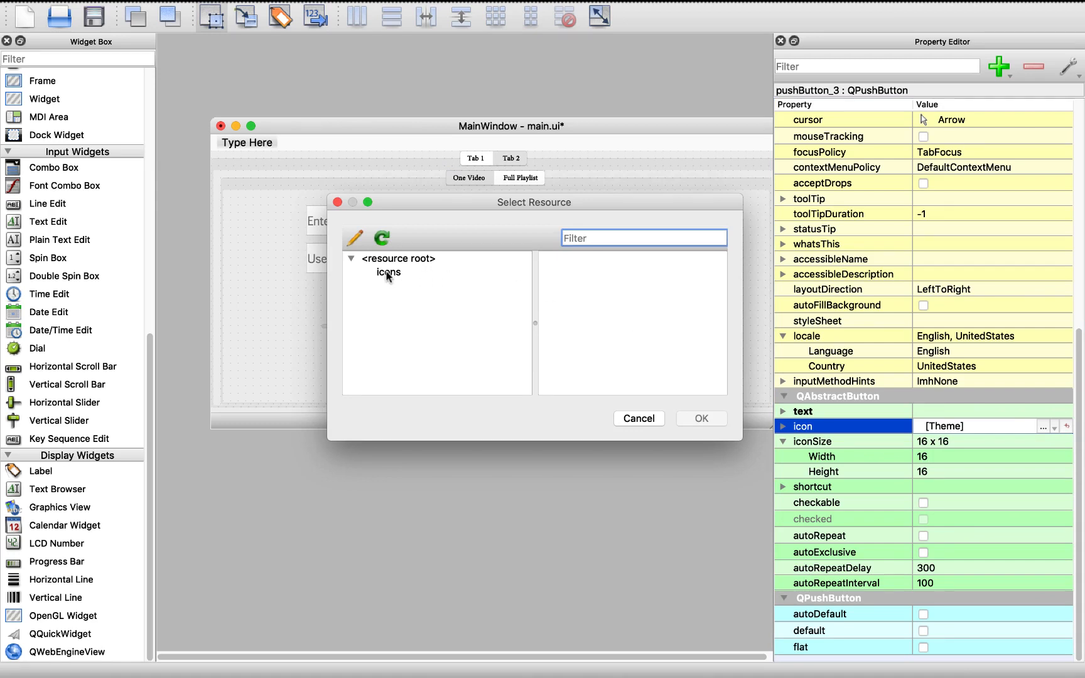
click(388, 272)
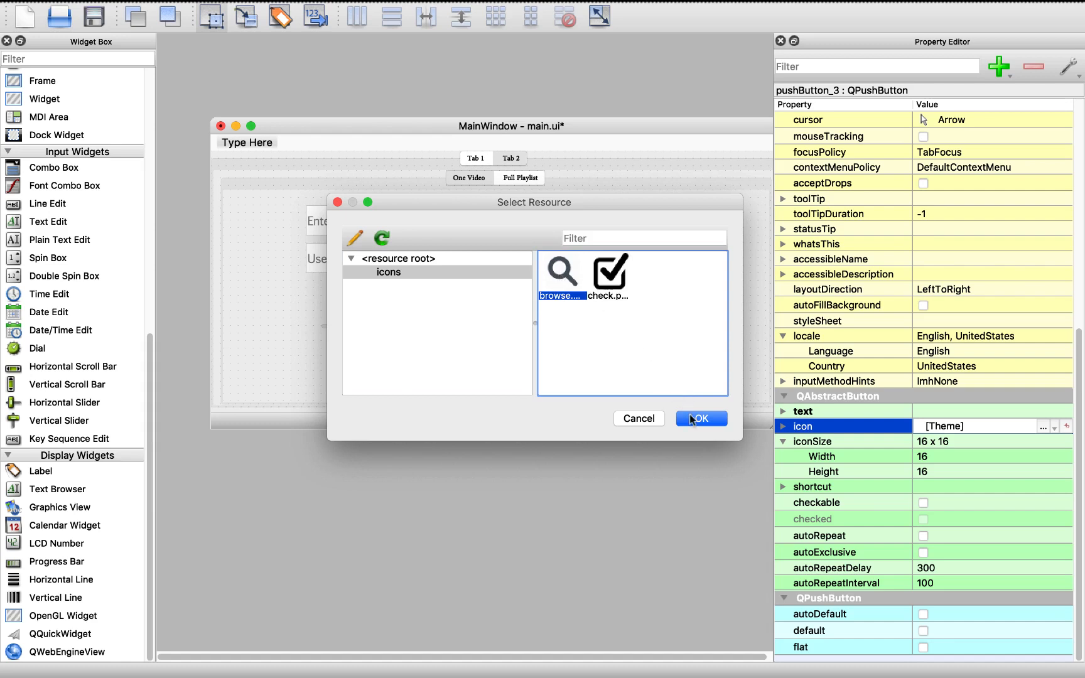
click(701, 419)
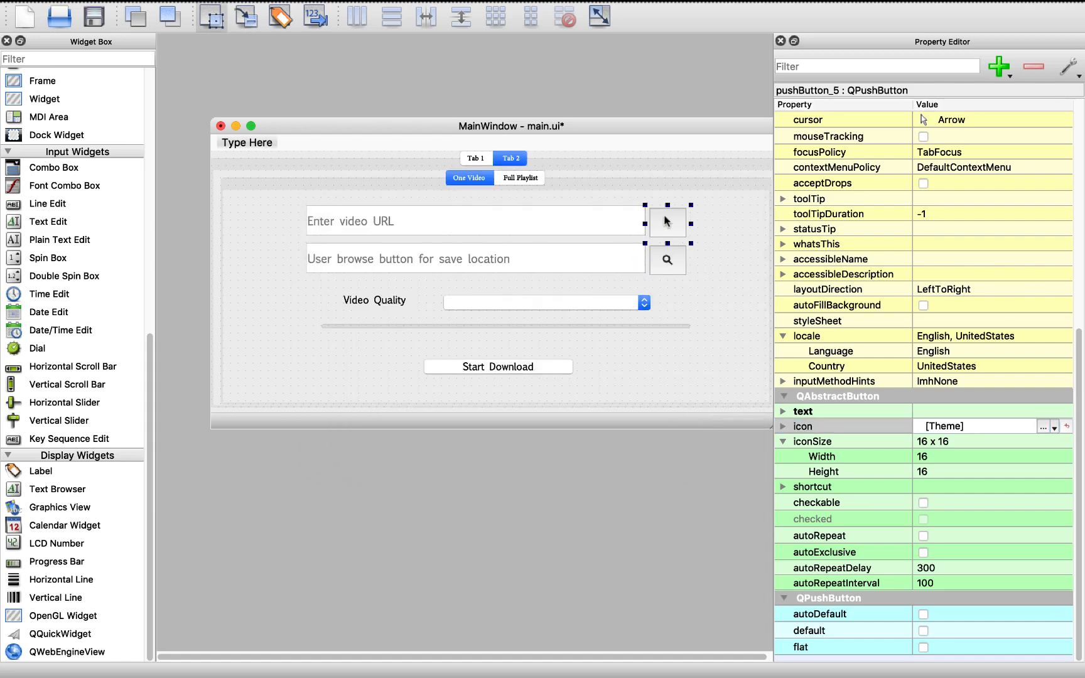
mouse_move(950, 442)
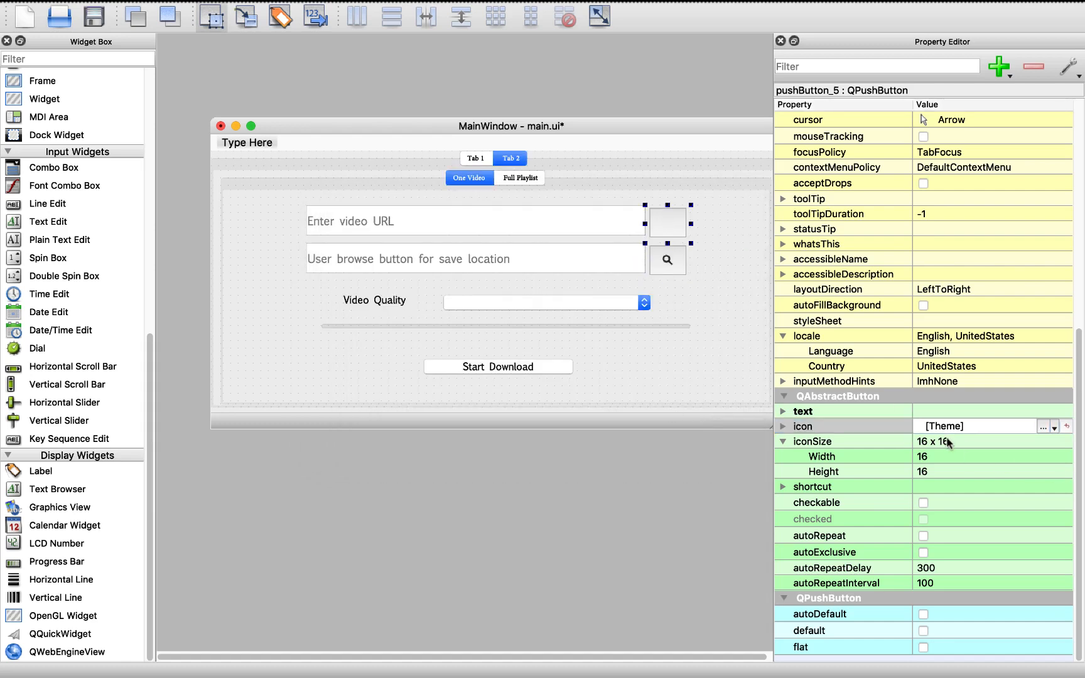
Step: Apply the resource check icon to the URL button and enlarge it to 73 × 33
click(1047, 426)
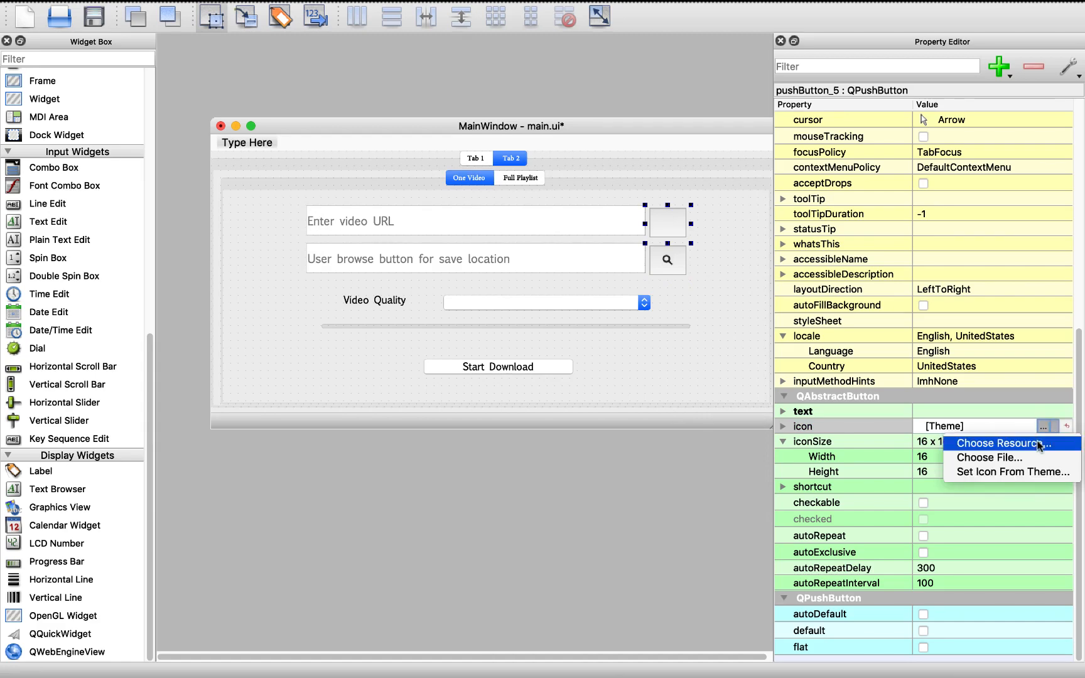
click(1000, 443)
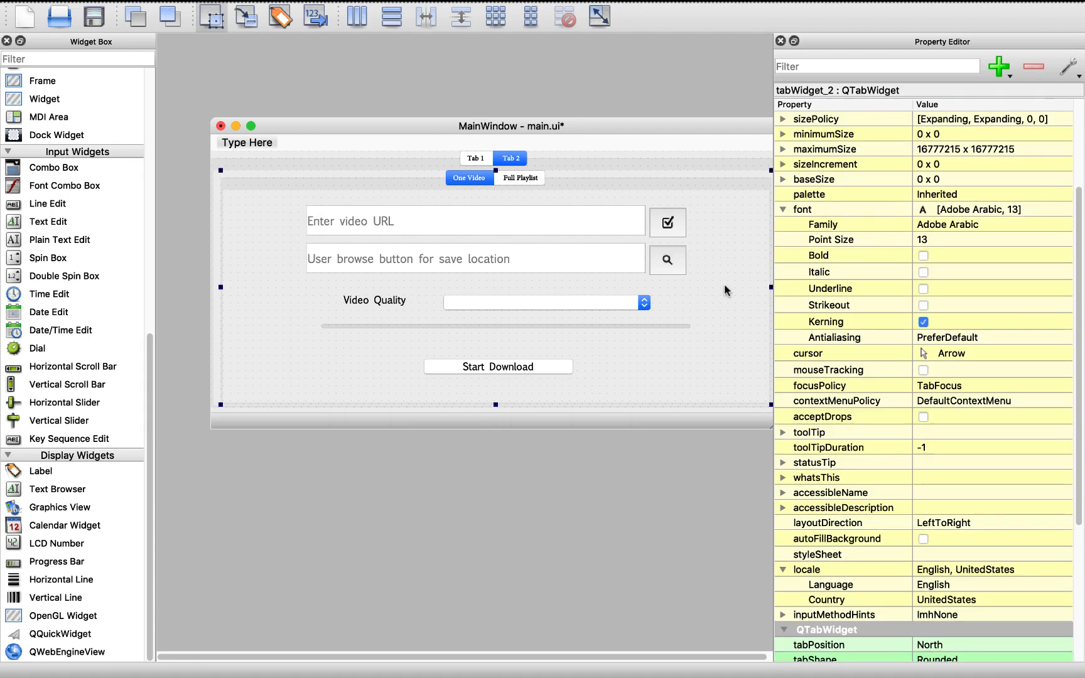
click(667, 222)
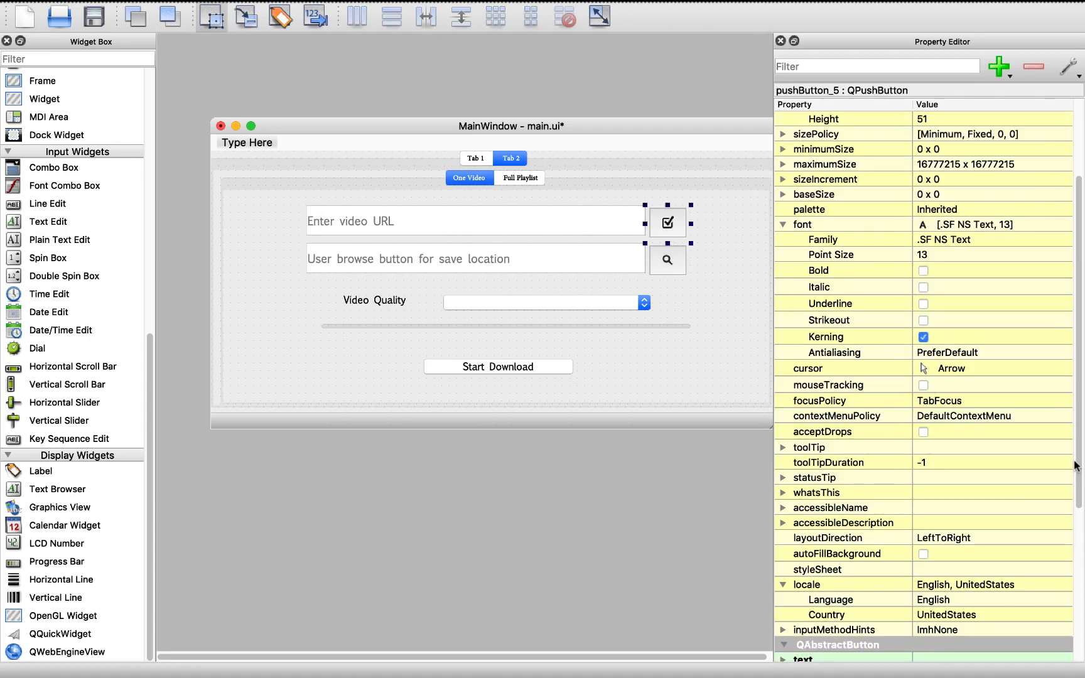
scroll(down, 3)
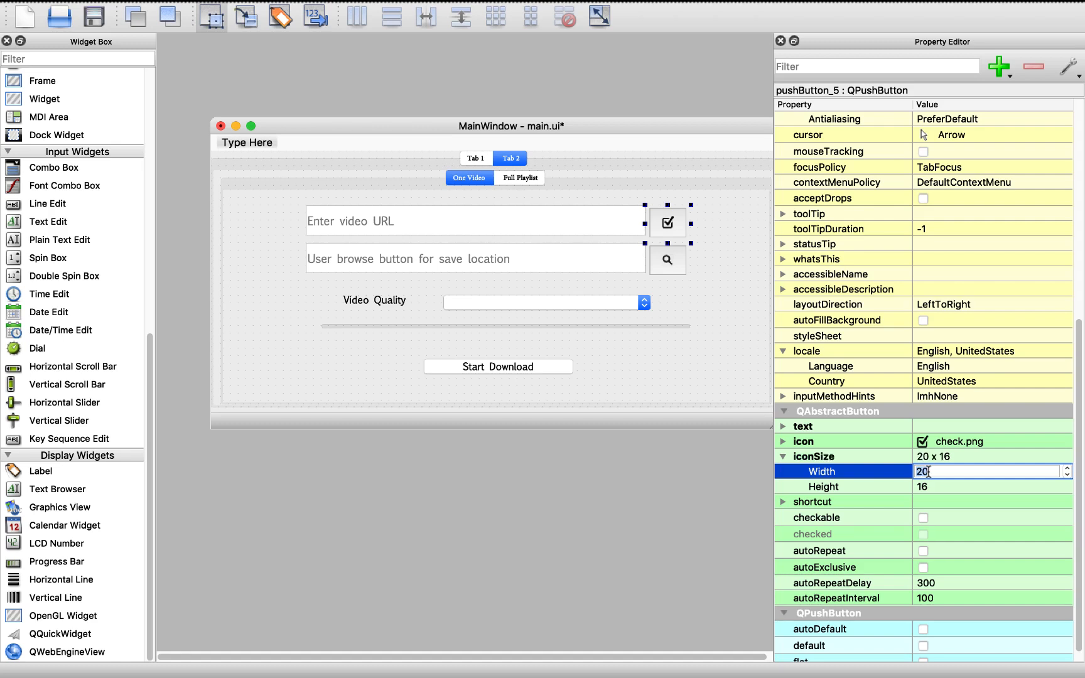
text(59)
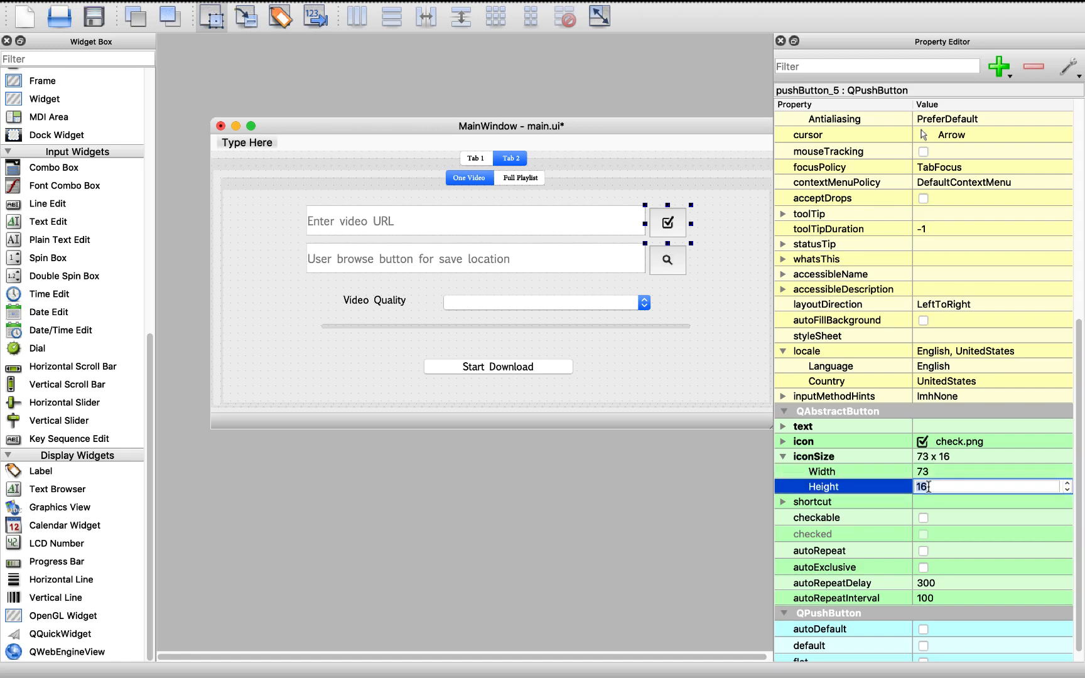
text(33)
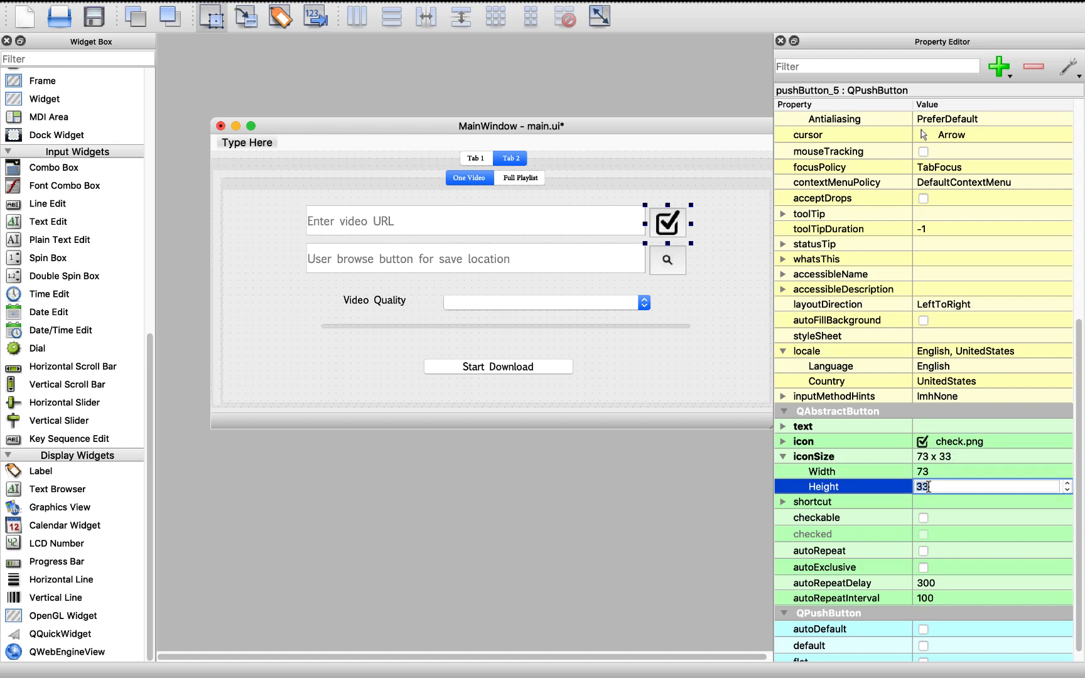
click(666, 260)
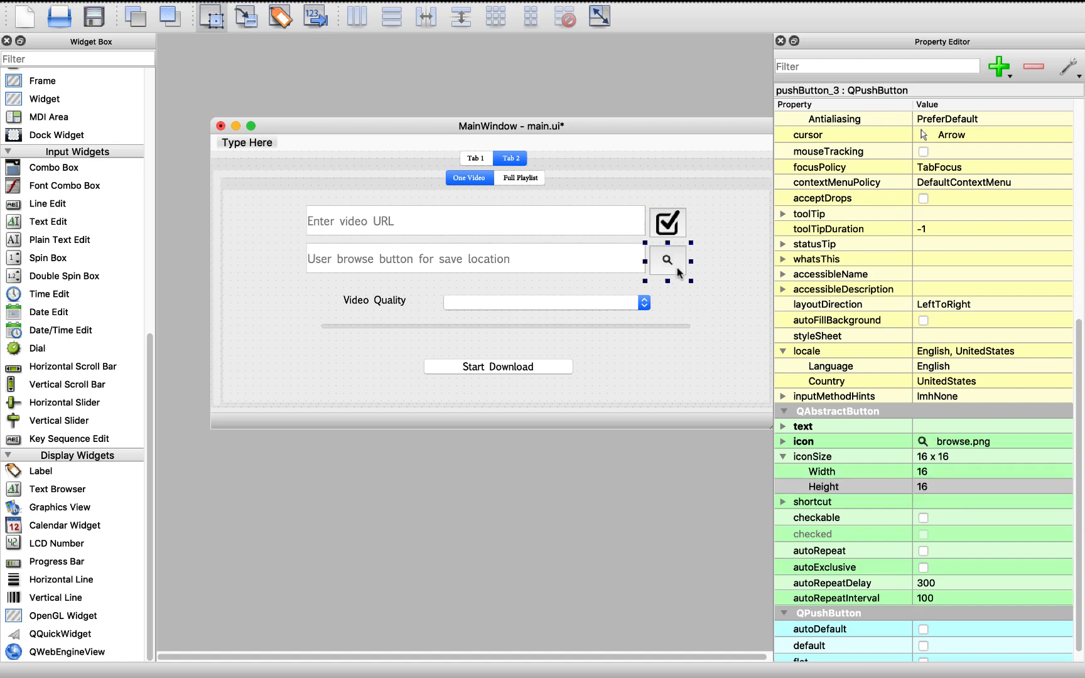
Step: Resize the URL button's check icon to 33 × 33 and the search button's icon to 33
click(667, 223)
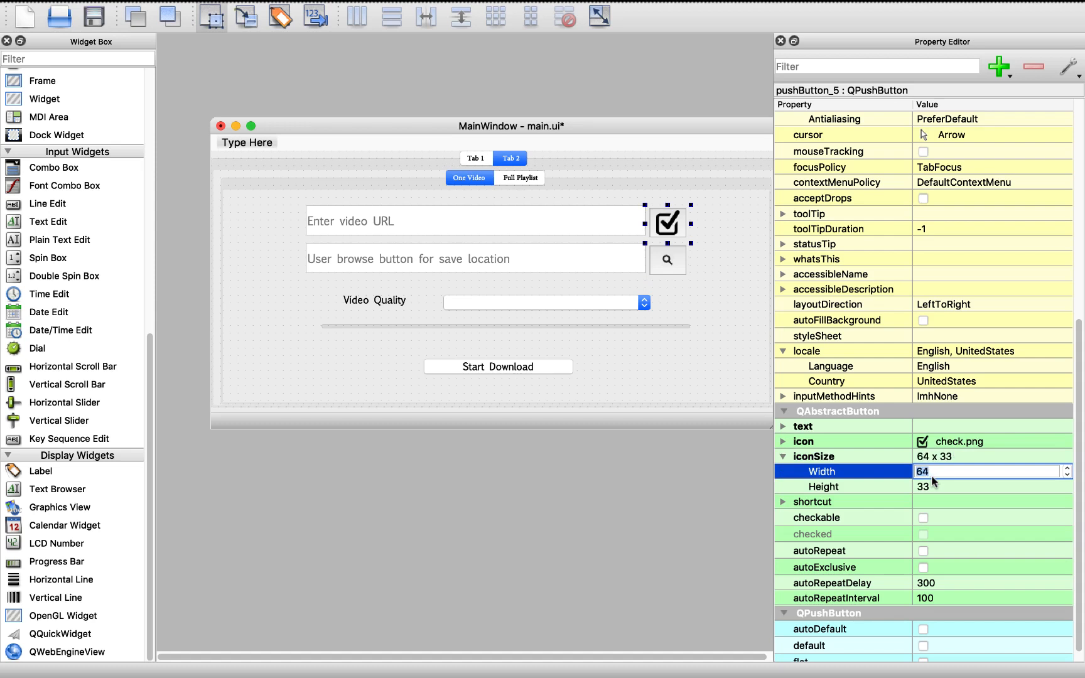
text(48)
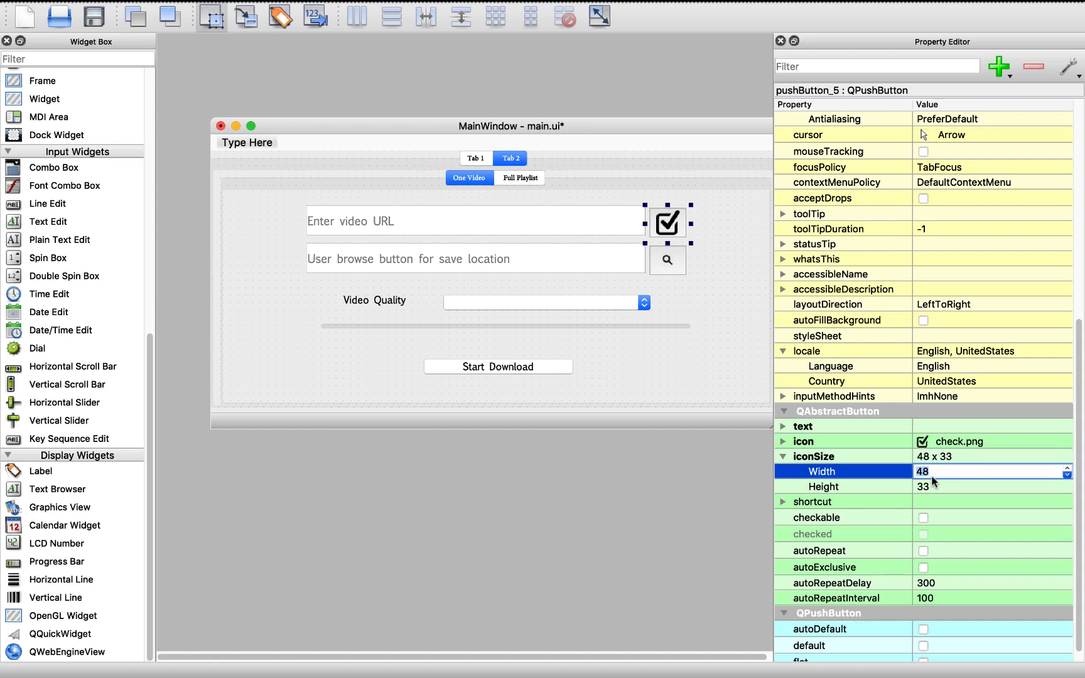
text(19)
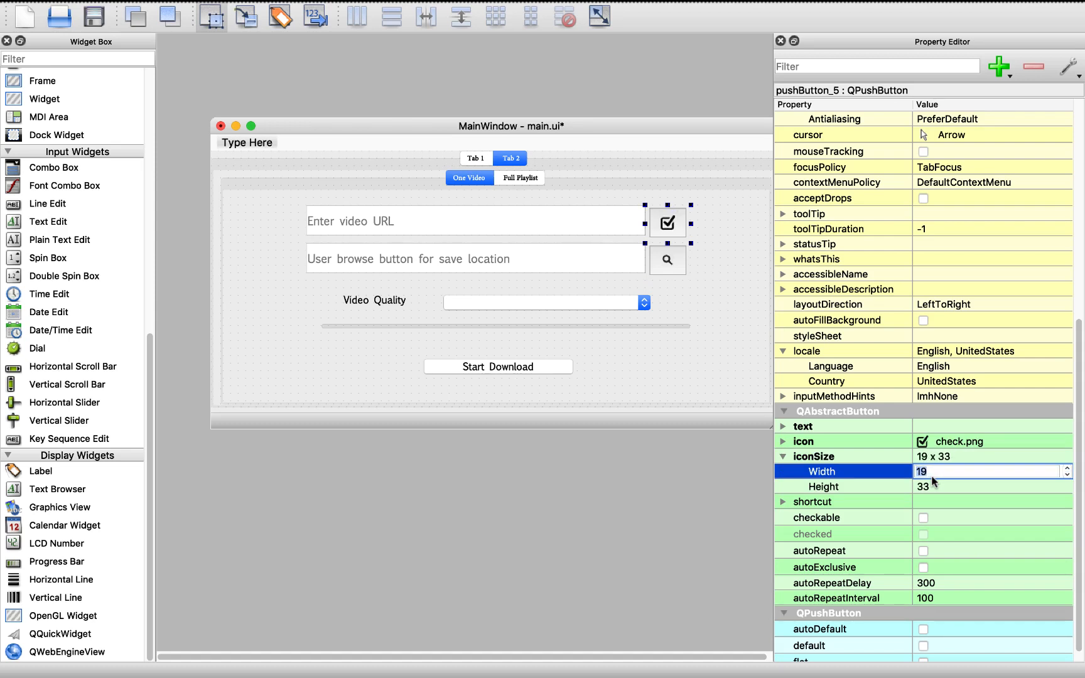
text(26)
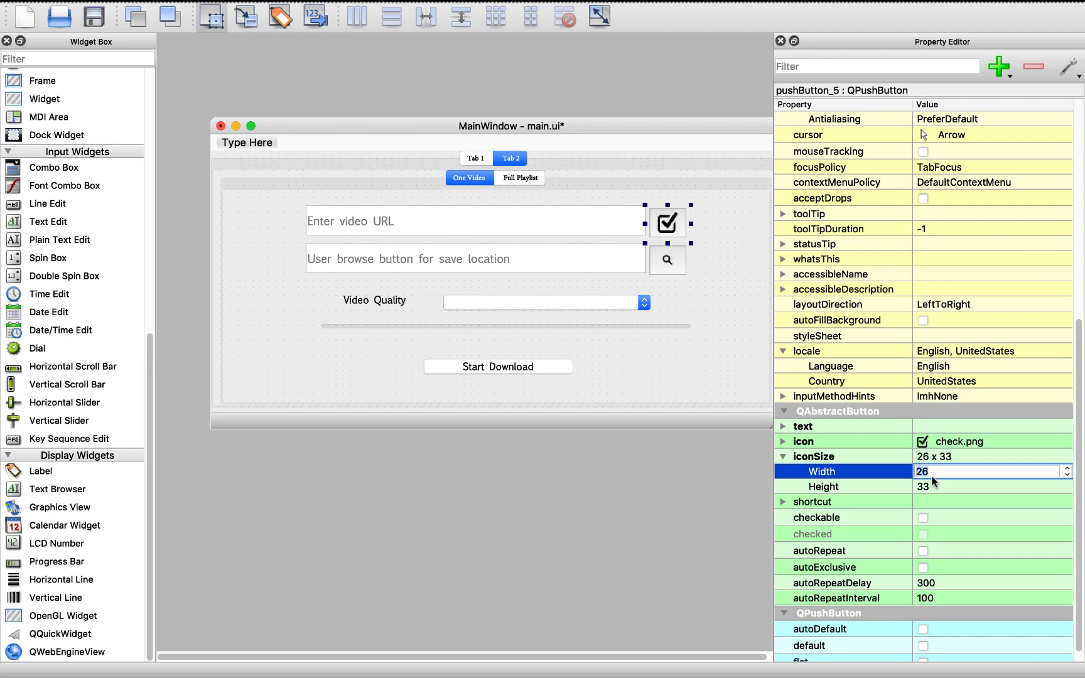
text(33)
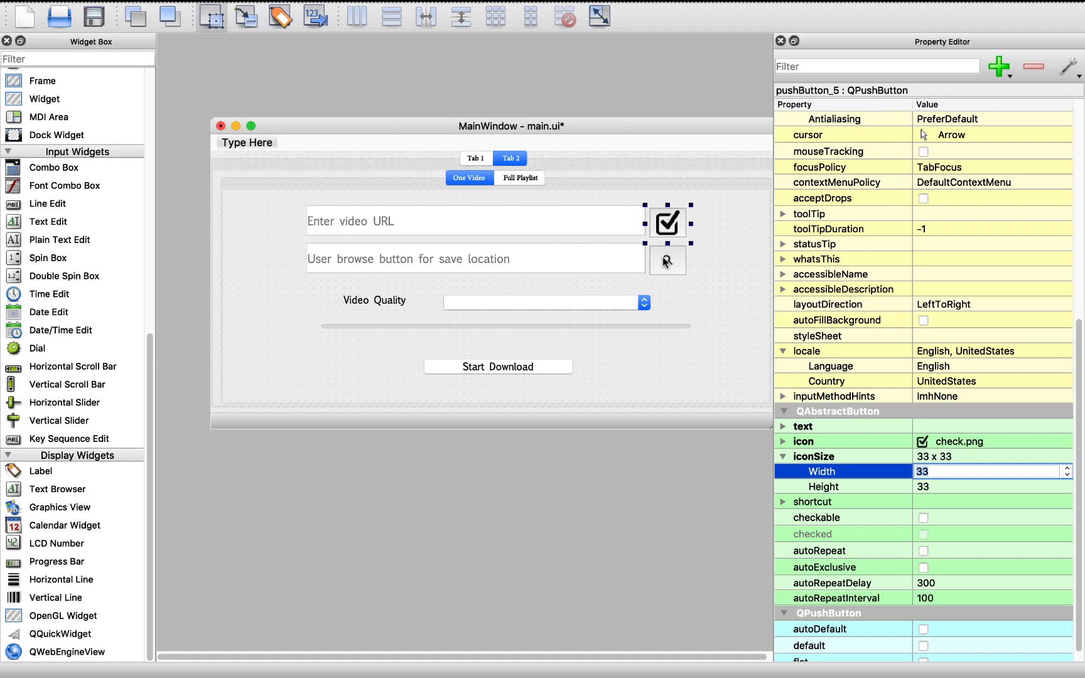
click(666, 260)
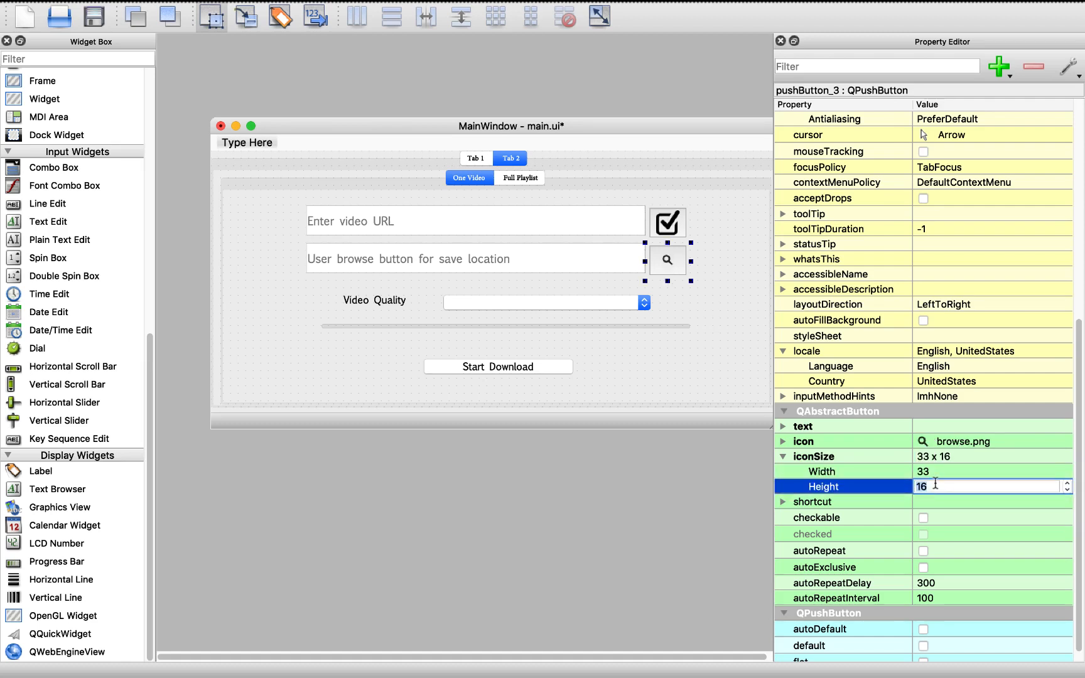
text(33)
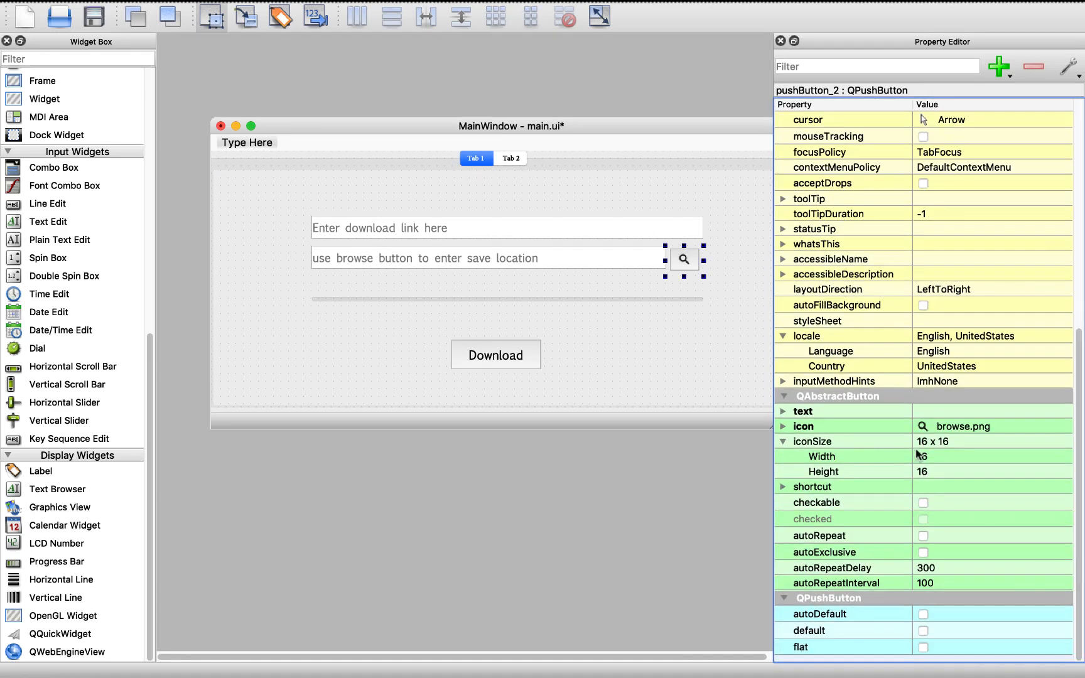
Step: Set Tab 1's search icon to 33 × 33 and add a size-33 browse.png icon to the Full Playlist button
text(33)
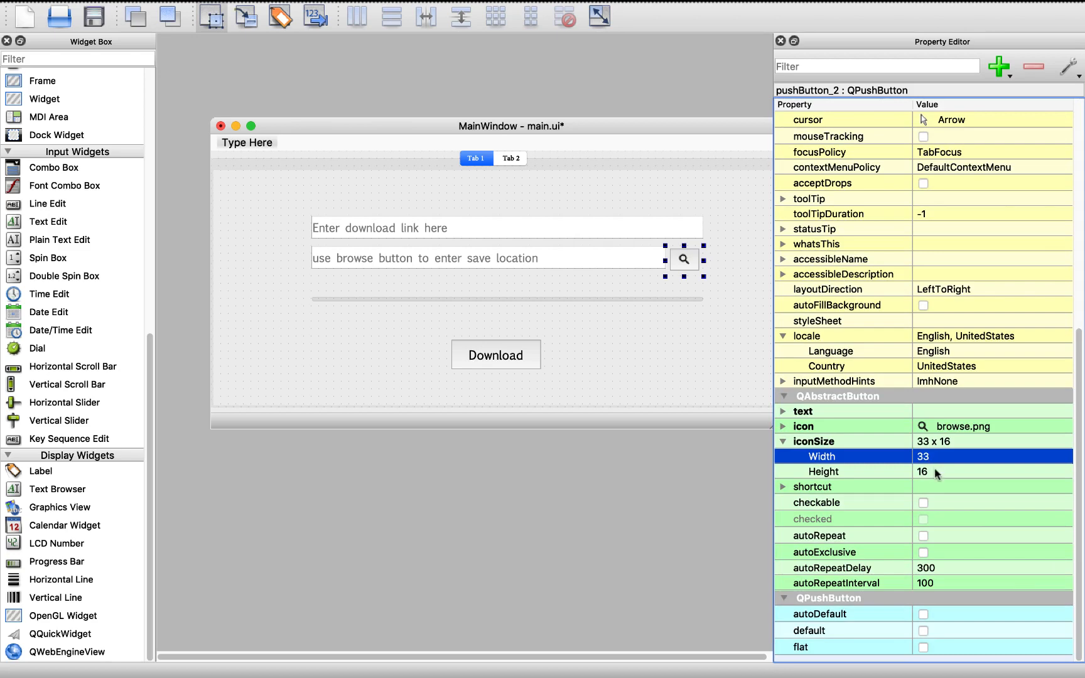
text(33)
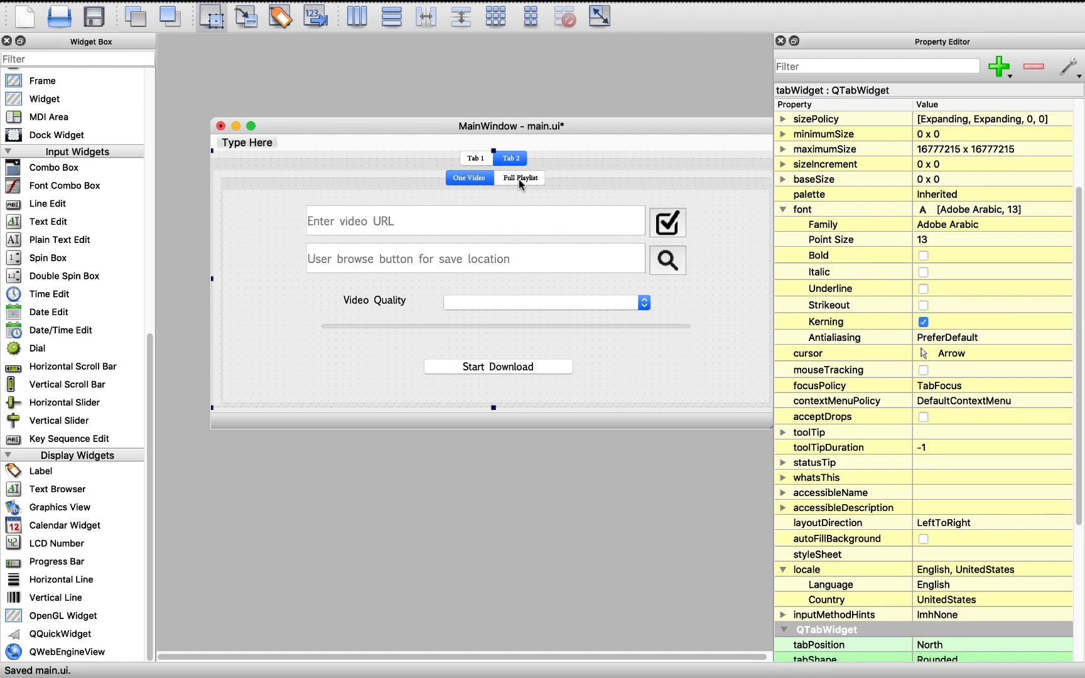
click(520, 178)
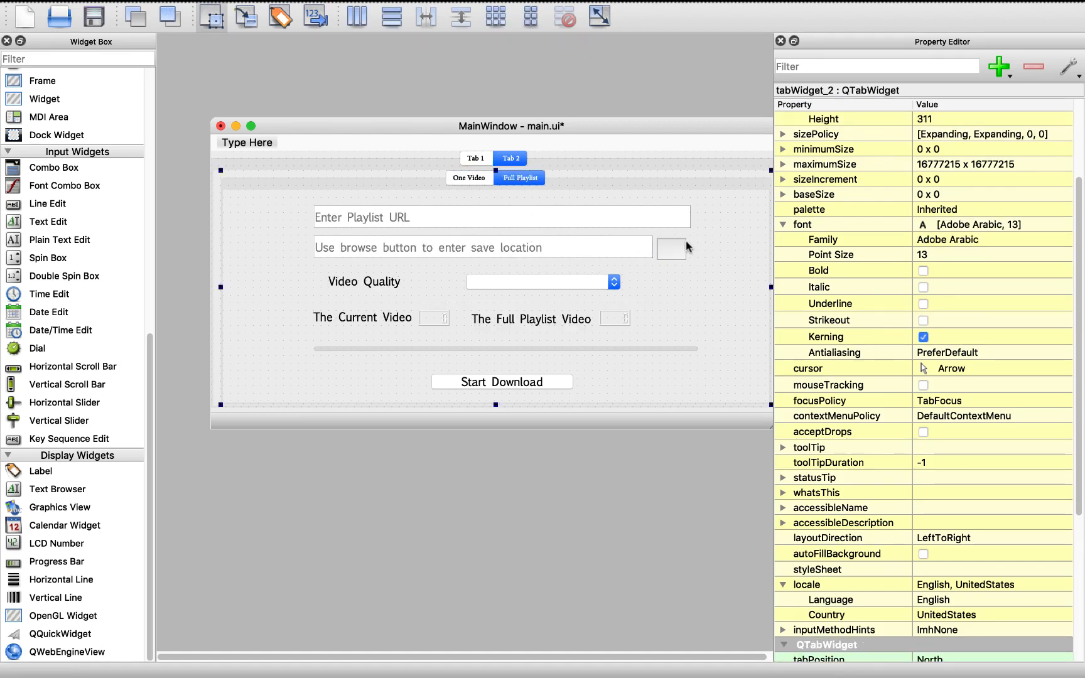
click(671, 248)
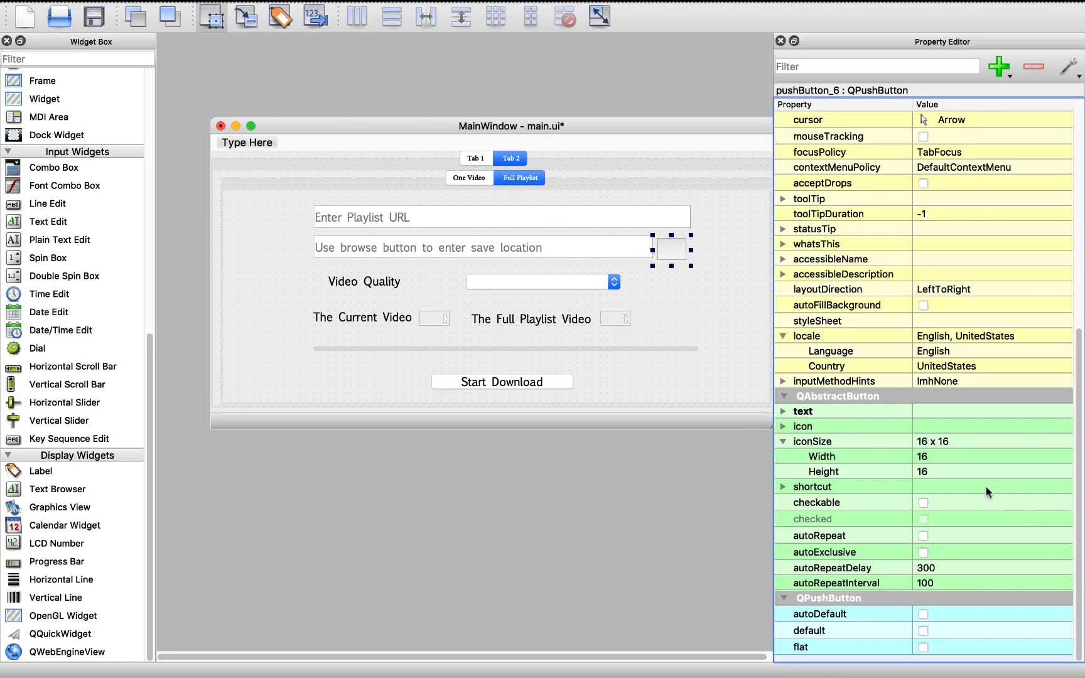
click(1047, 426)
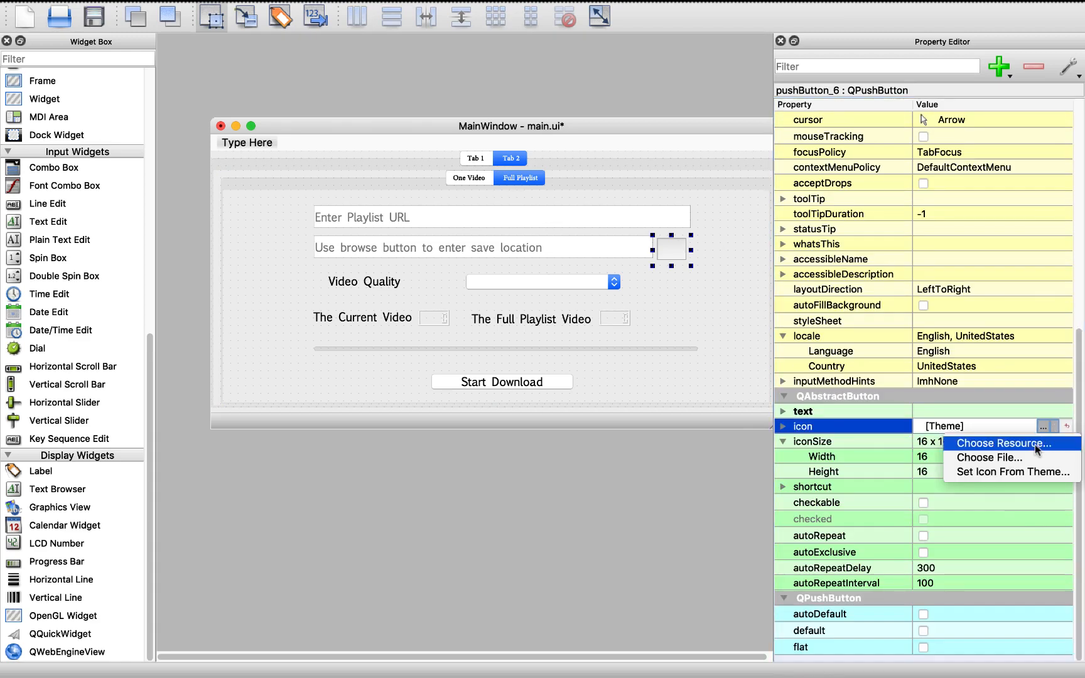
click(1005, 443)
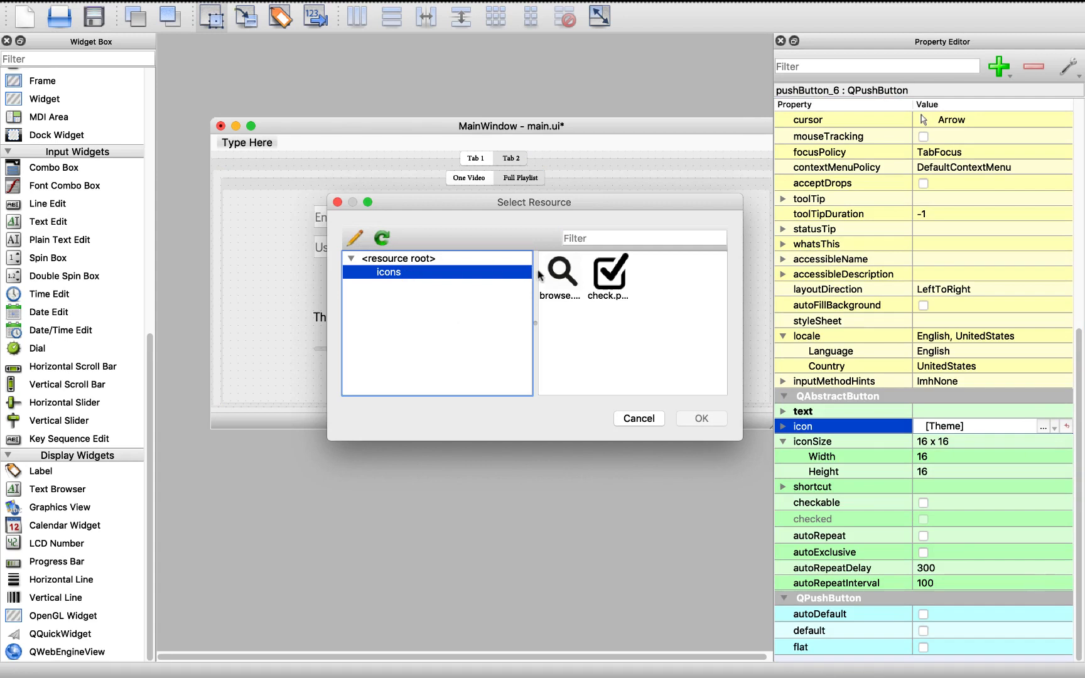
click(638, 419)
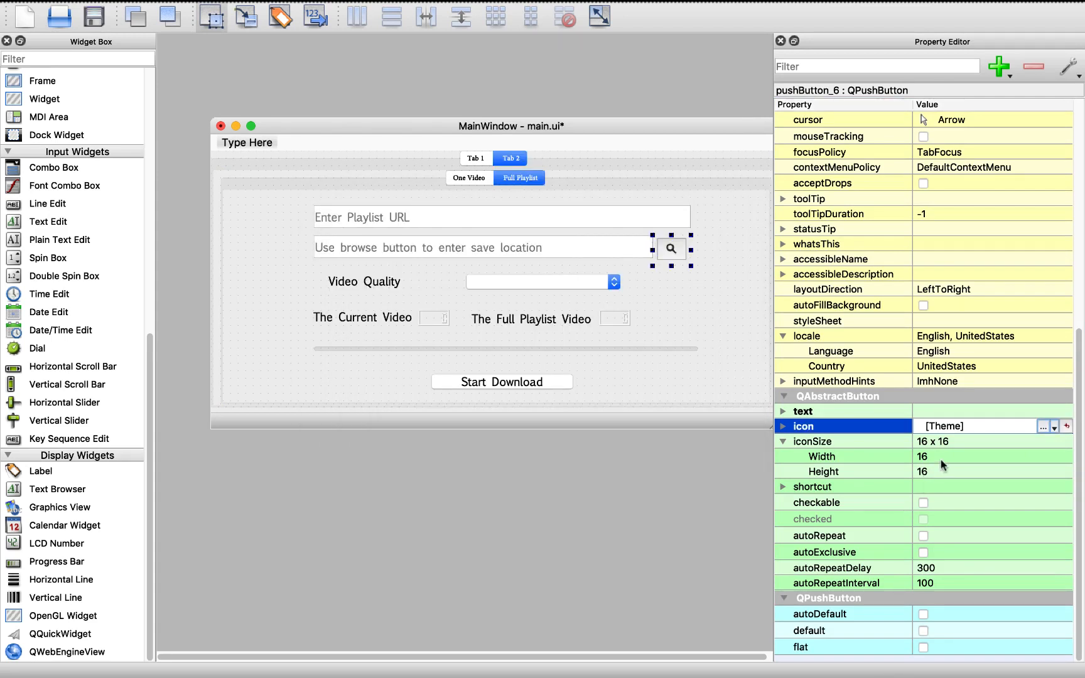
text(33)
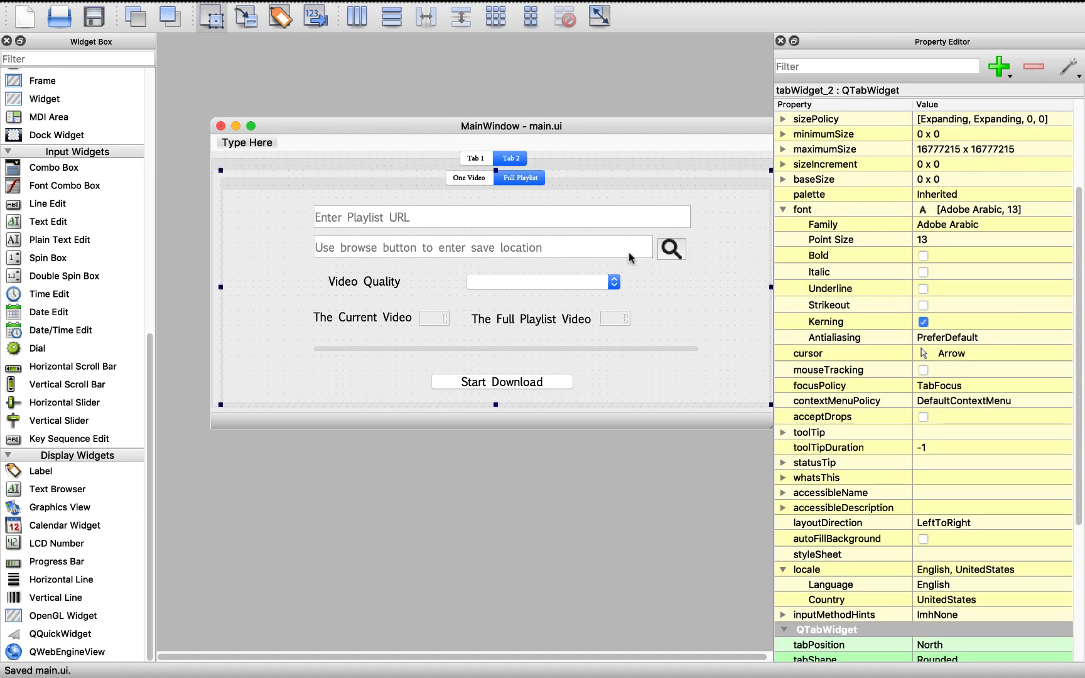
Step: Preview the downloader form and view its Full Playlist page
click(469, 178)
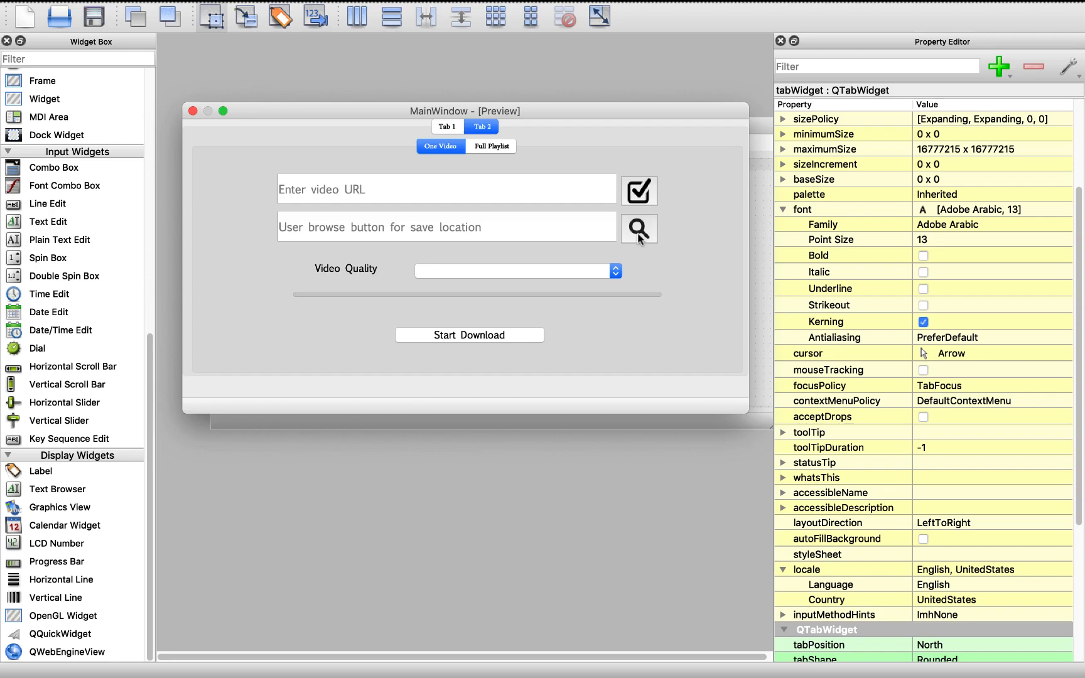
mouse_move(478, 146)
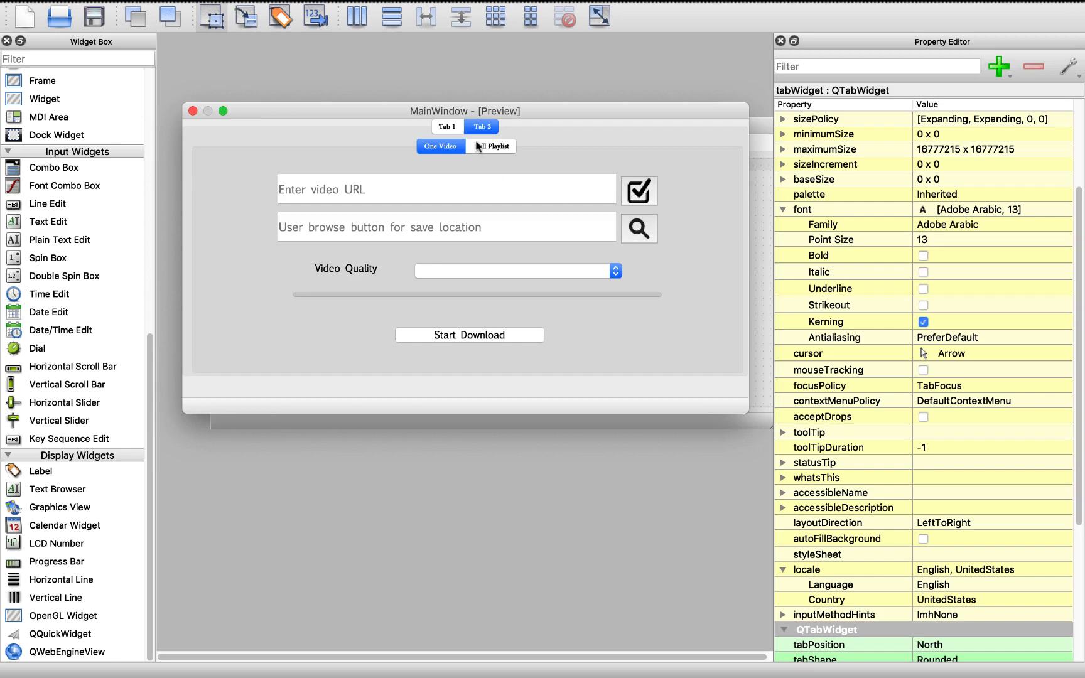
click(491, 146)
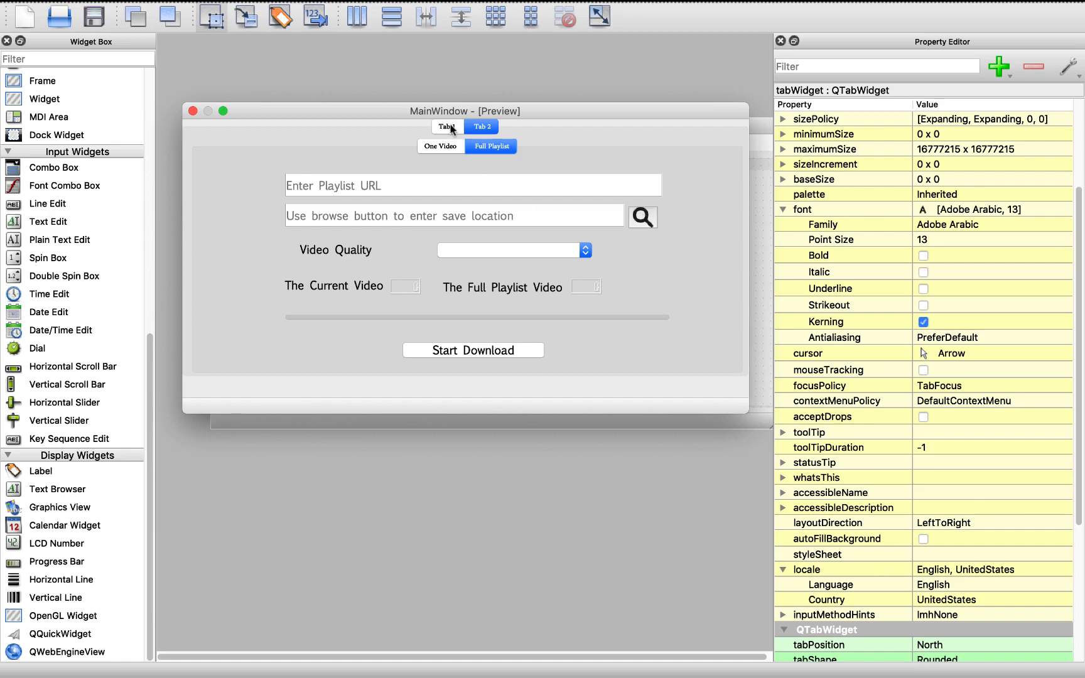
click(448, 127)
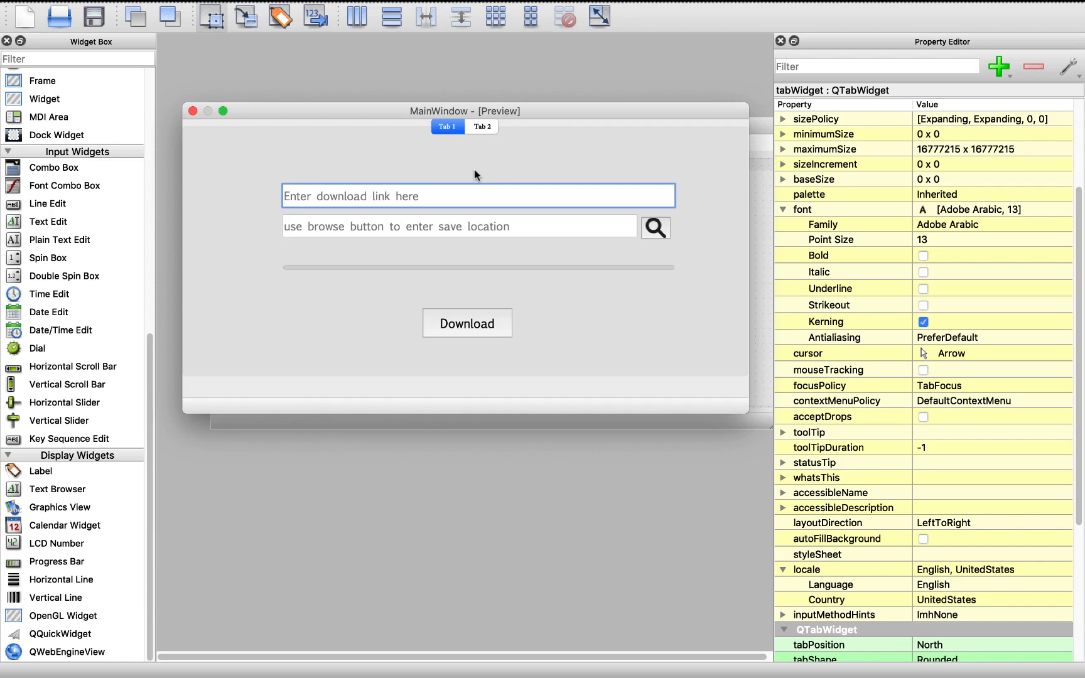
mouse_move(477, 166)
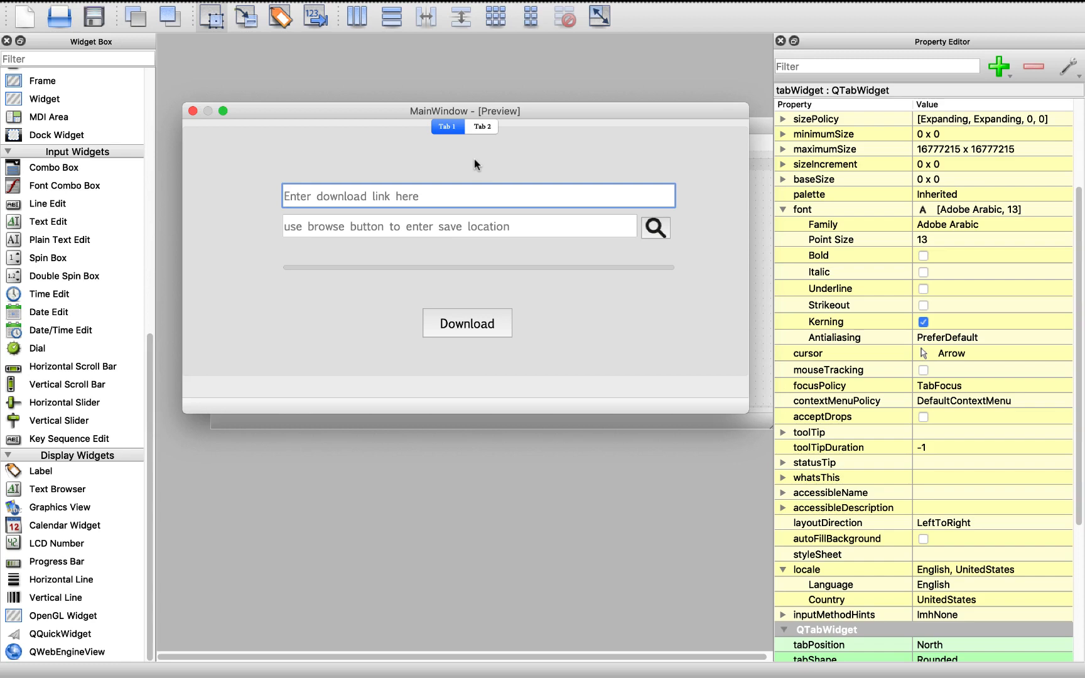
click(481, 126)
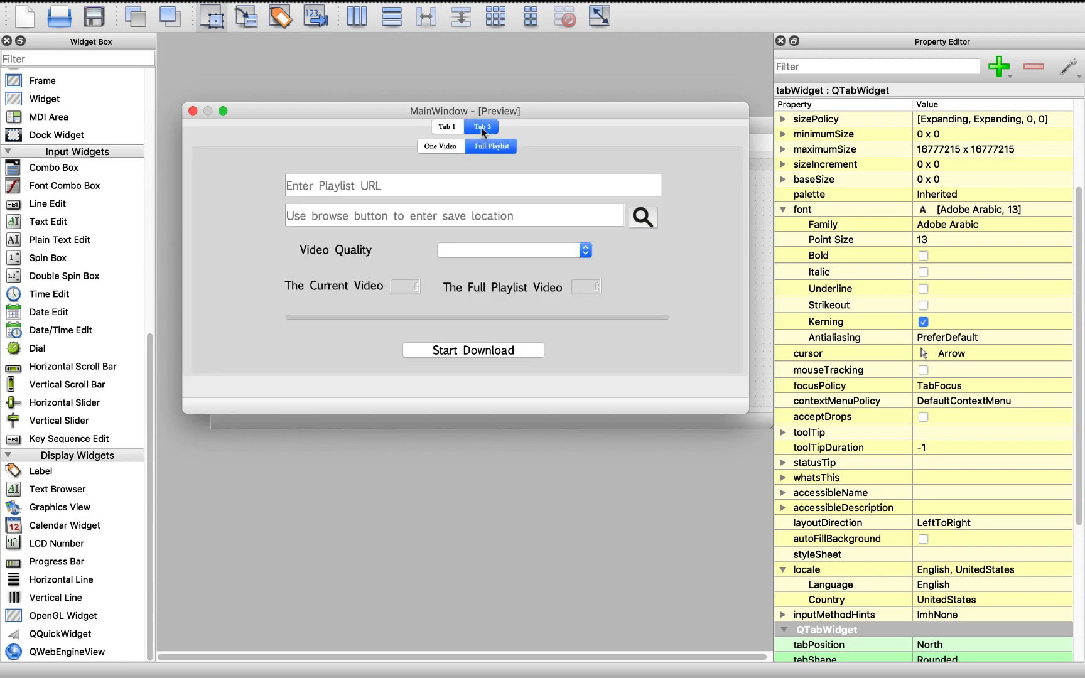
click(439, 146)
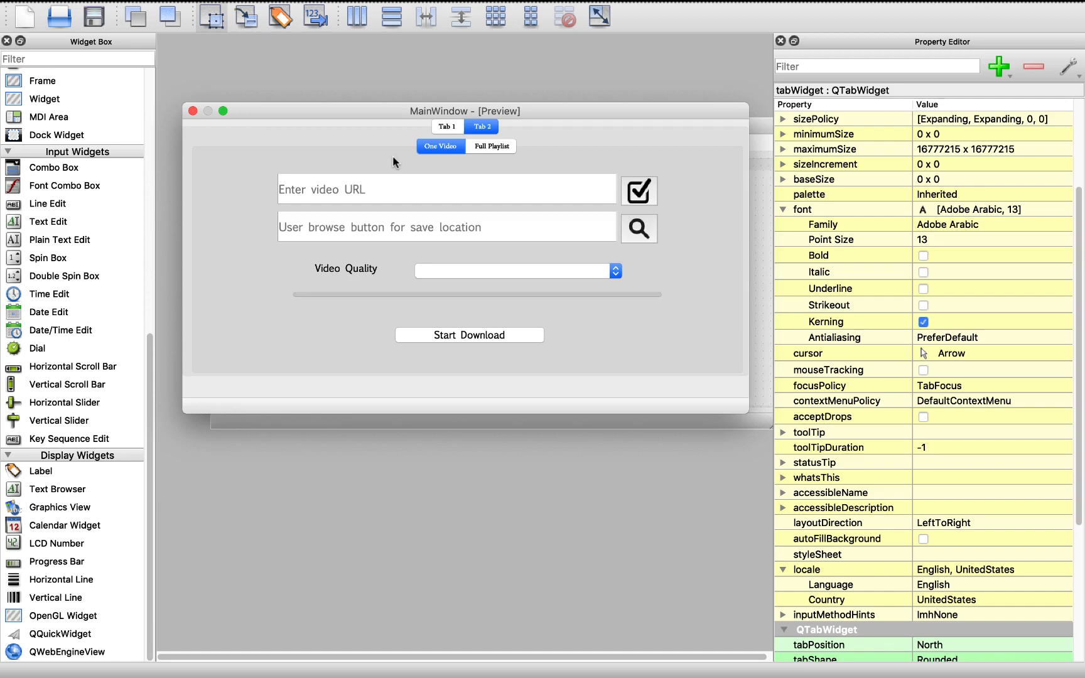
click(492, 147)
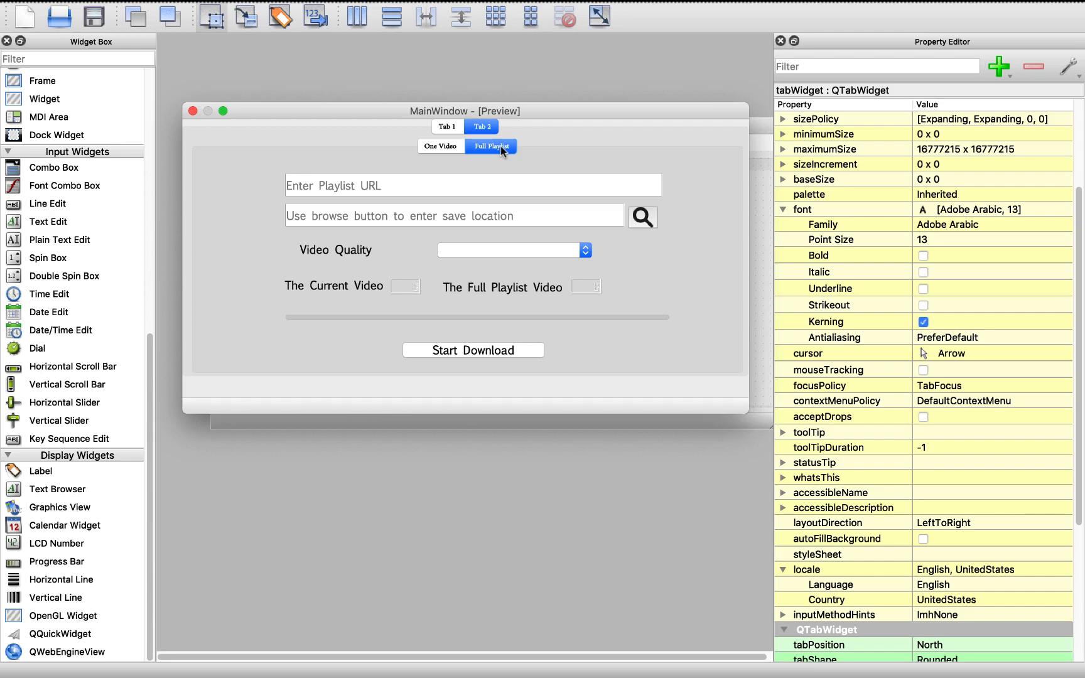
mouse_move(536, 252)
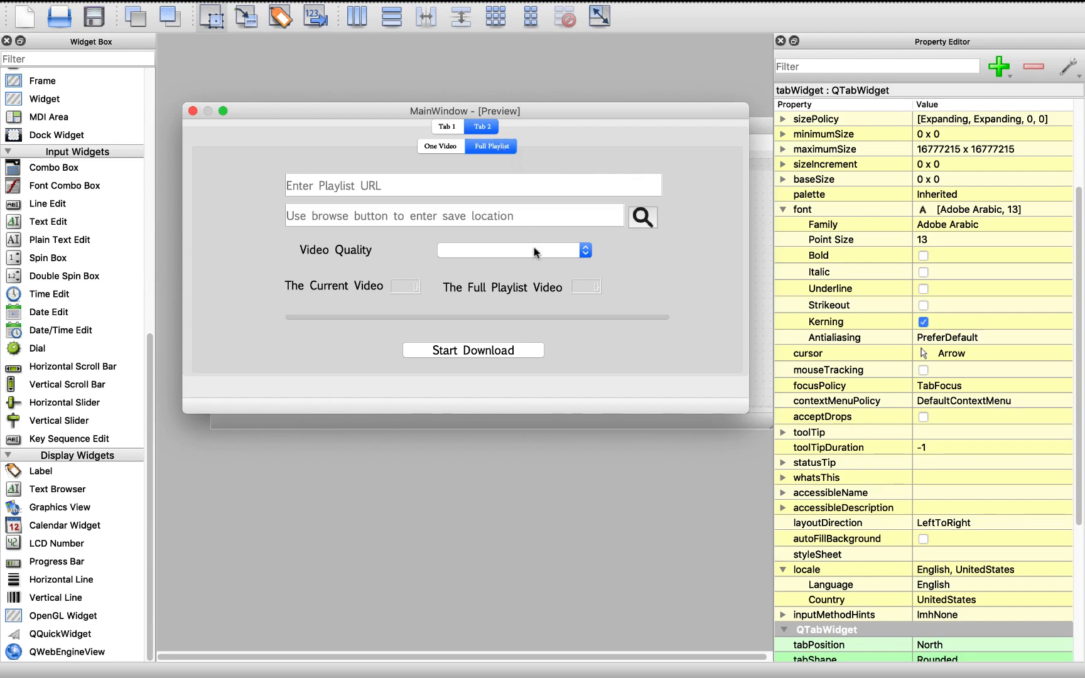
click(474, 184)
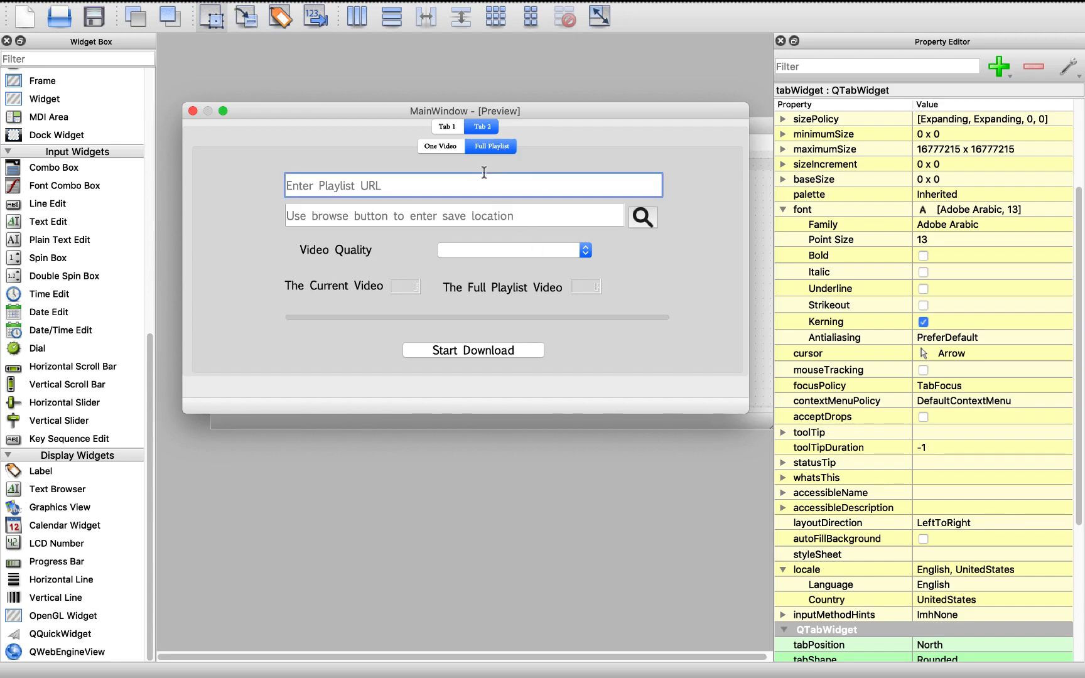